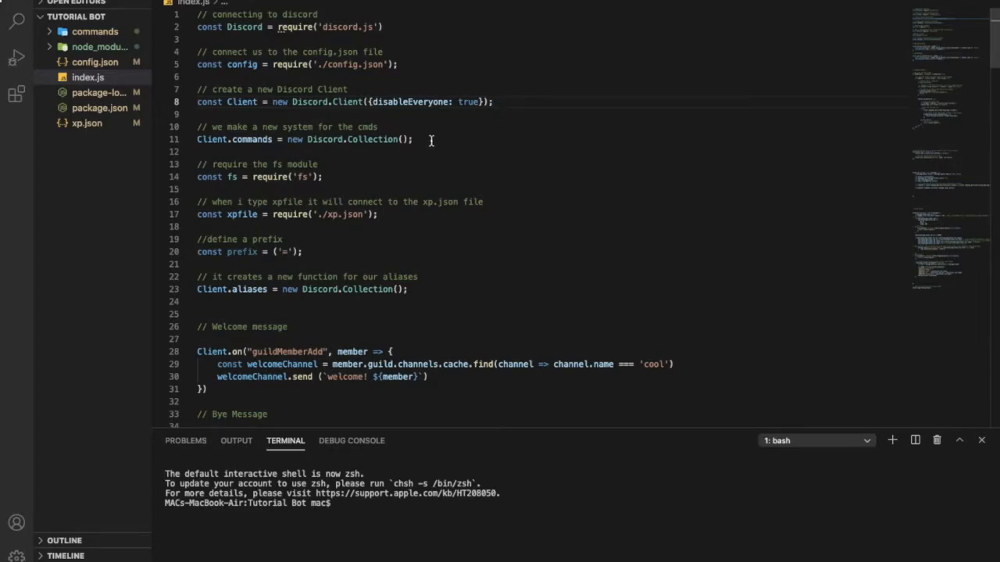
Create a new giveaway.js file in the Admin commands folder with the giveaway command code.
{"action": "left_click", "coordinate": [94, 31]}
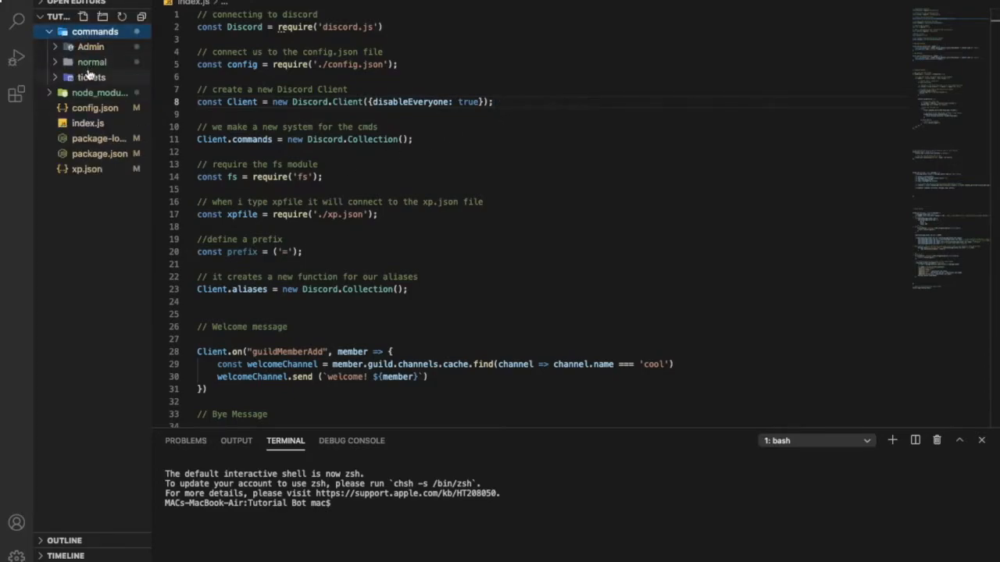
{"action": "right_click", "coordinate": [90, 47]}
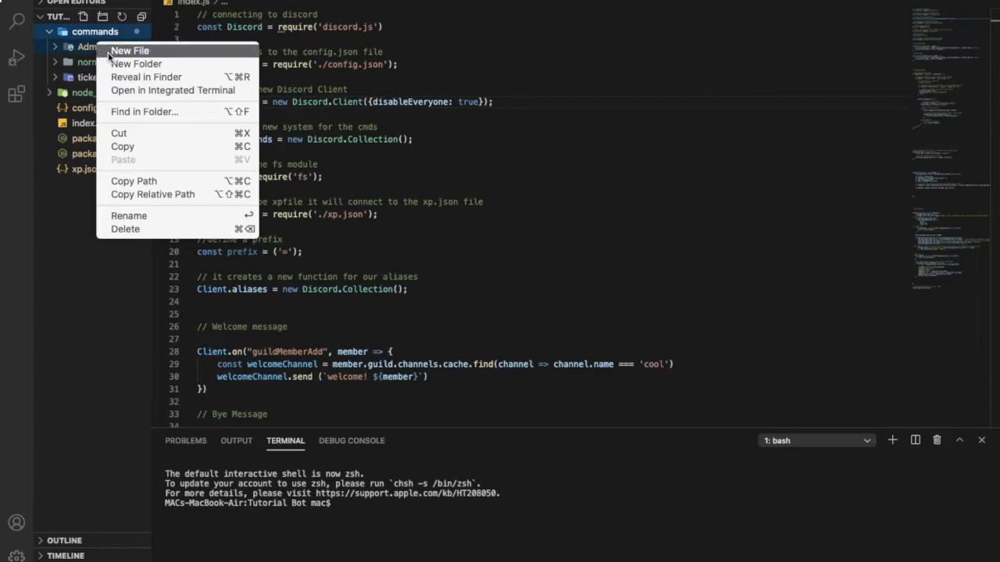
{"action": "left_click", "coordinate": [129, 50]}
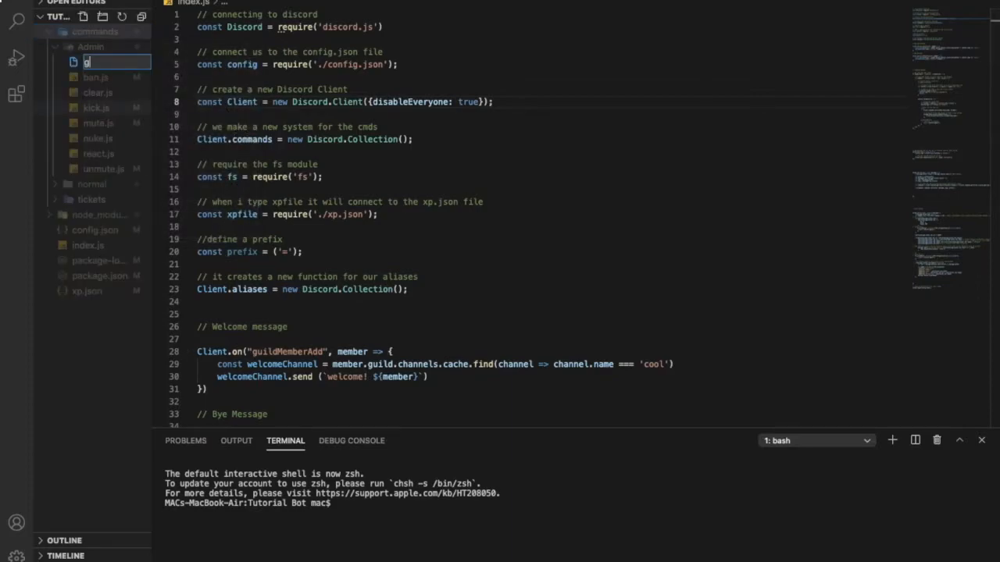
{"action": "type", "text": "iveaway.h"}
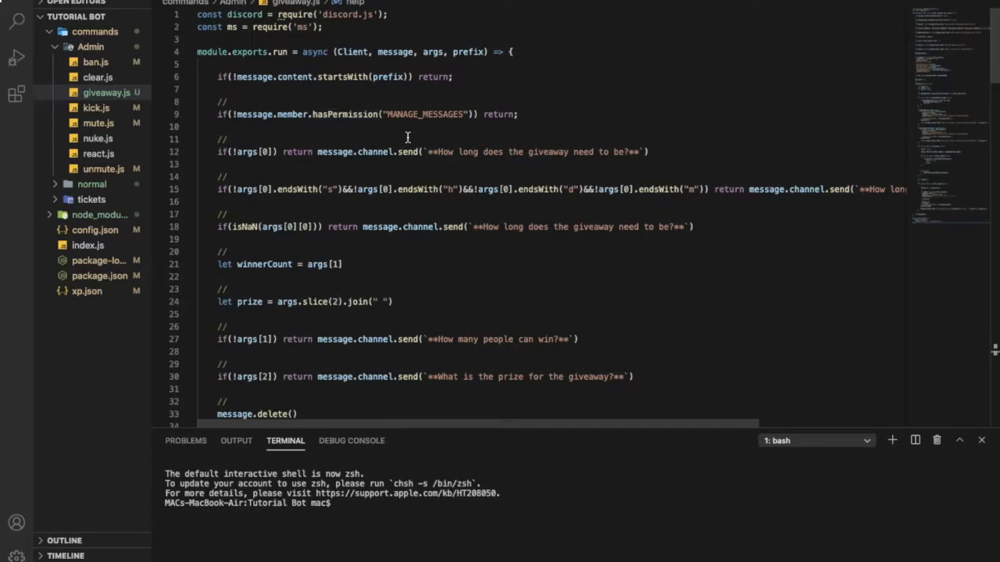
Comment line 1 as connecting to the discord.js npm modules.
{"action": "left_click", "coordinate": [387, 14]}
{"action": "type", "text": " //"}
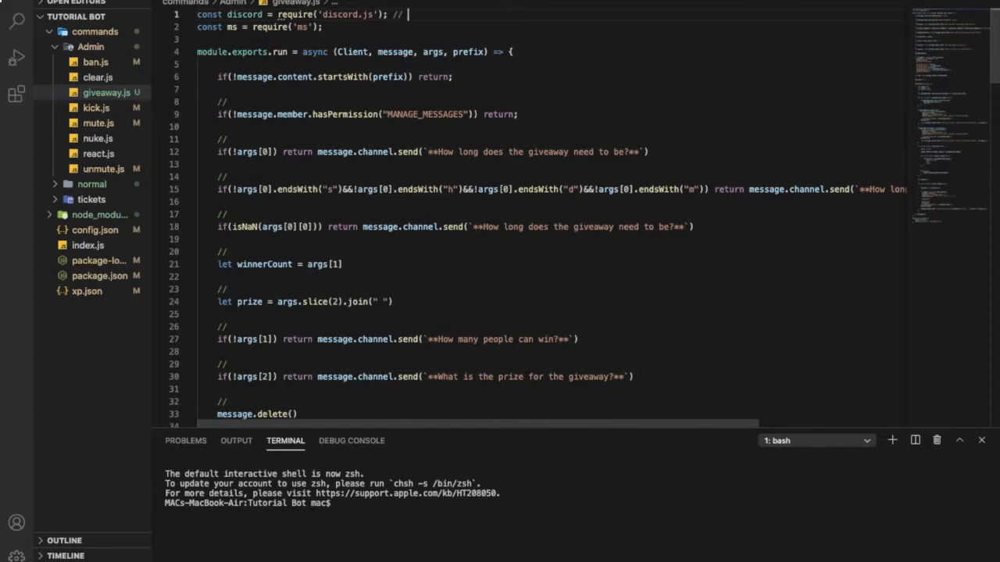
{"action": "type", "text": "connecting to di"}
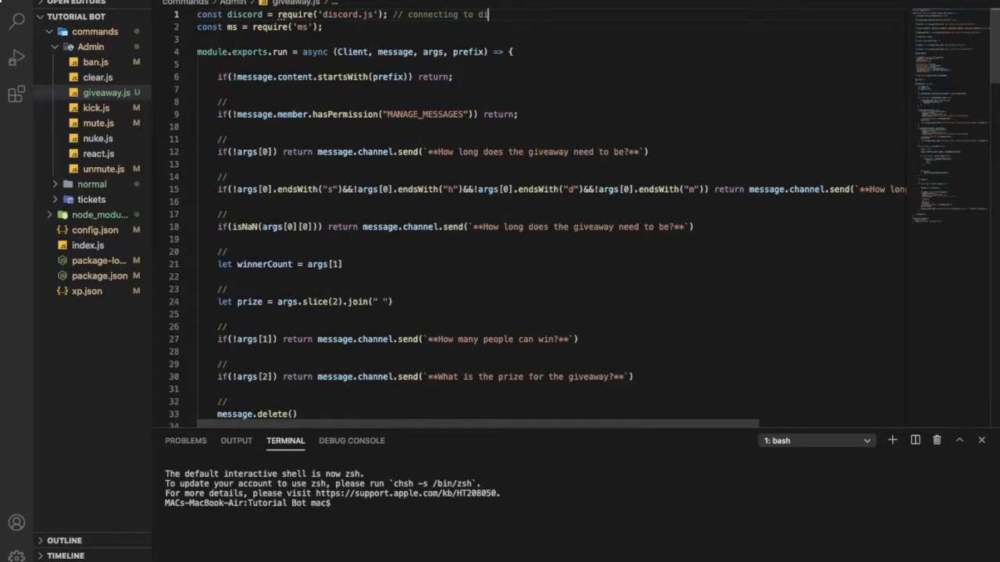
{"action": "type", "text": "cord.js"}
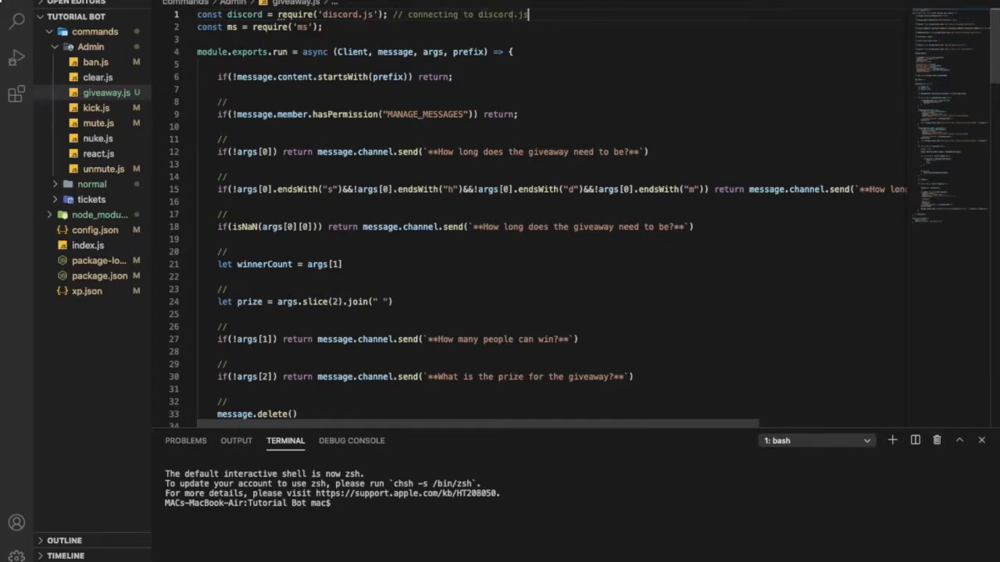
{"action": "type", "text": "modules"}
{"action": "left_click", "coordinate": [261, 26]}
{"action": "type", "text": " //"}
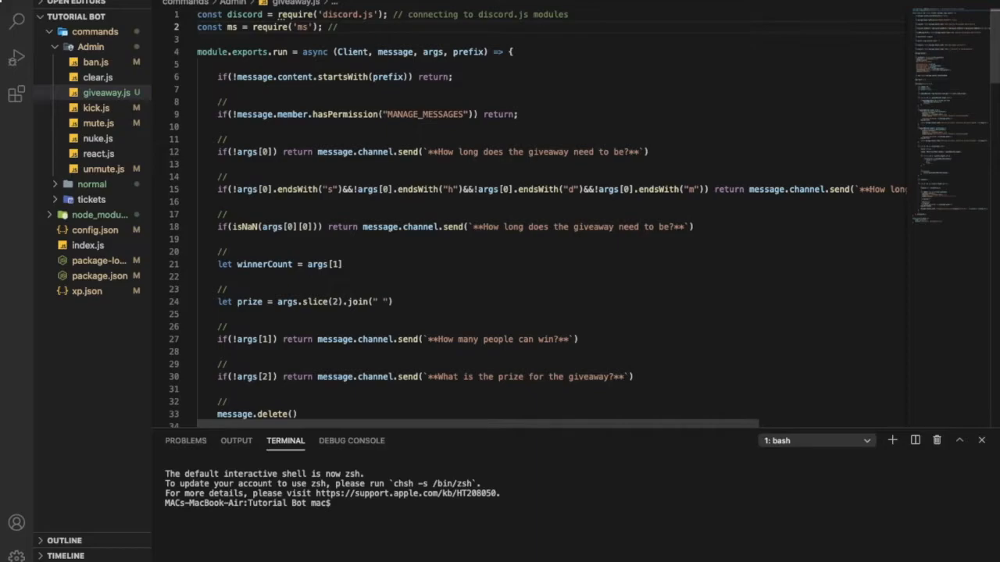
{"action": "type", "text": "npm"}
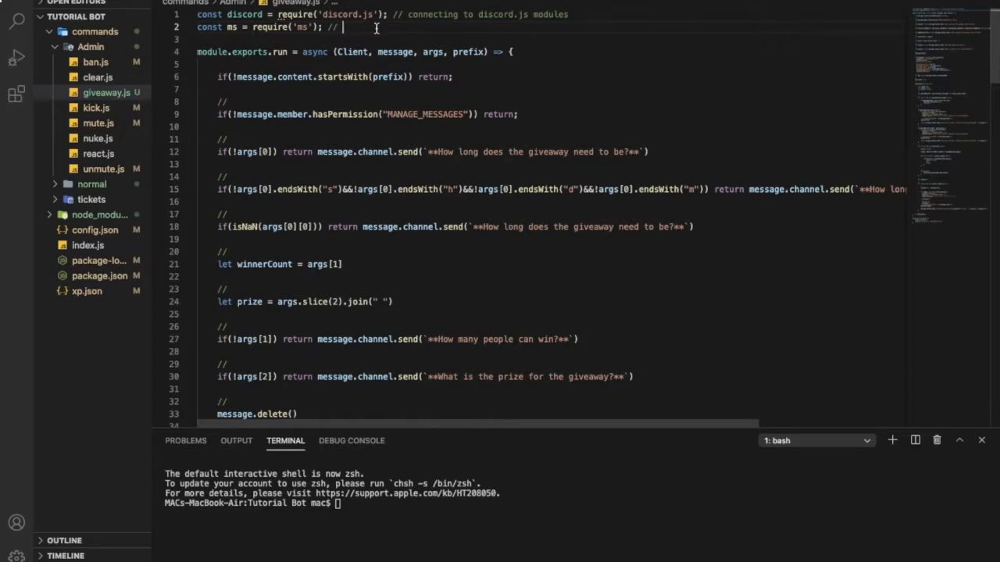
Comment line 2 as requiring the ms package and start a // marker on line 4.
{"action": "type", "text": "req"}
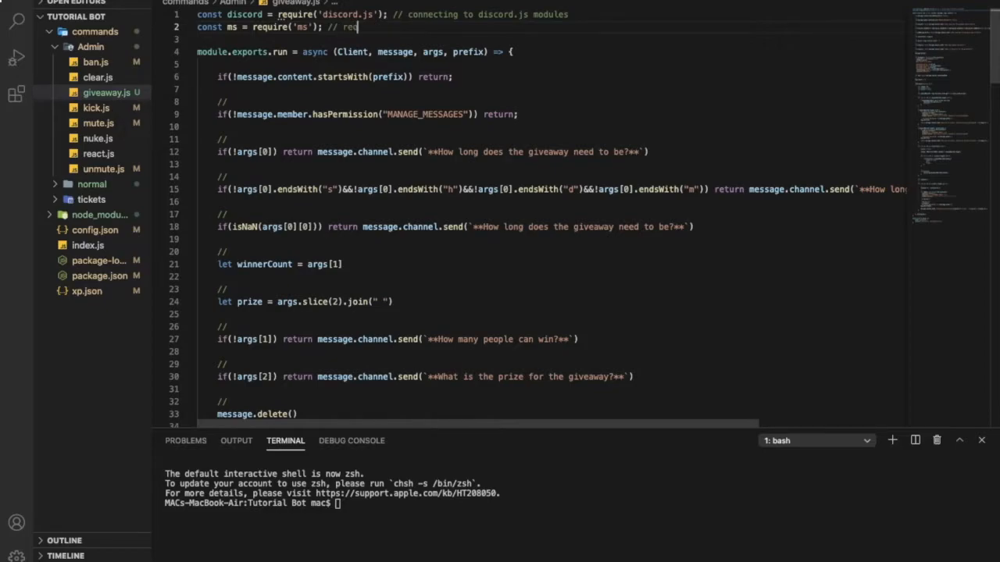
{"action": "type", "text": "quiring the"}
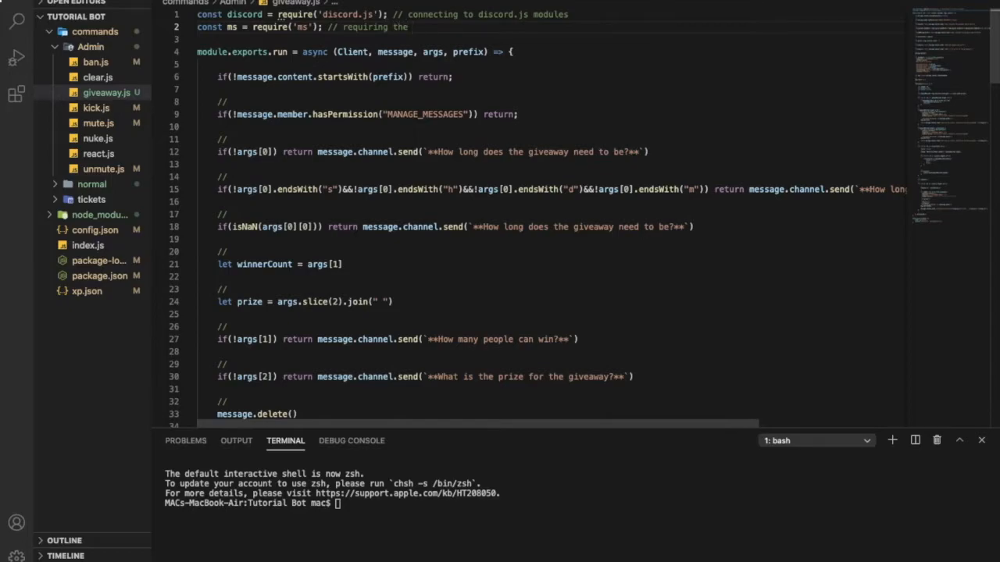
{"action": "type", "text": "ms package"}
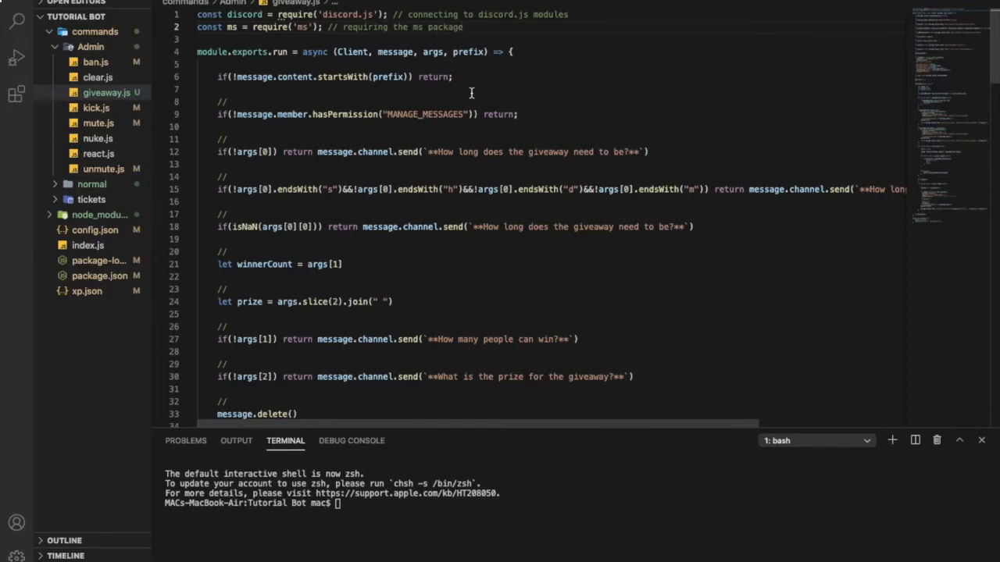
{"action": "type", "text": "//"}
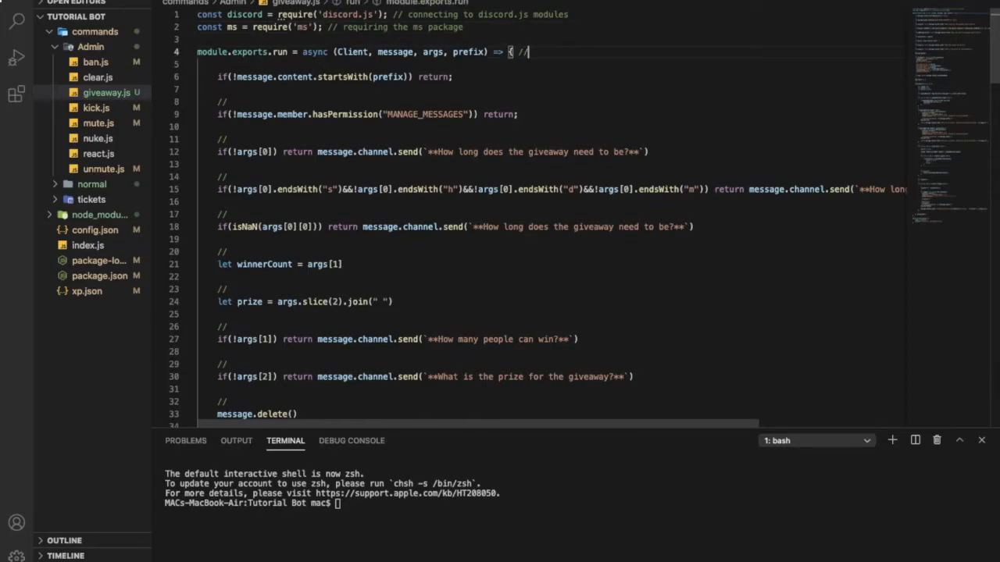
Comment the exports line "thats for my cmd handler" and the prefix check as ensuring the cmd starts with ur prefix.
{"action": "type", "text": "thats for my cmd handler"}
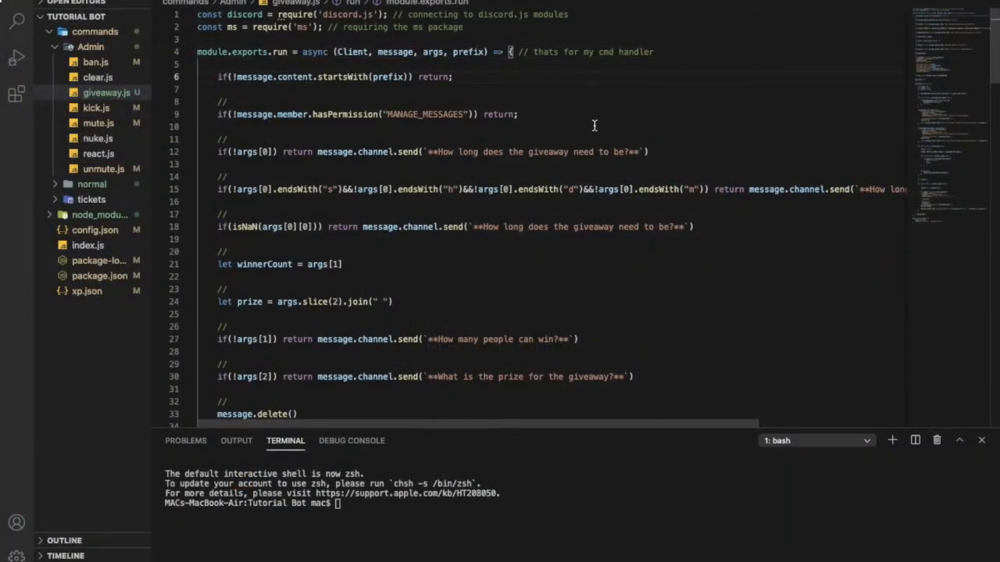
{"action": "type", "text": "// it m"}
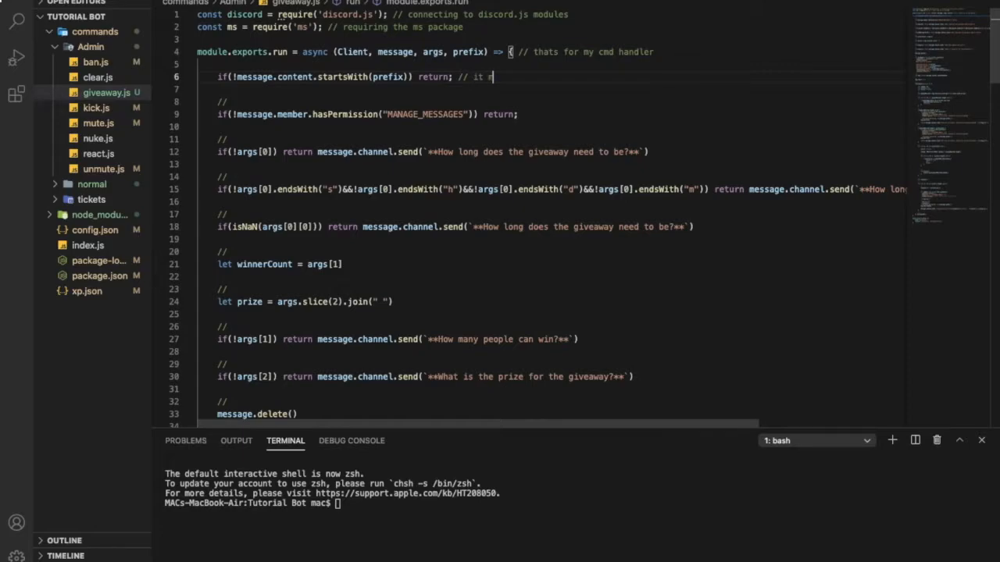
{"action": "type", "text": "makes sure that your cmd starts with"}
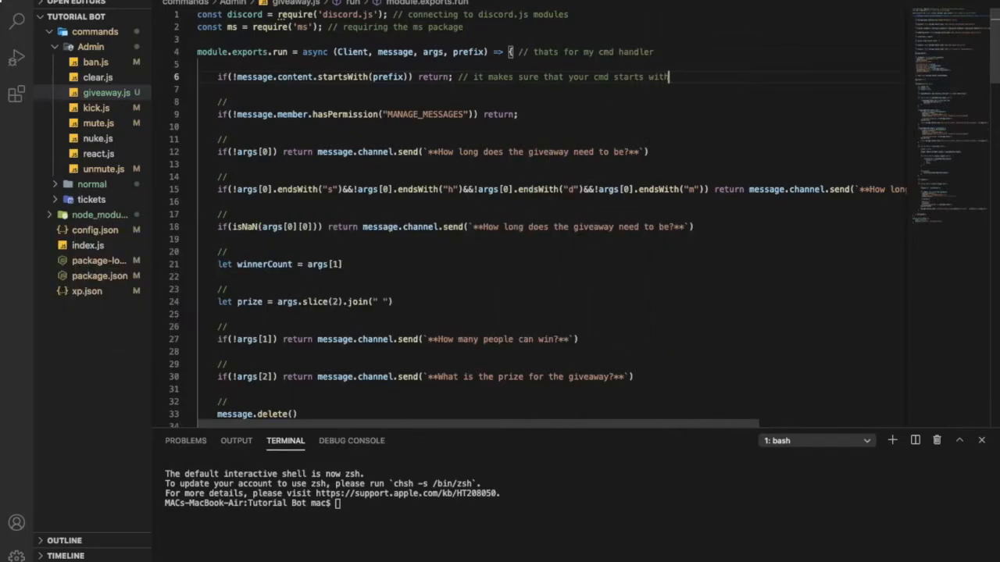
{"action": "type", "text": "ur prefix"}
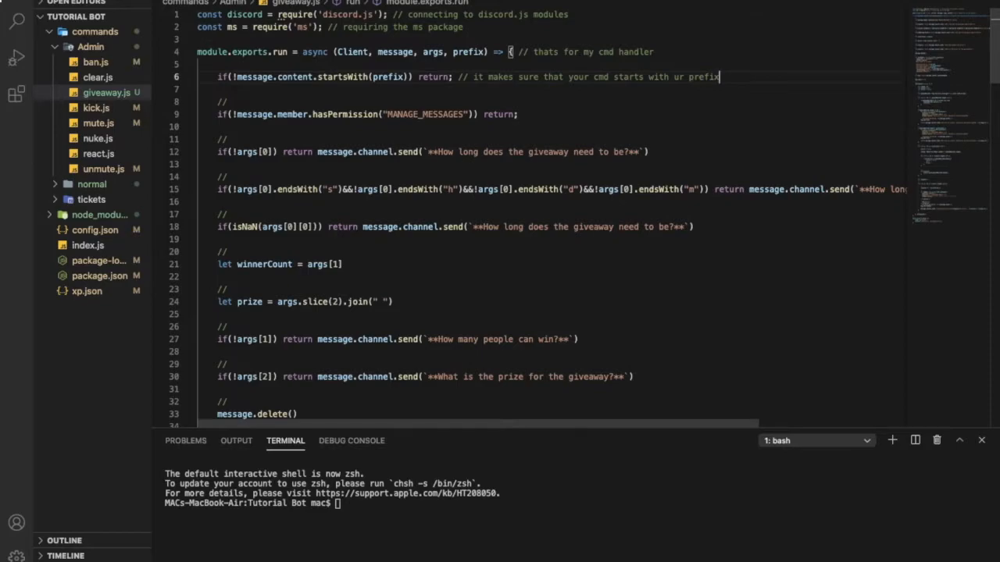
{"action": "mouse_move", "coordinate": [593, 125]}
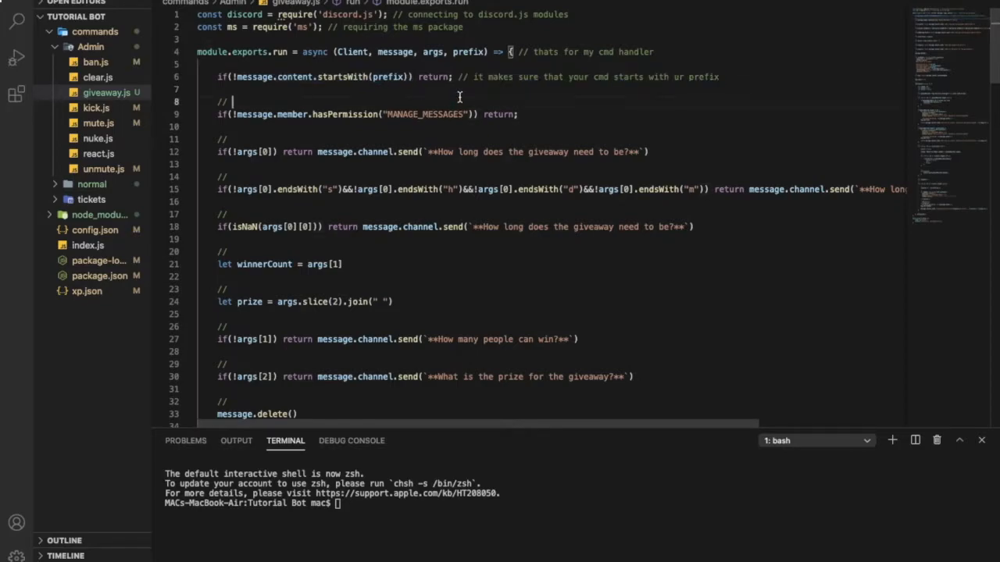
{"action": "mouse_move", "coordinate": [320, 106]}
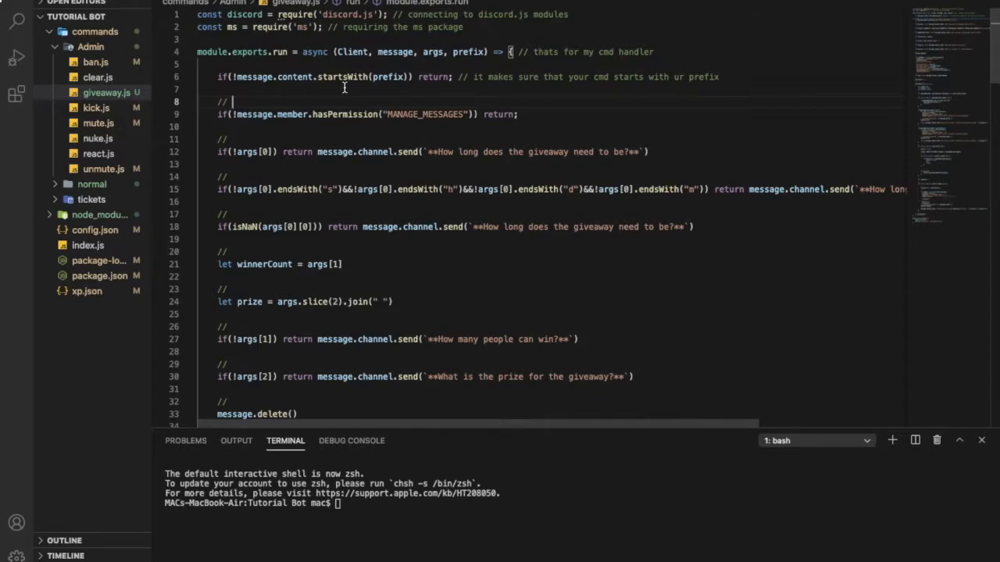
Comment the permission check as setting that people with manage msgs can use this cmd.
{"action": "type", "text": "s"}
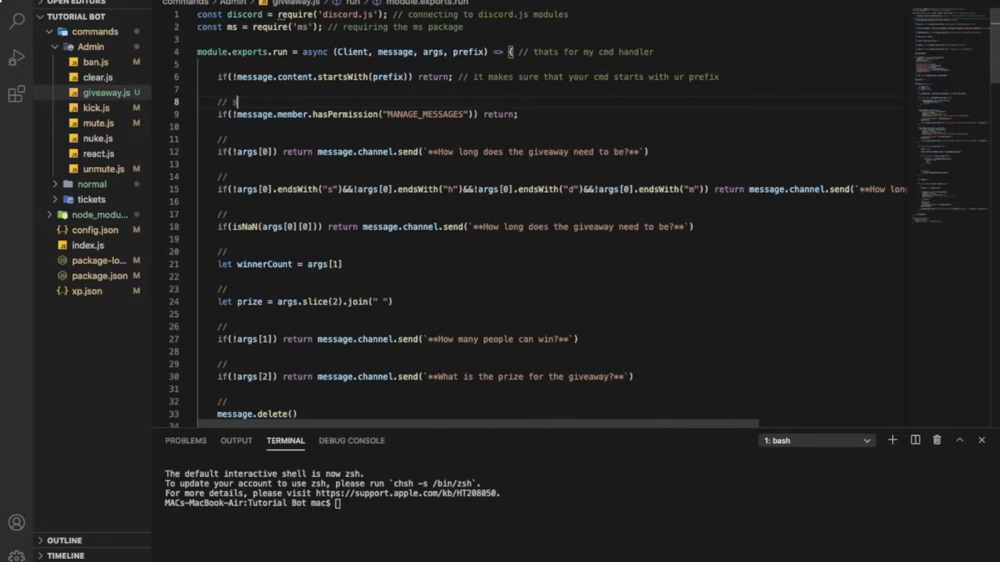
{"action": "type", "text": "setting the perm that only p"}
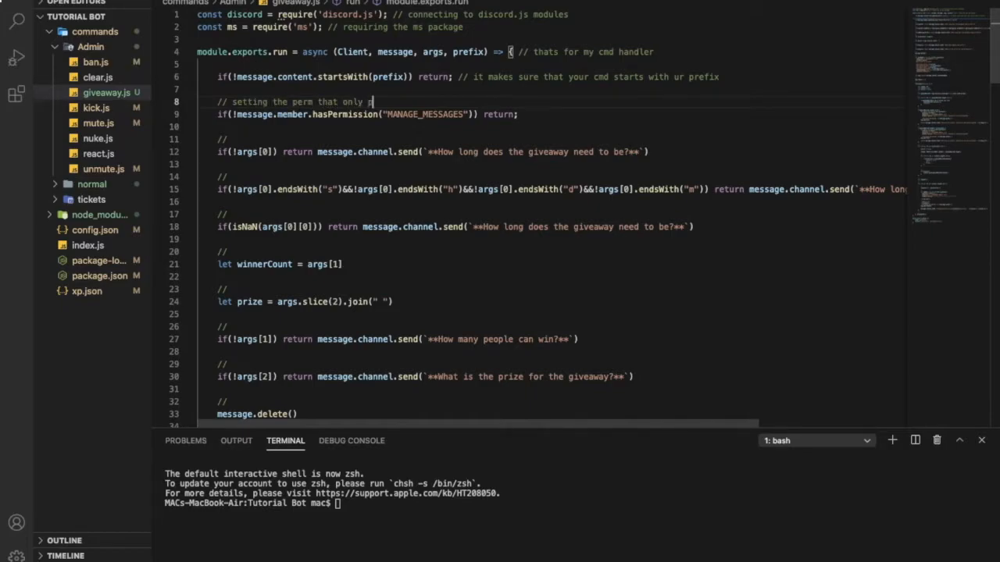
{"action": "type", "text": "eoplw with man"}
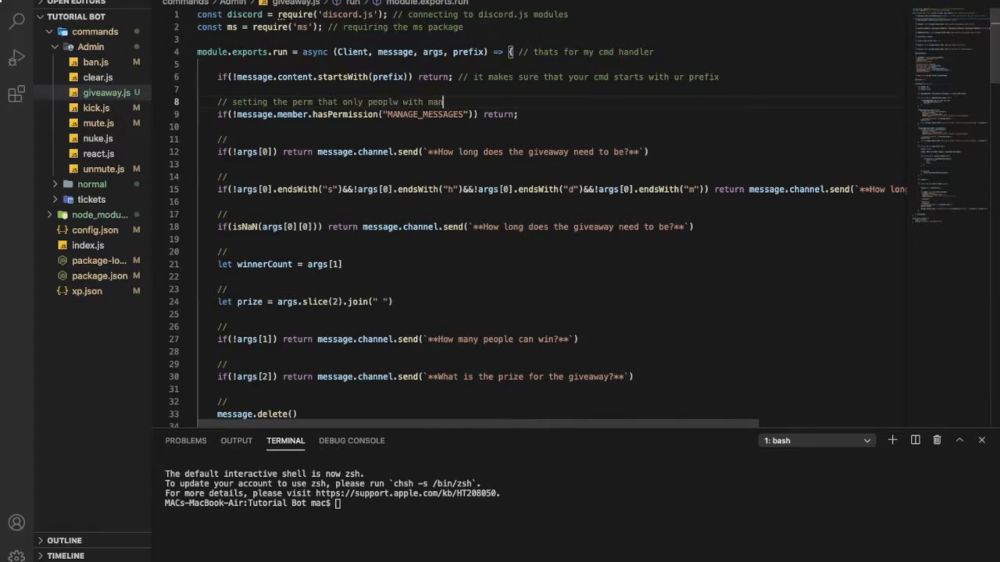
{"action": "type", "text": "age"}
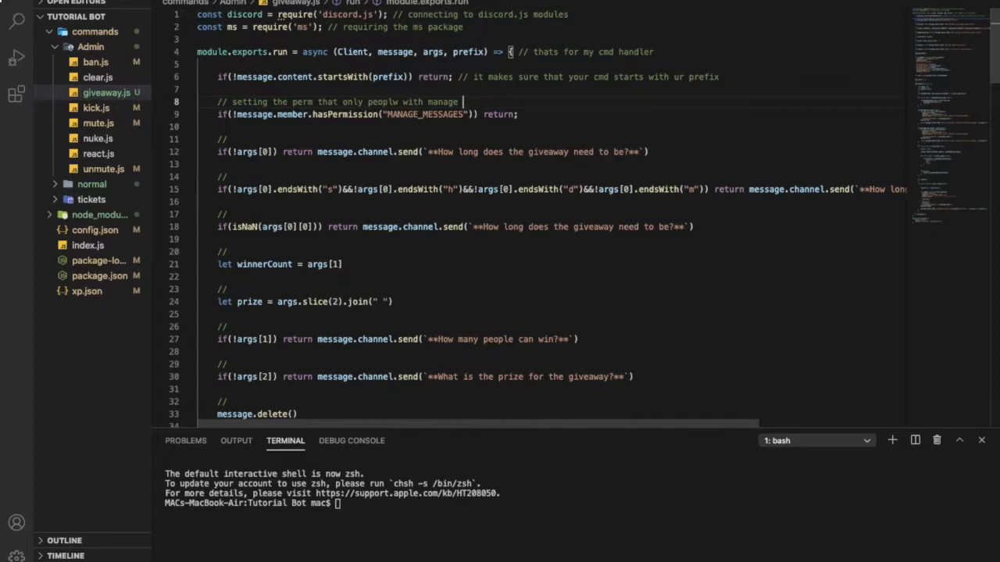
{"action": "type", "text": "msgs"}
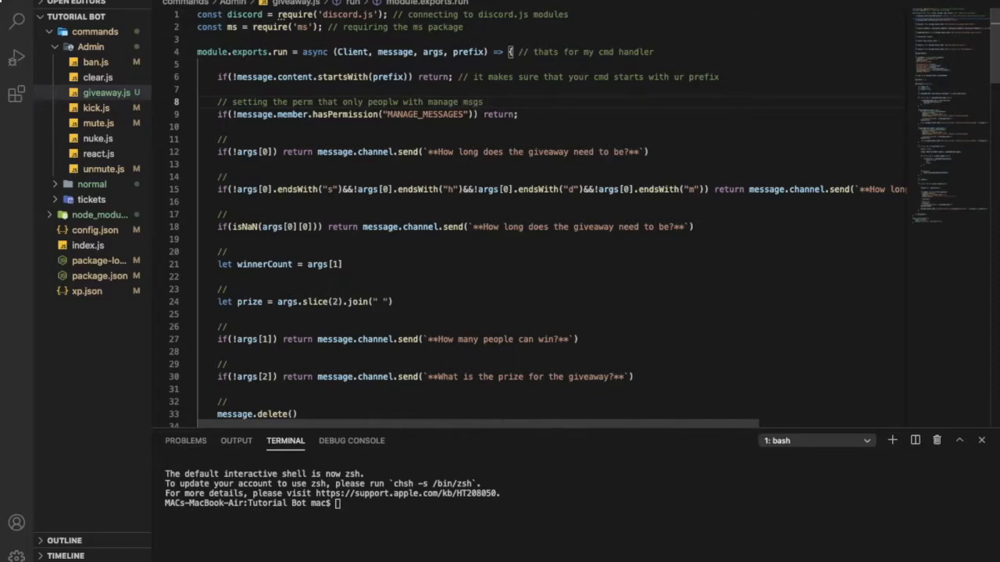
{"action": "type", "text": "can use"}
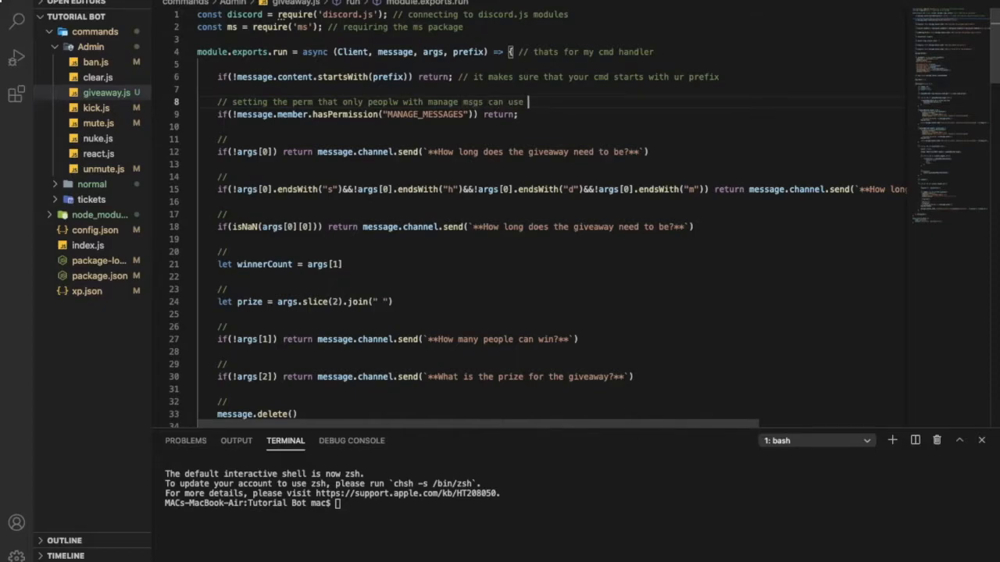
{"action": "type", "text": "this cmd"}
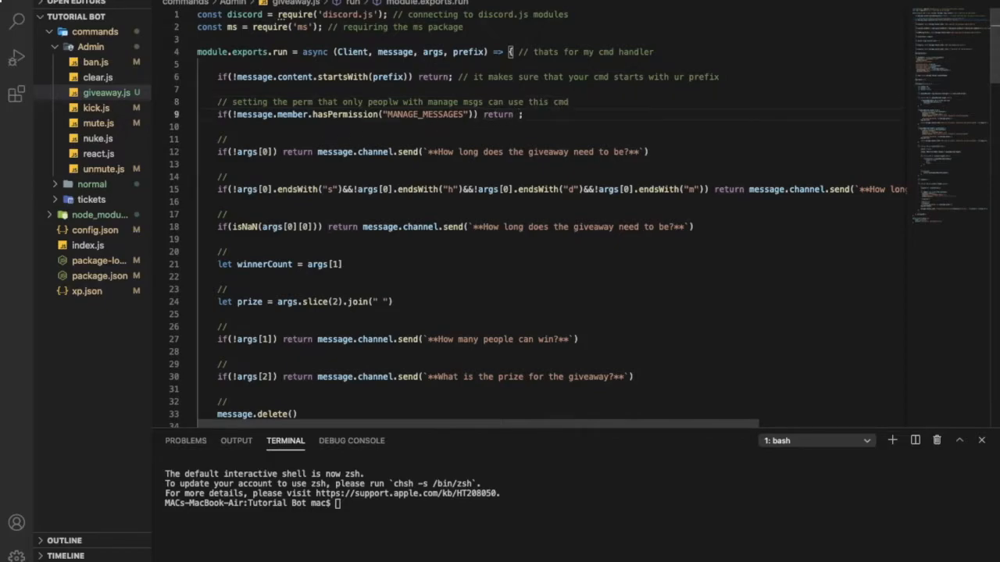
Make the check reply "You don't have permission to use this command!" and begin extending its comment.
{"action": "type", "text": "channel.reply('"}
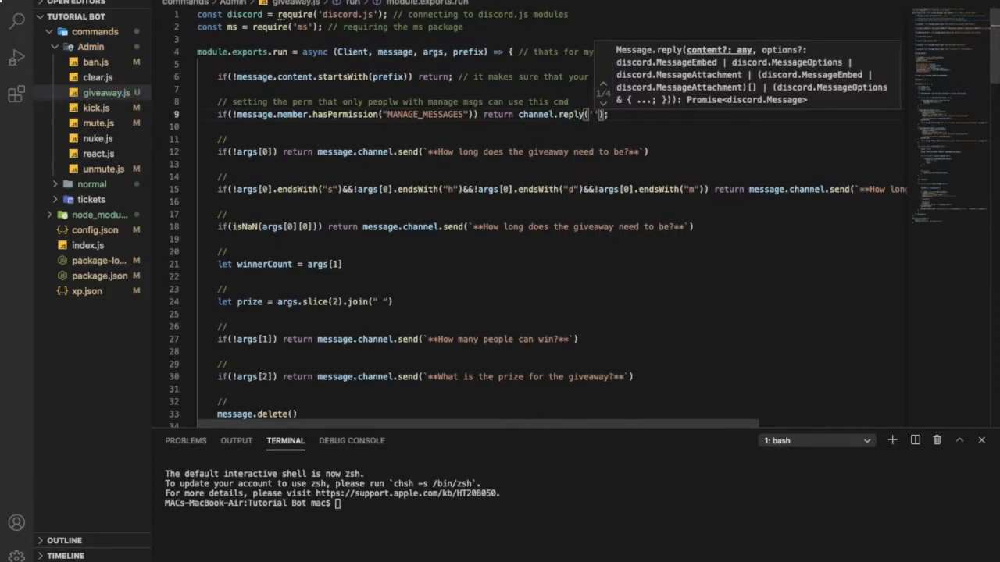
{"action": "type", "text": "You do"}
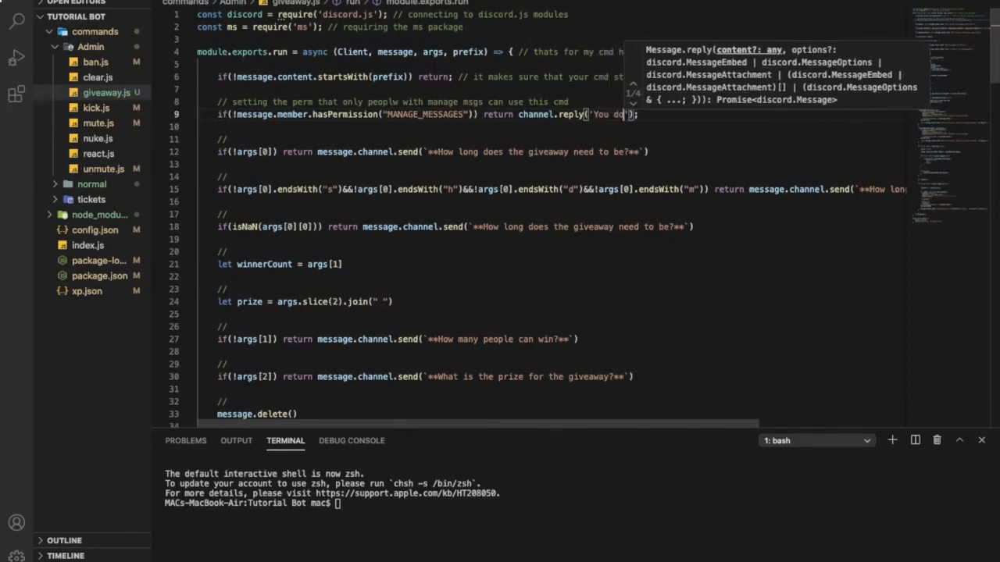
{"action": "key", "text": "Backspace"}
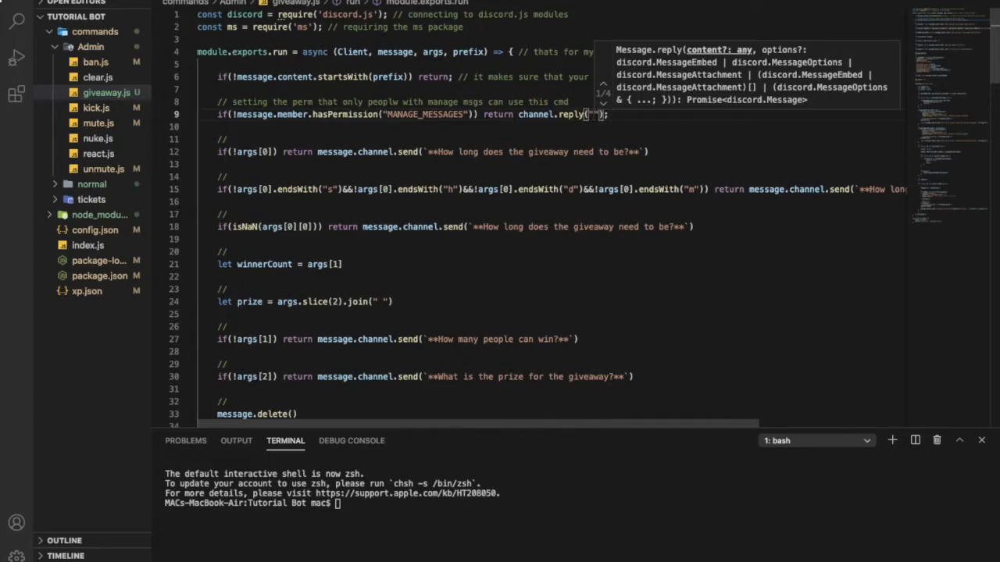
{"action": "type", "text": "You don't have permission to use this"}
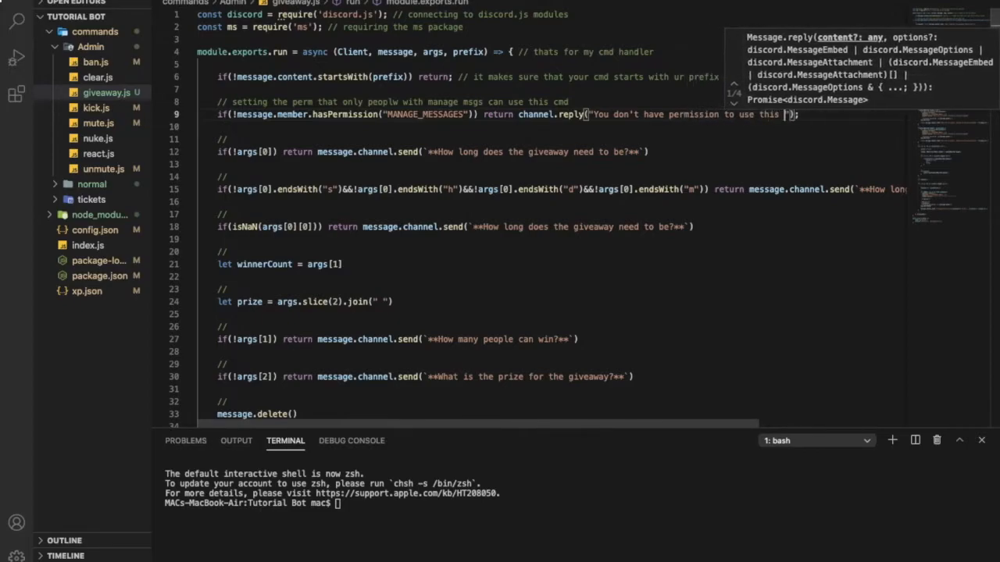
{"action": "type", "text": "command!"}
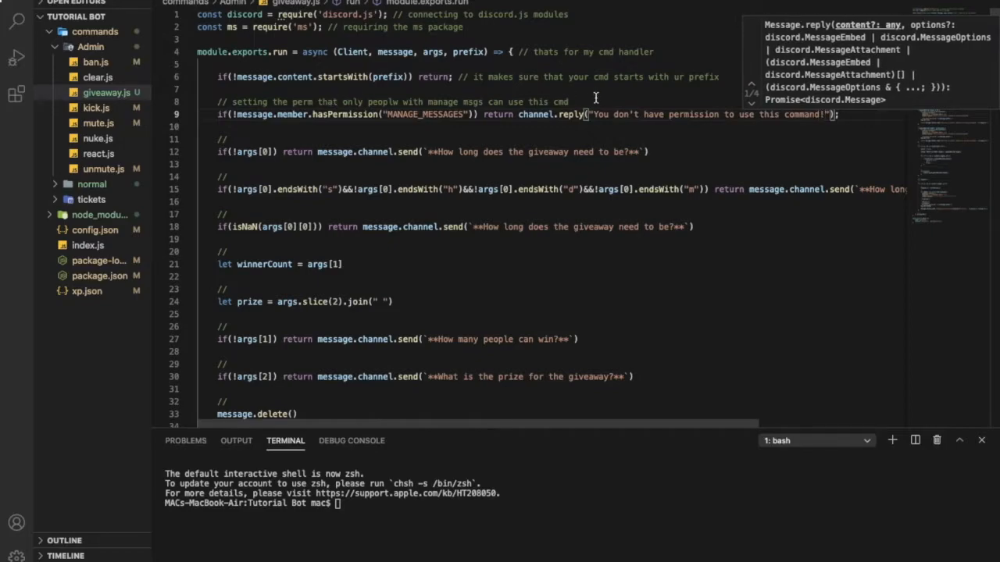
{"action": "type", "text": "and"}
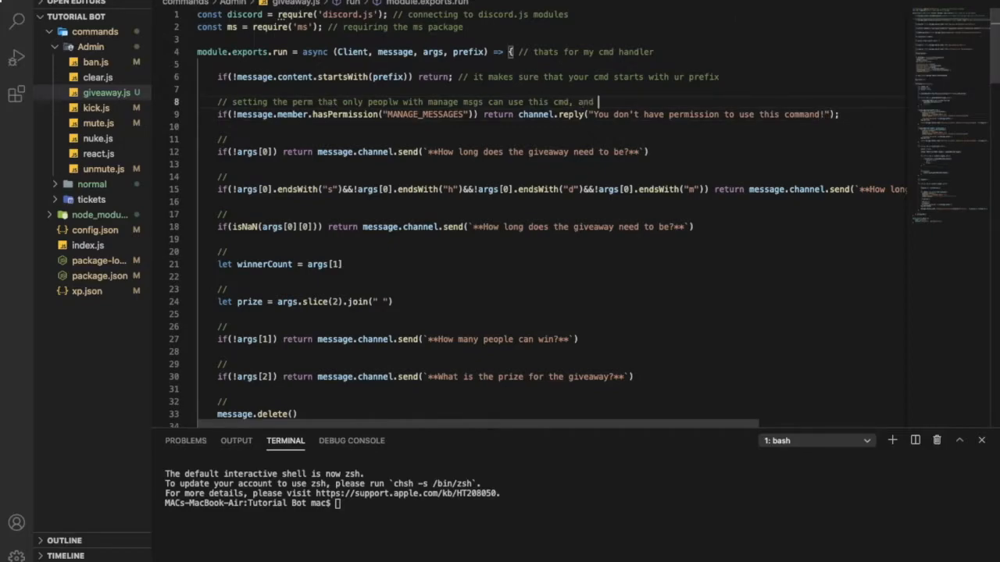
Note the permission check also sends that msg and comment the missing-time check "if no time said send this".
{"action": "type", "text": "it also sends that msg"}
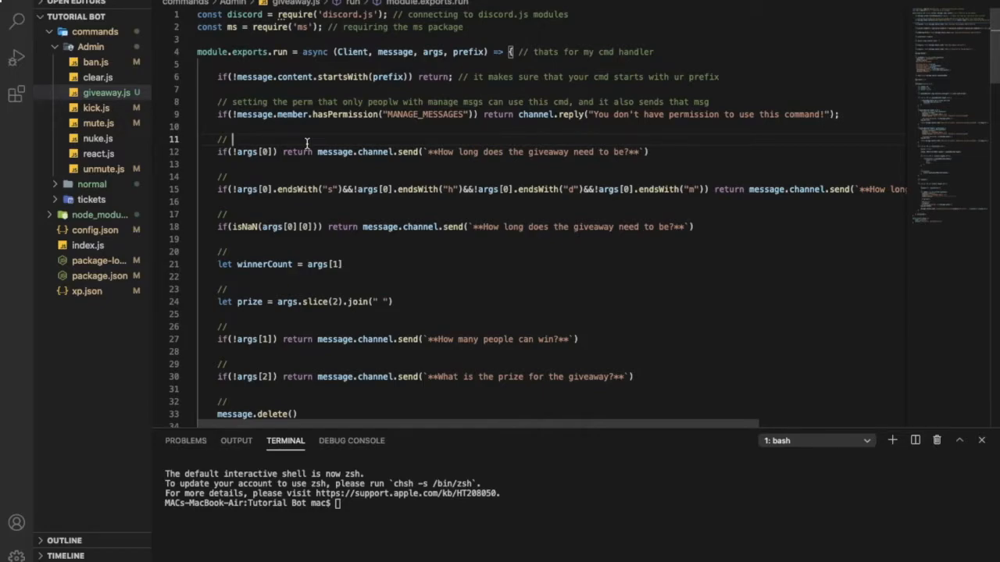
{"action": "type", "text": "if no time said send this"}
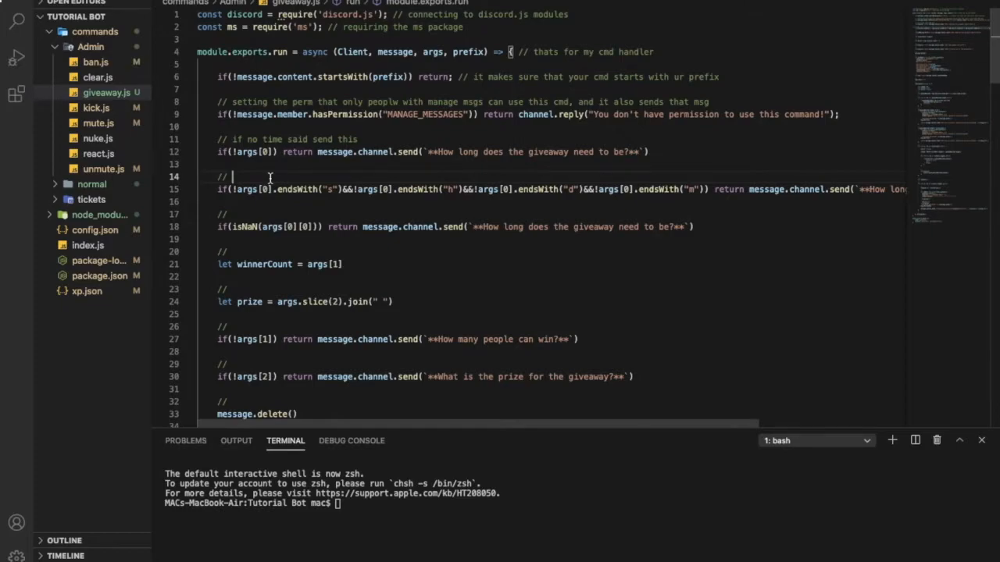
Comment the time-format check with the =giveaway 1h 1 example and the non-numeric time check.
{"action": "type", "text": "_giveaway"}
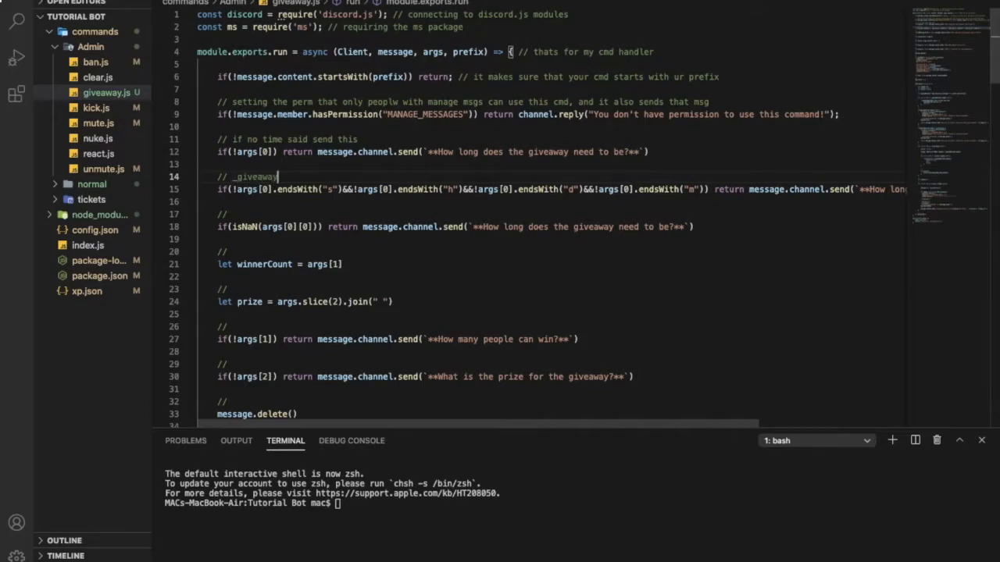
{"action": "key", "text": "Backspace"}
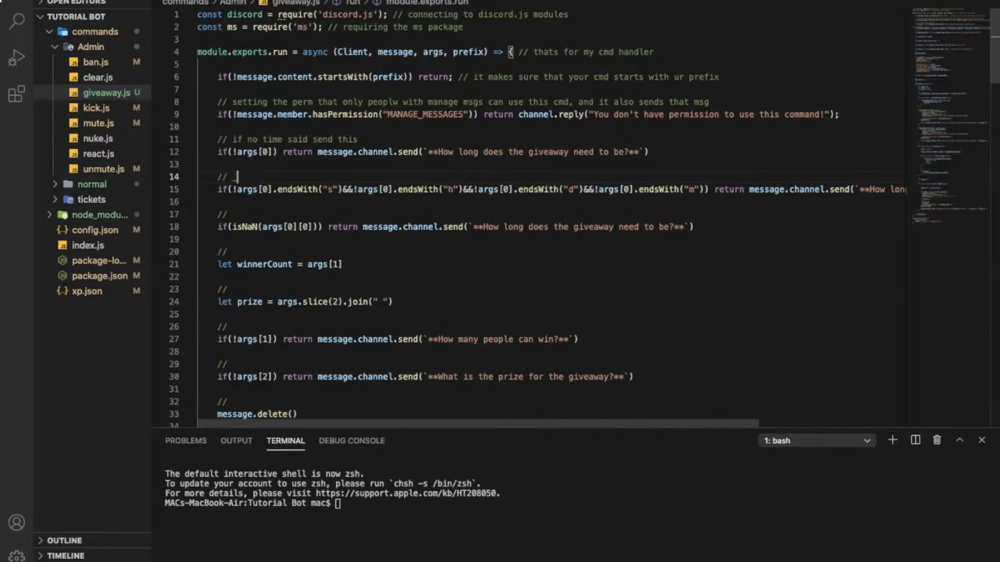
{"action": "type", "text": "=givea"}
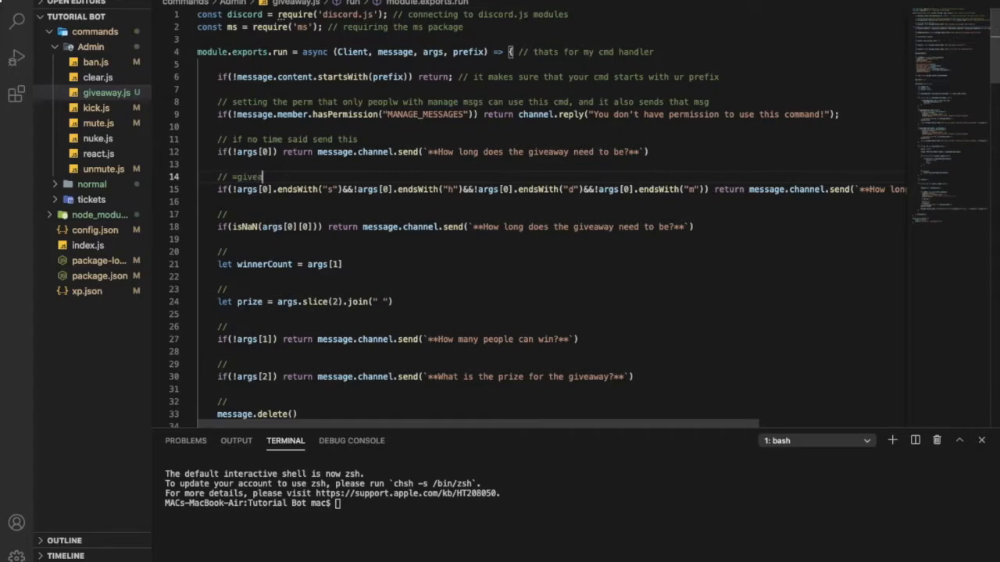
{"action": "type", "text": "way"}
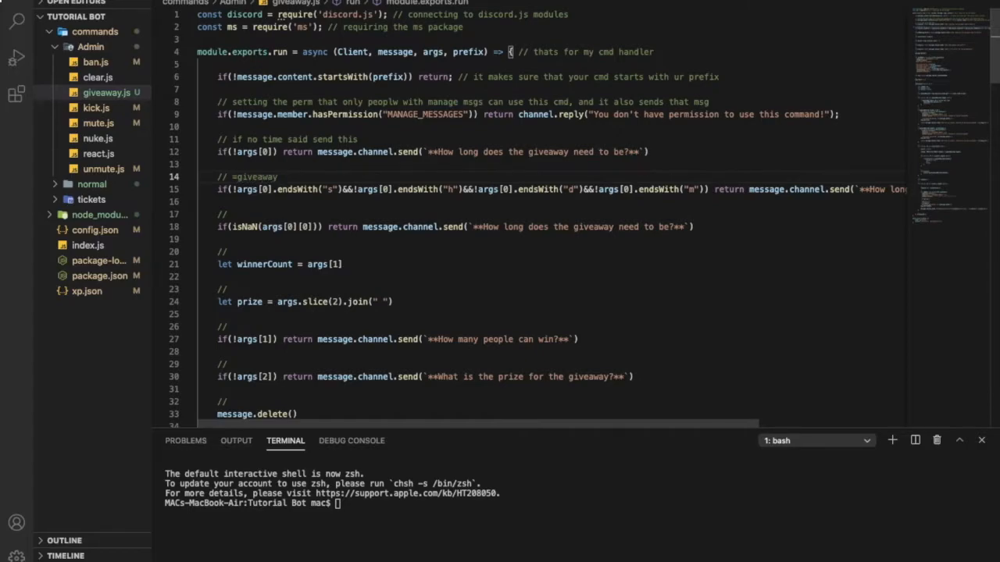
{"action": "type", "text": "1h"}
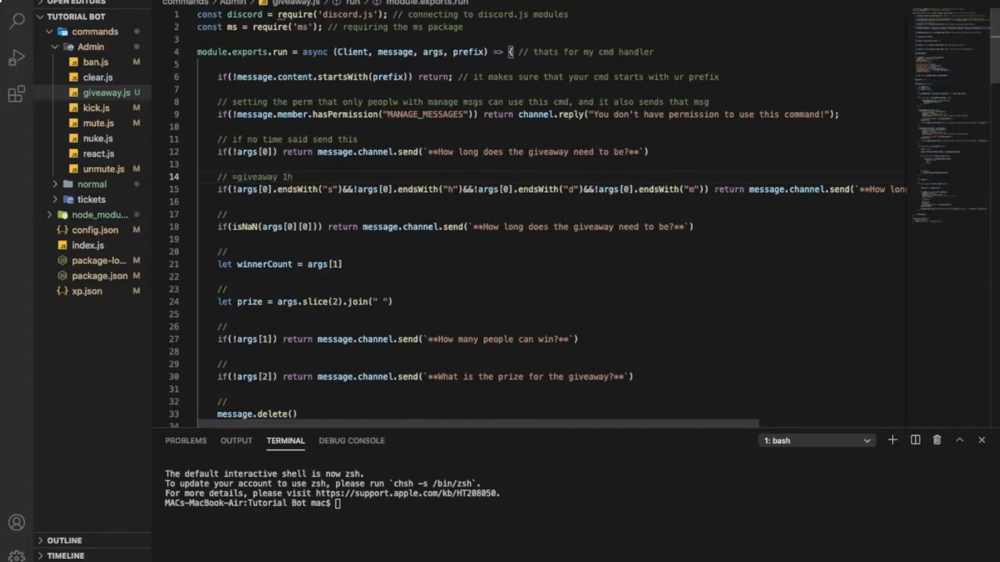
{"action": "type", "text": "1"}
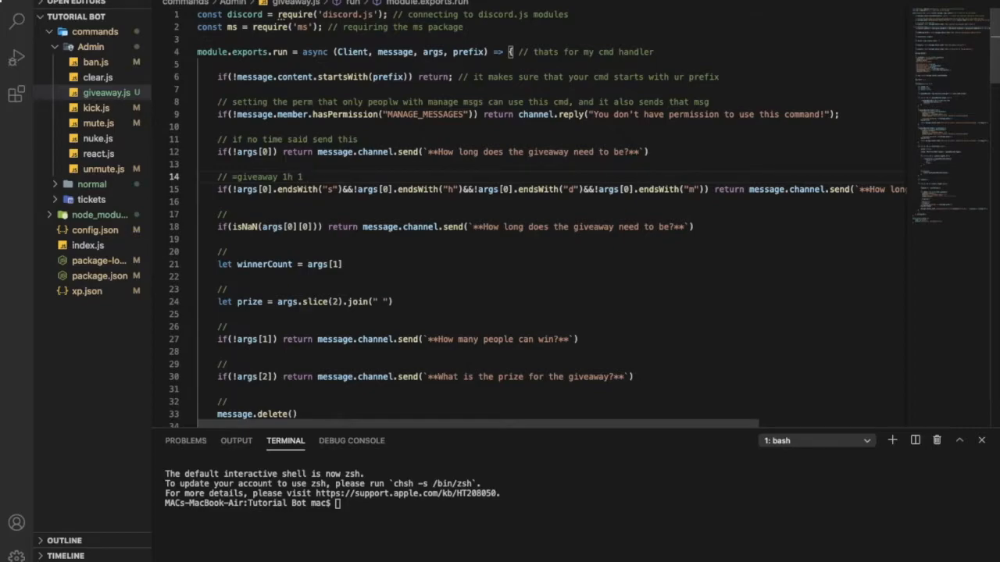
{"action": "type", "text": "tshirt"}
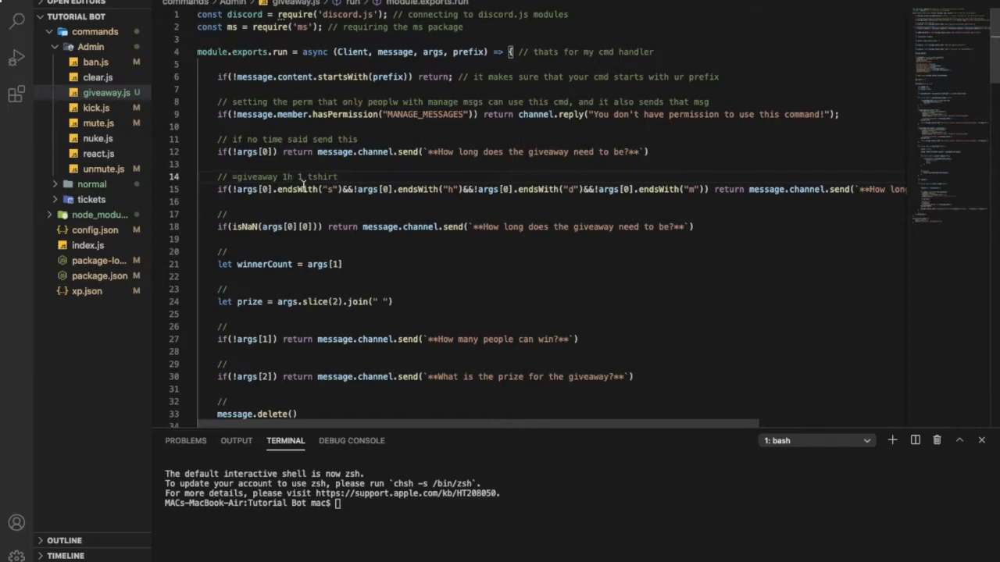
{"action": "type", "text": "/ id"}
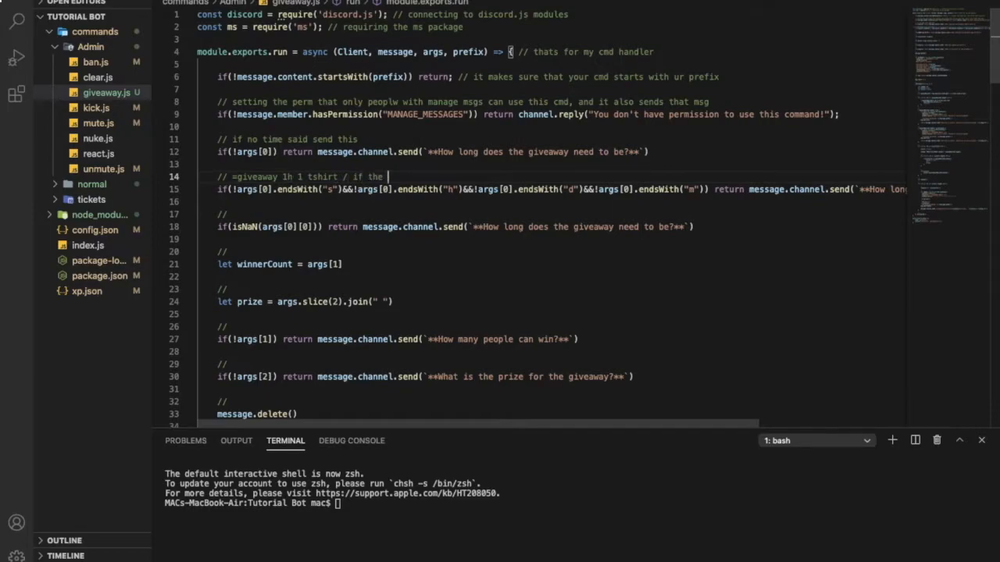
{"action": "type", "text": "time doesn't end"}
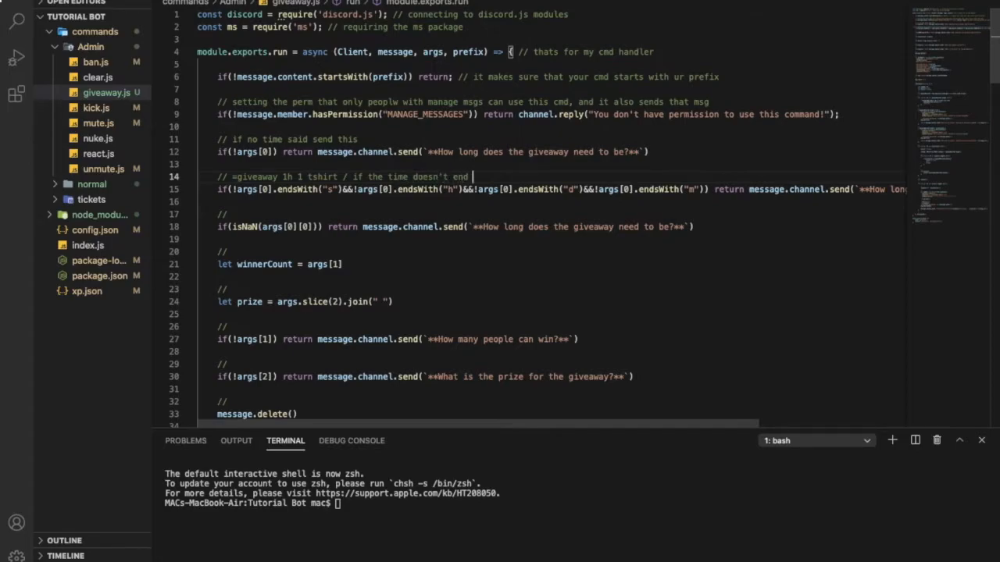
{"action": "type", "text": "with h /s /"}
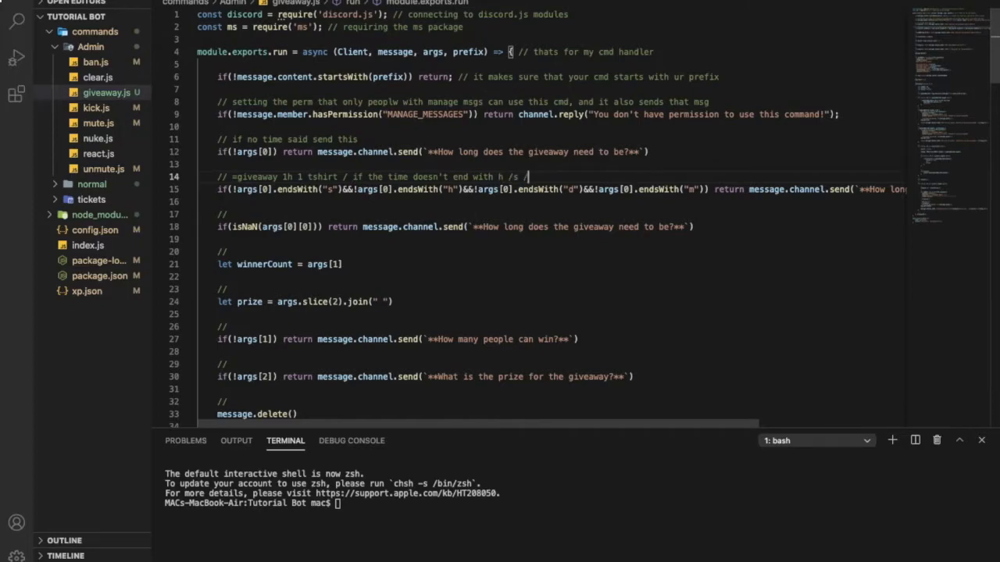
{"action": "type", "text": "d /m  send this"}
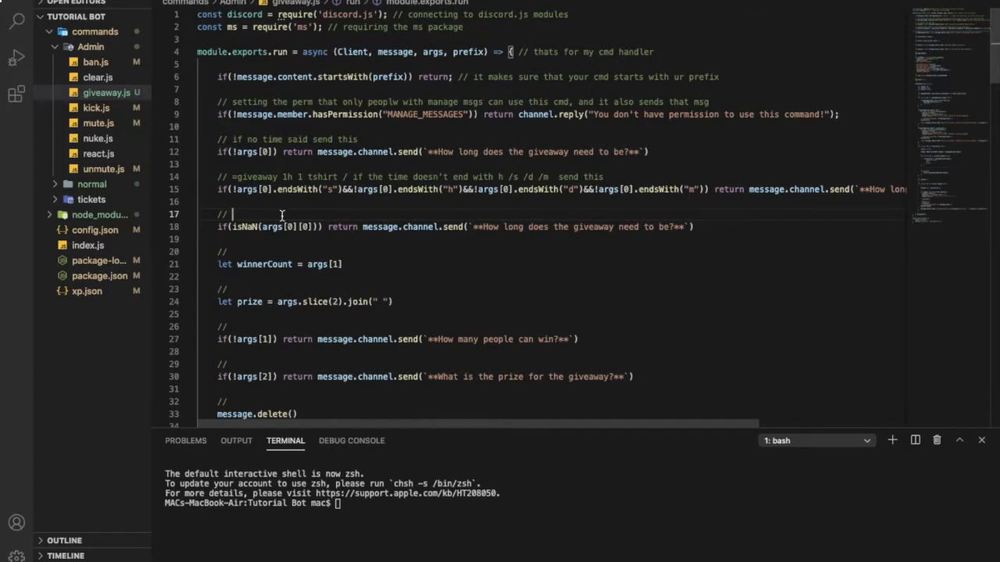
{"action": "type", "text": "if the time sad"}
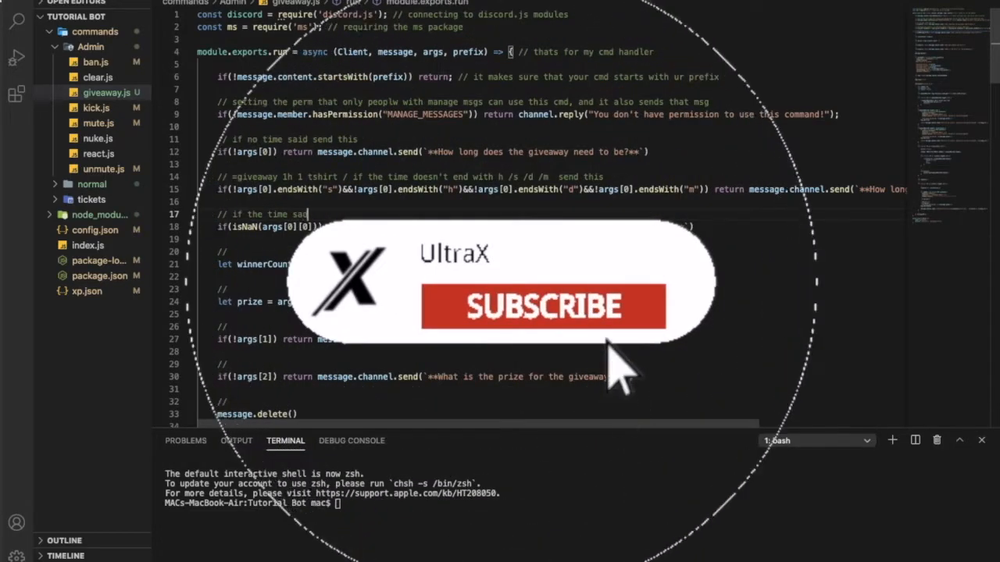
Comment the winner count, getting the whole prize, and the missing amount of winners check.
{"action": "left_click", "coordinate": [540, 307]}
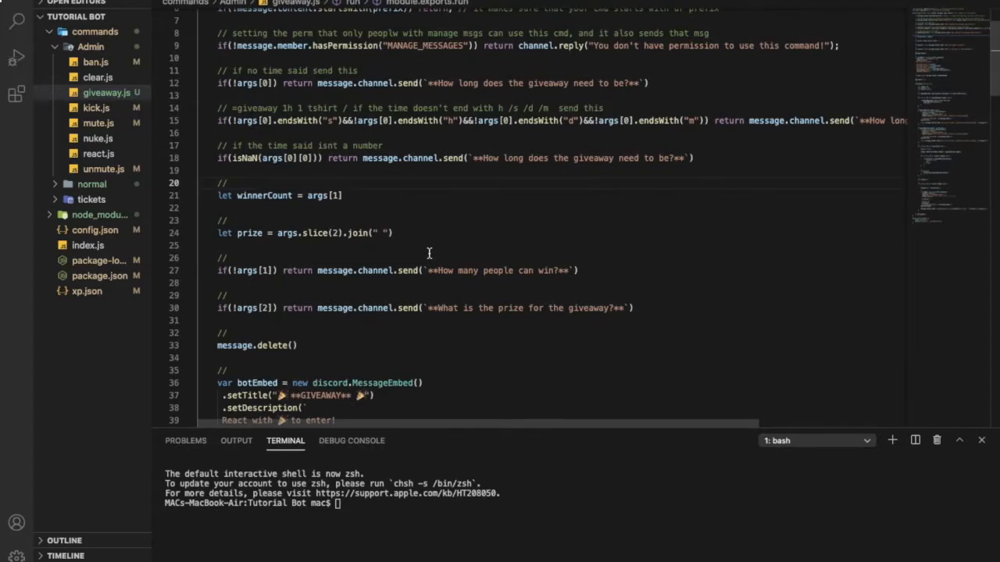
{"action": "type", "text": "winner count"}
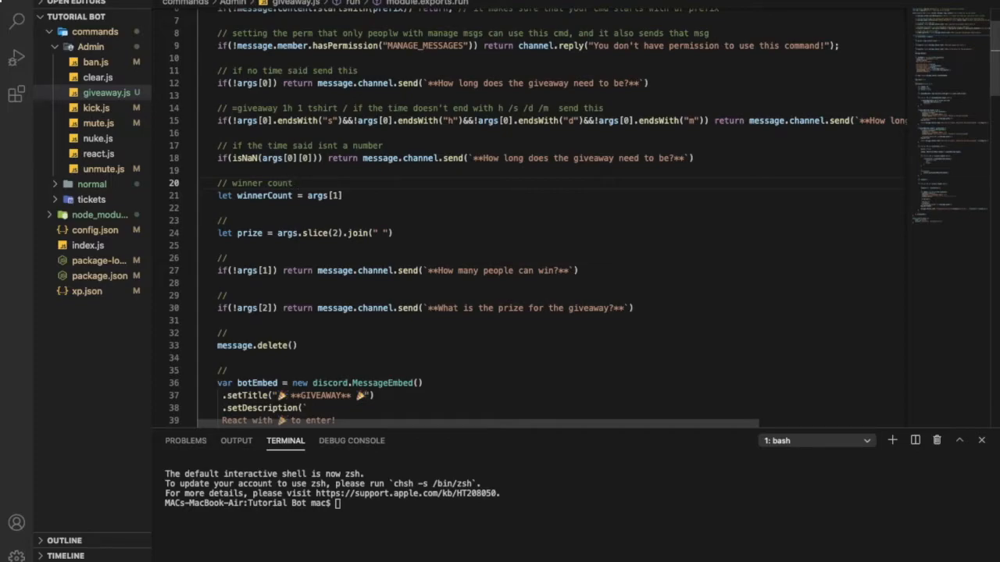
{"action": "mouse_move", "coordinate": [293, 243]}
{"action": "type", "text": " p"}
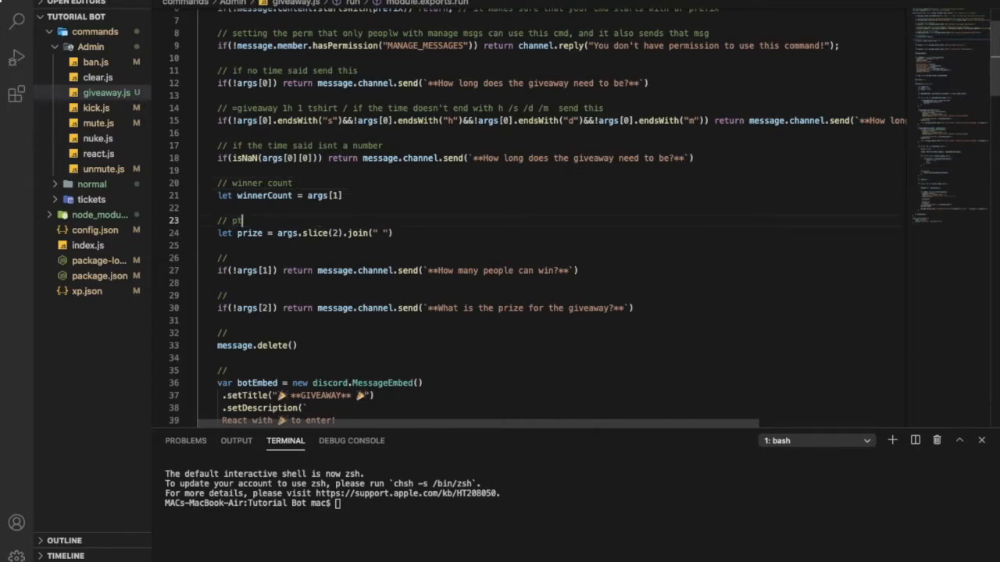
{"action": "type", "text": "rize"}
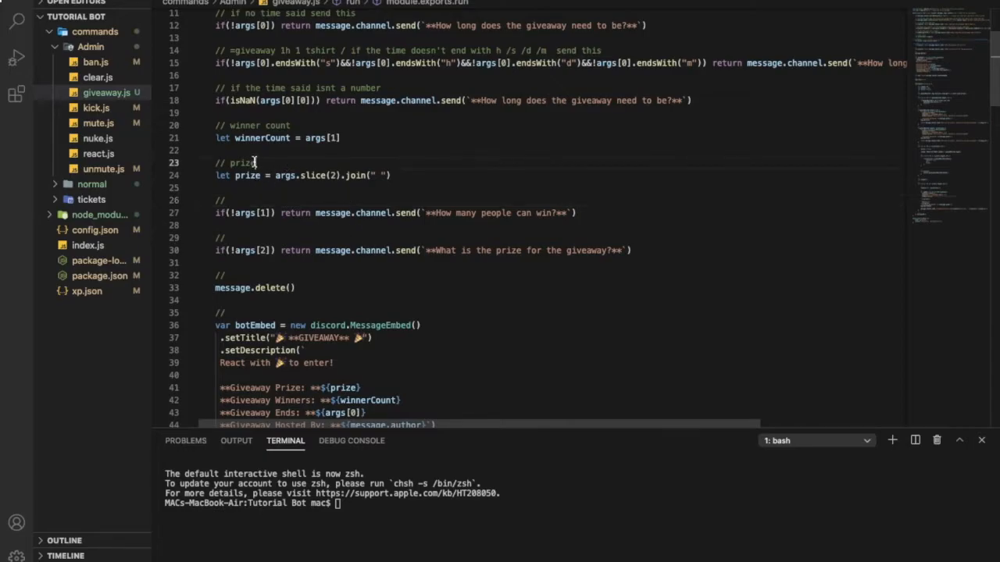
{"action": "type", "text": "getting the whole"}
{"action": "left_click", "coordinate": [558, 200]}
{"action": "type", "text": " if no winner"}
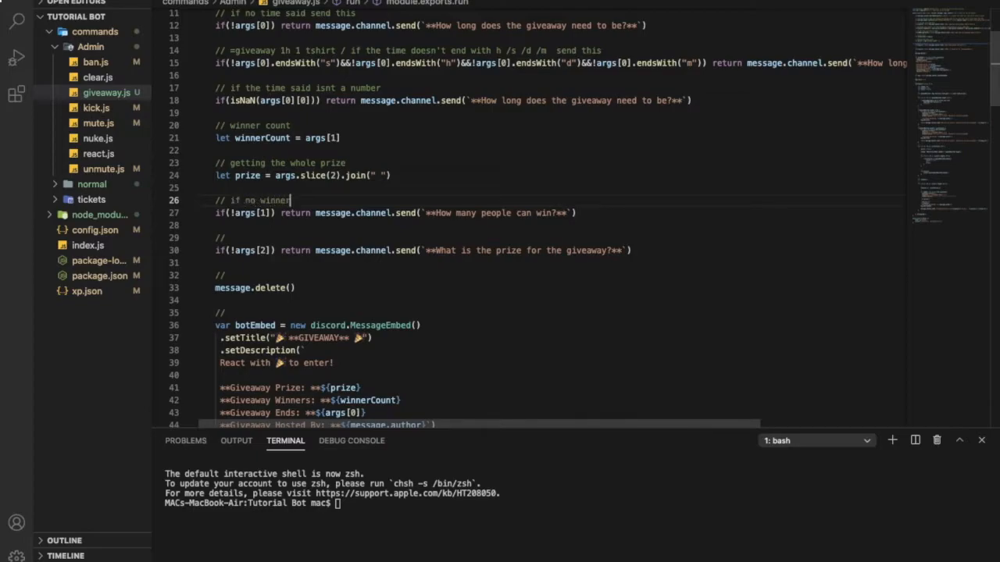
{"action": "type", "text": "amm"}
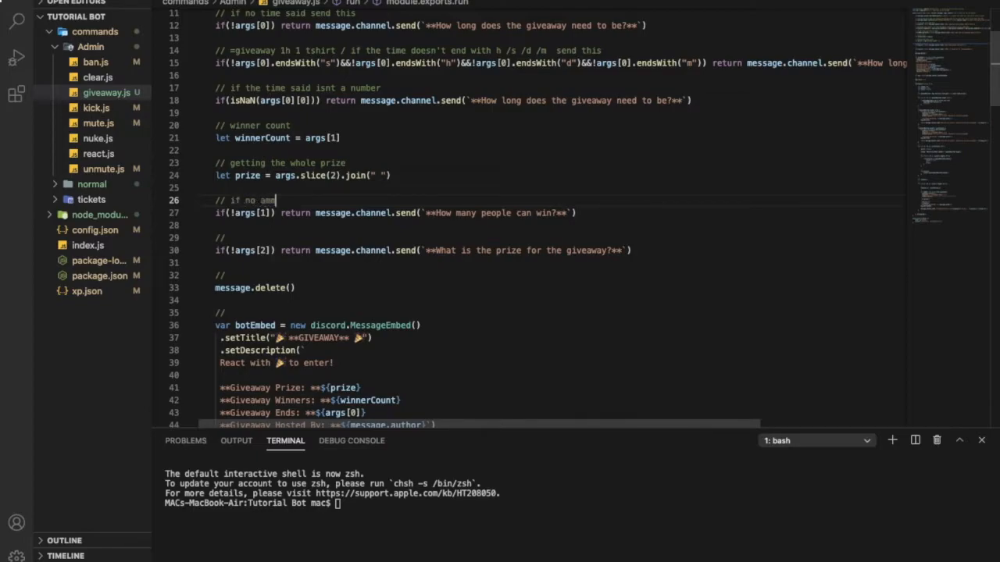
{"action": "type", "text": "ount of"}
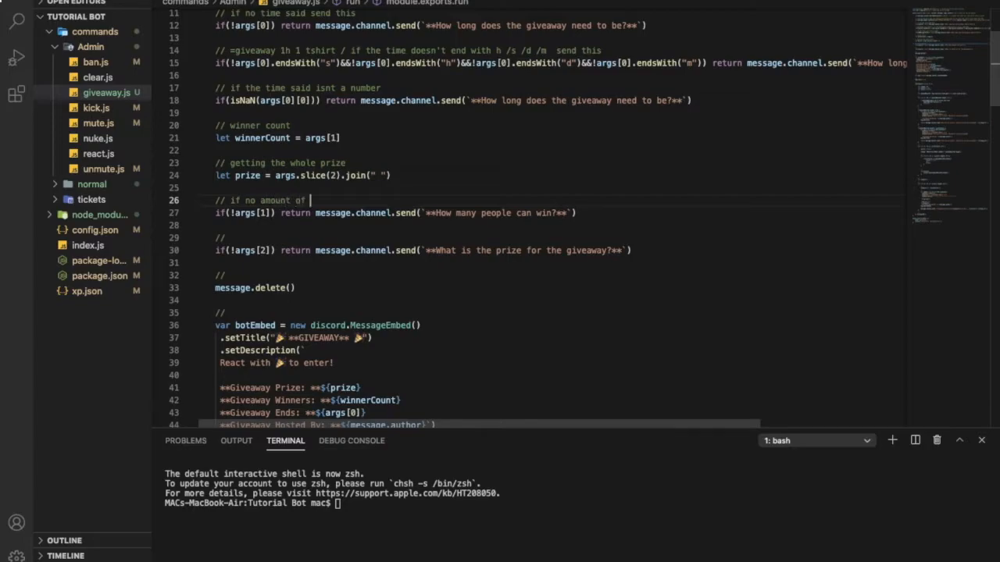
{"action": "type", "text": "winner said"}
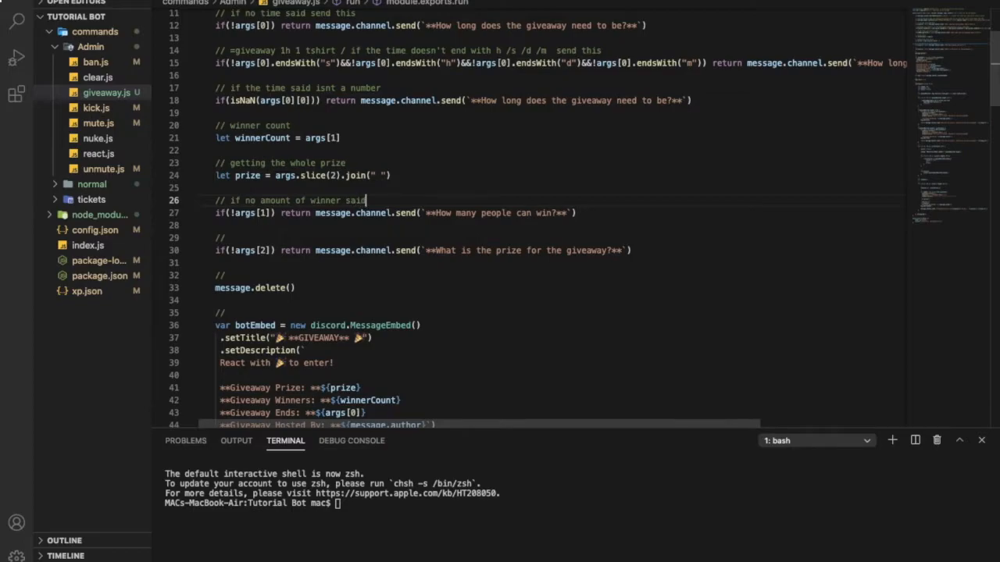
{"action": "scroll", "scroll_direction": "down", "scroll_amount": 3}
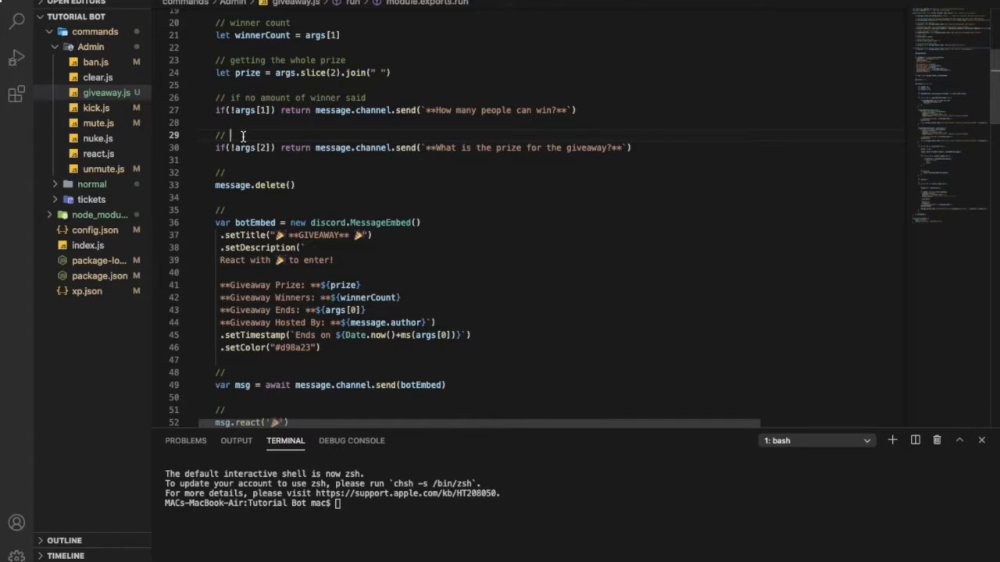
Comment the missing-prize check and deleting the msg you send.
{"action": "type", "text": "if no"}
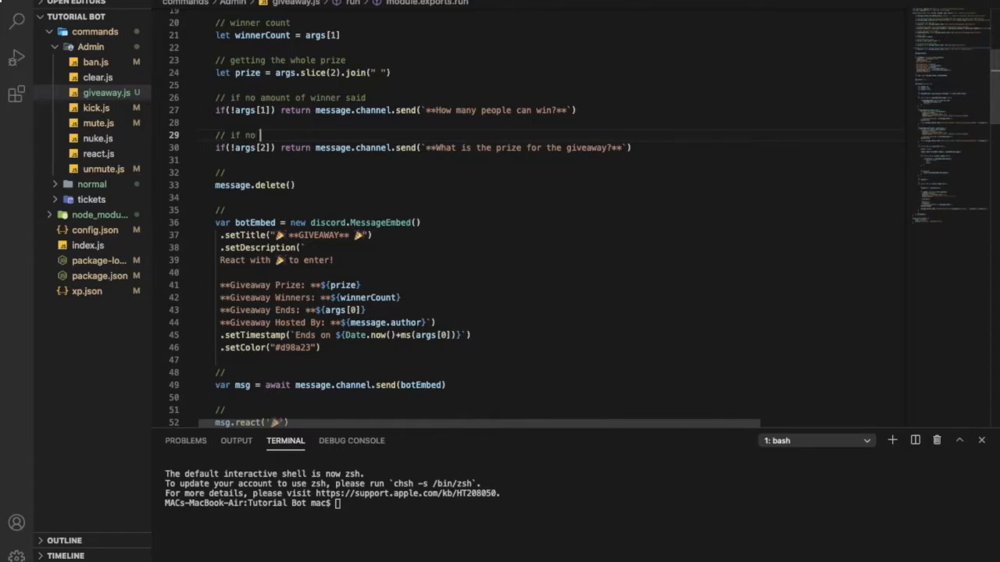
{"action": "type", "text": "prize said"}
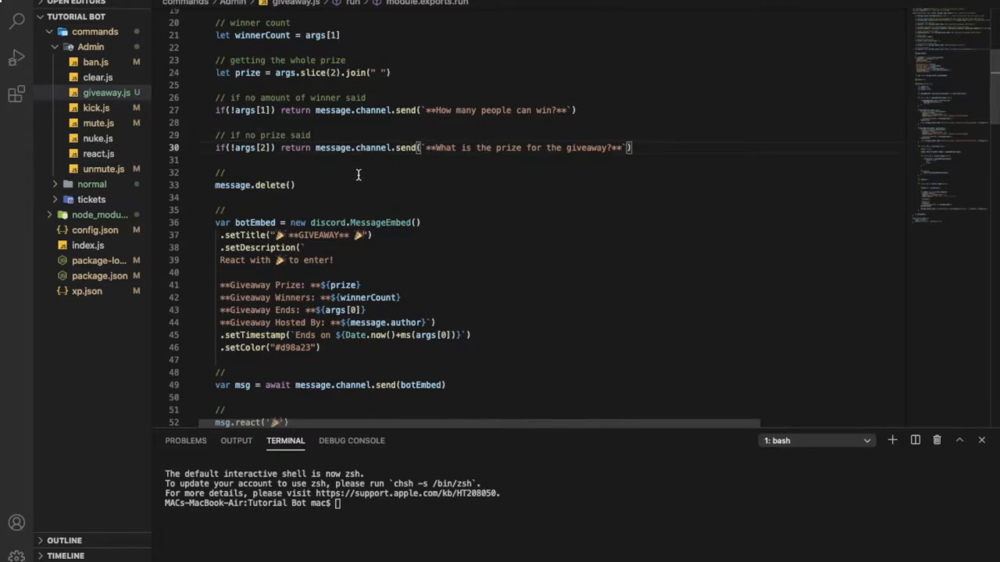
{"action": "mouse_move", "coordinate": [273, 184]}
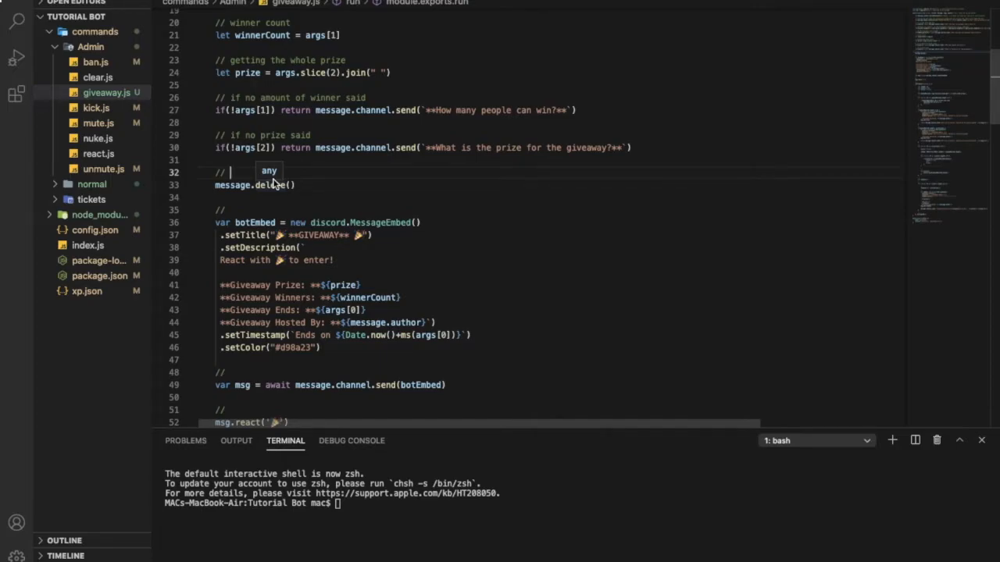
{"action": "type", "text": "deleting th"}
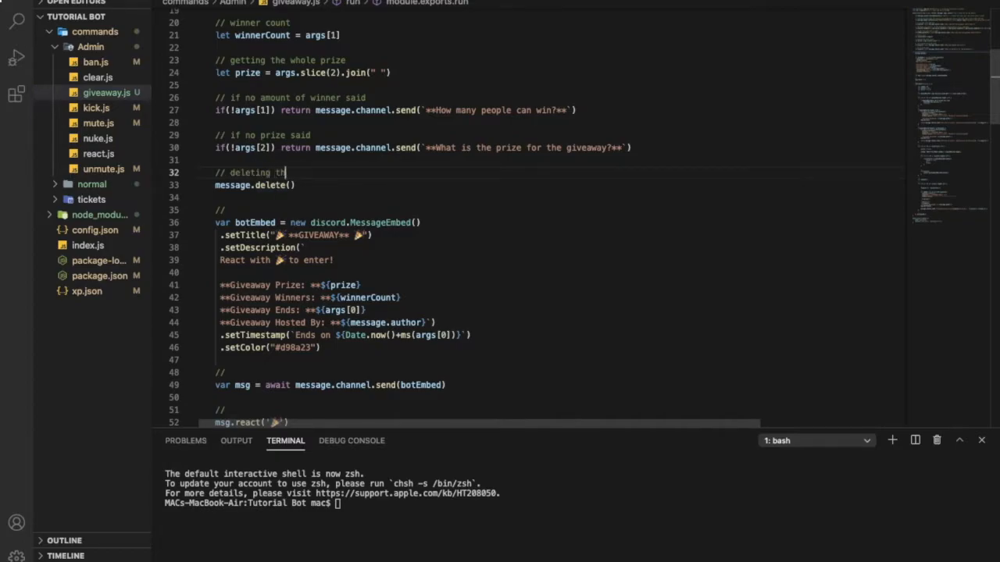
{"action": "type", "text": "e msg u s"}
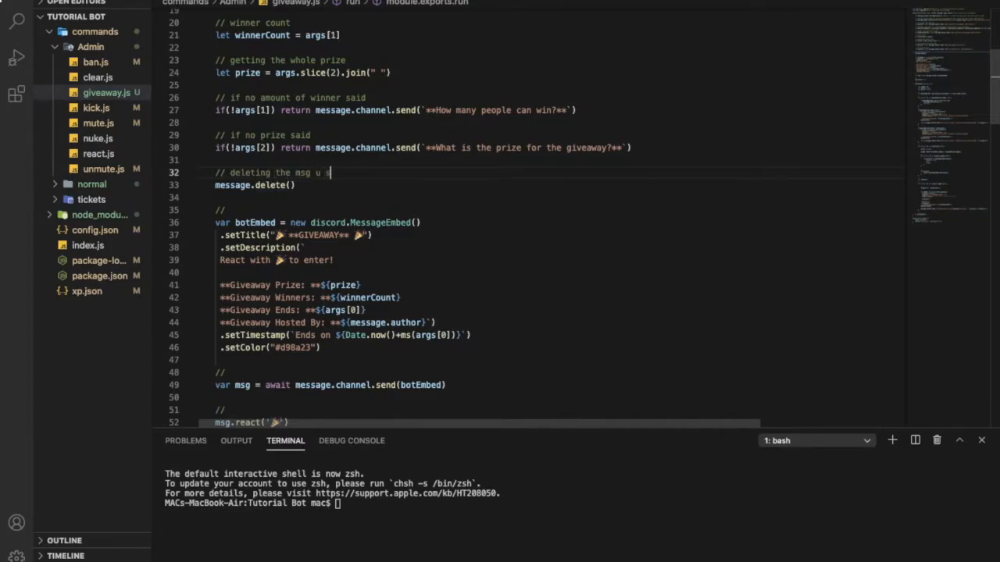
{"action": "type", "text": "end then..."}
{"action": "left_click", "coordinate": [558, 210]}
{"action": "type", "text": " creat"}
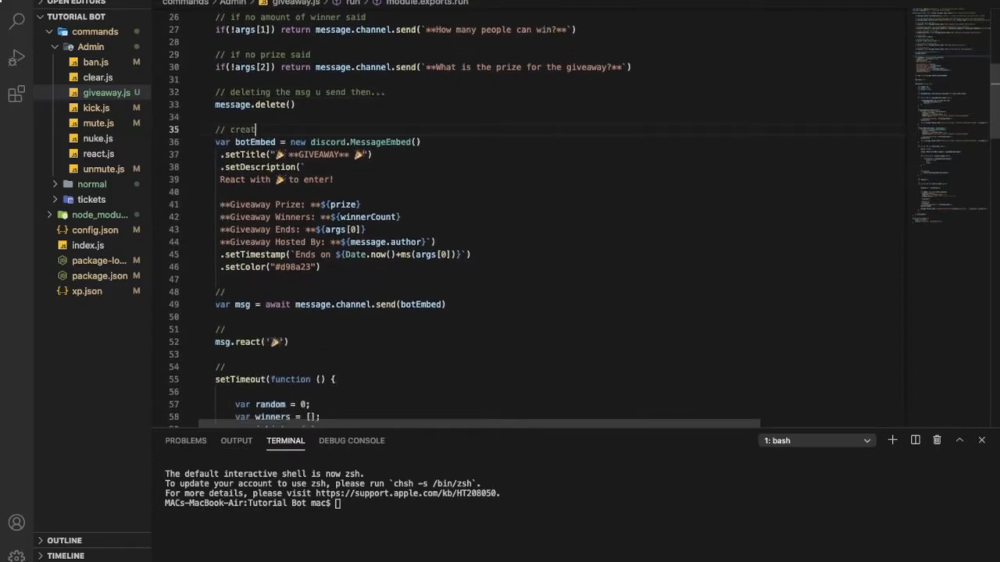
Comment creating and sending the giveaway embed and the bot reacting with that emoji.
{"action": "type", "text": "ing the give"}
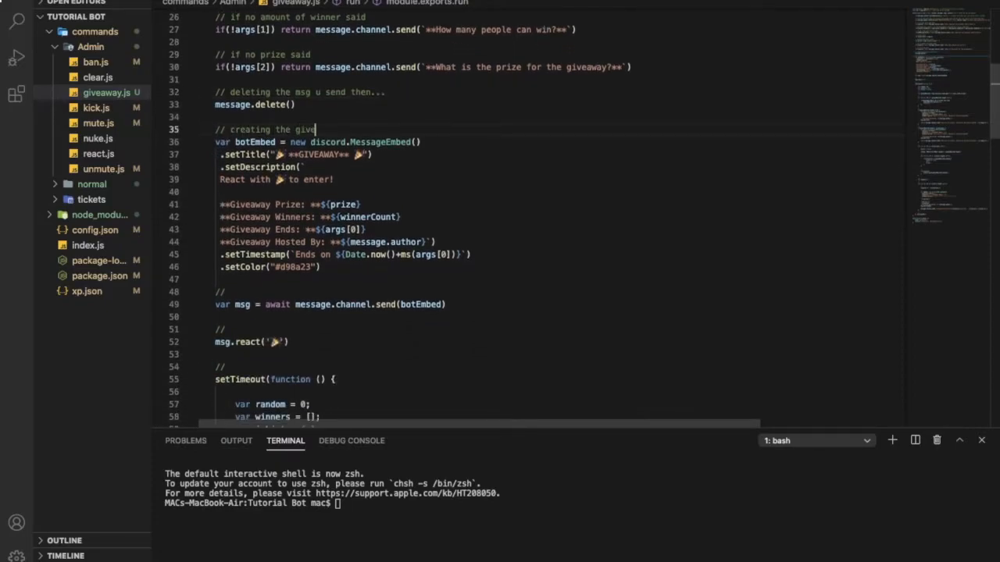
{"action": "scroll", "scroll_direction": "down", "scroll_amount": 3}
{"action": "type", "text": " sending the give"}
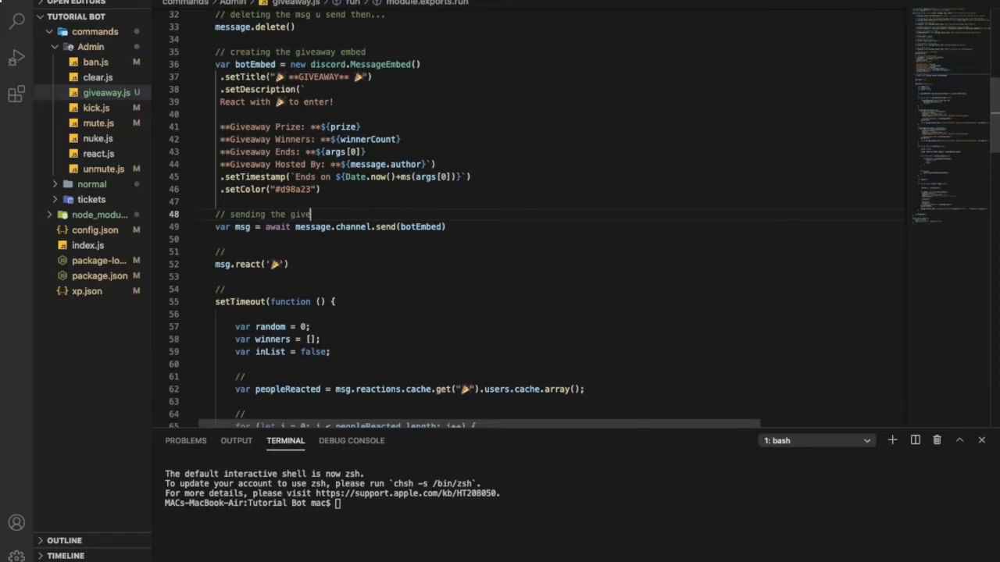
{"action": "type", "text": "away embed"}
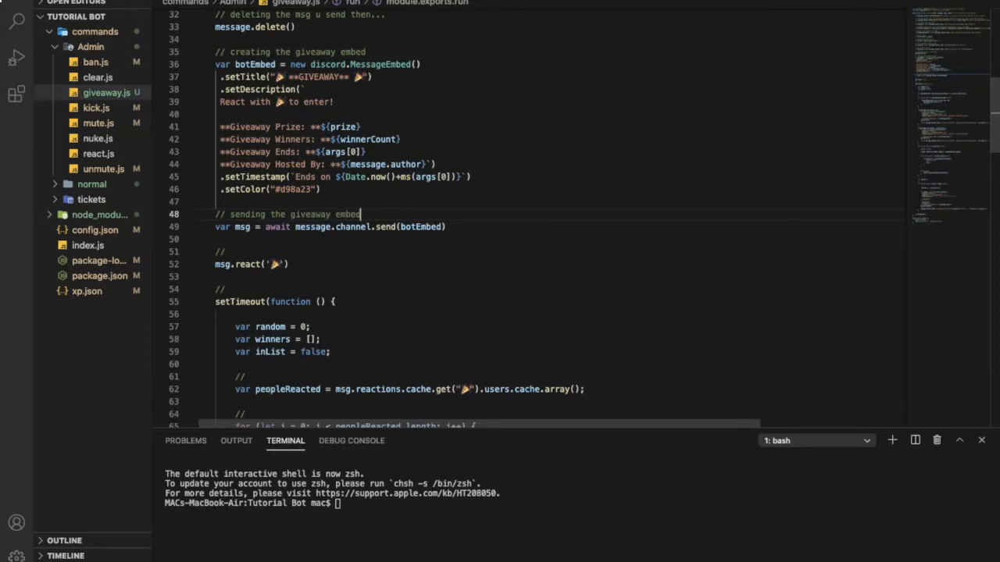
{"action": "scroll", "scroll_direction": "down", "scroll_amount": 3}
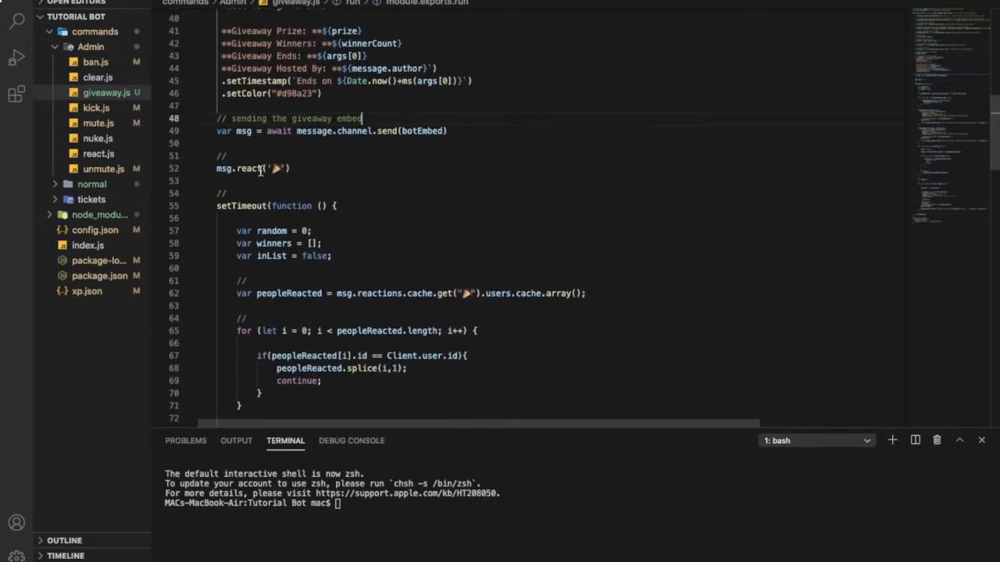
{"action": "type", "text": "and"}
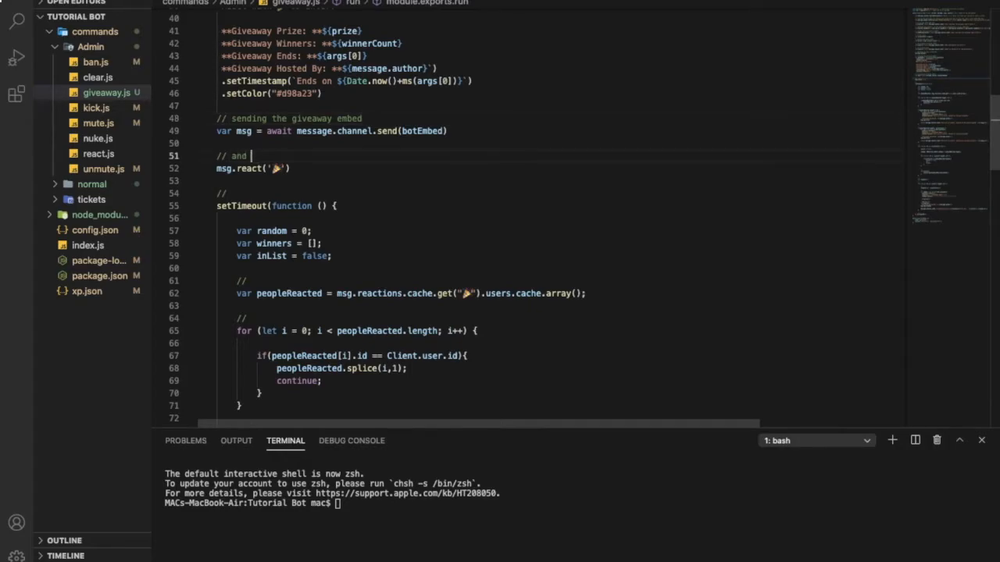
{"action": "key", "text": "Backspace"}
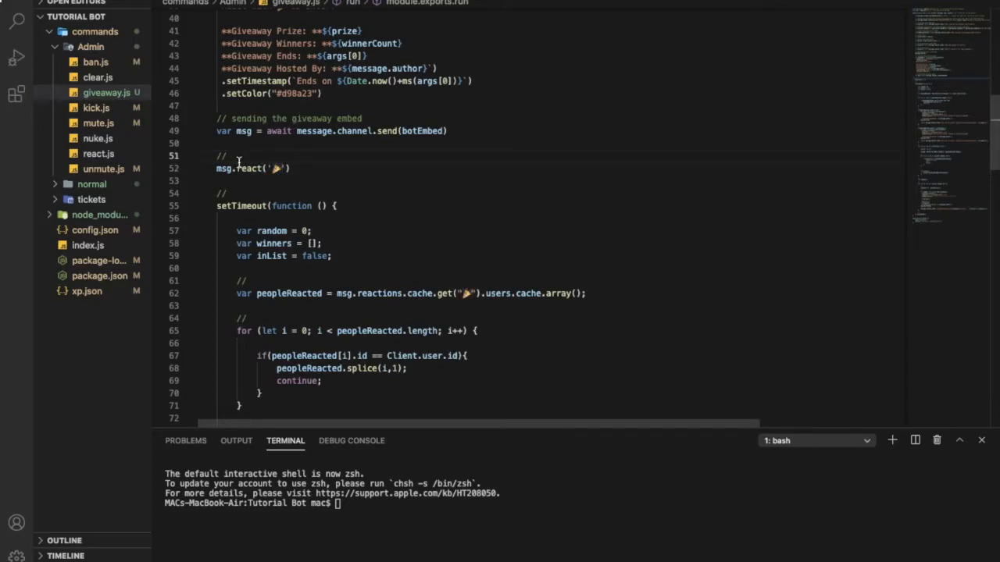
{"action": "type", "text": "the bo reac"}
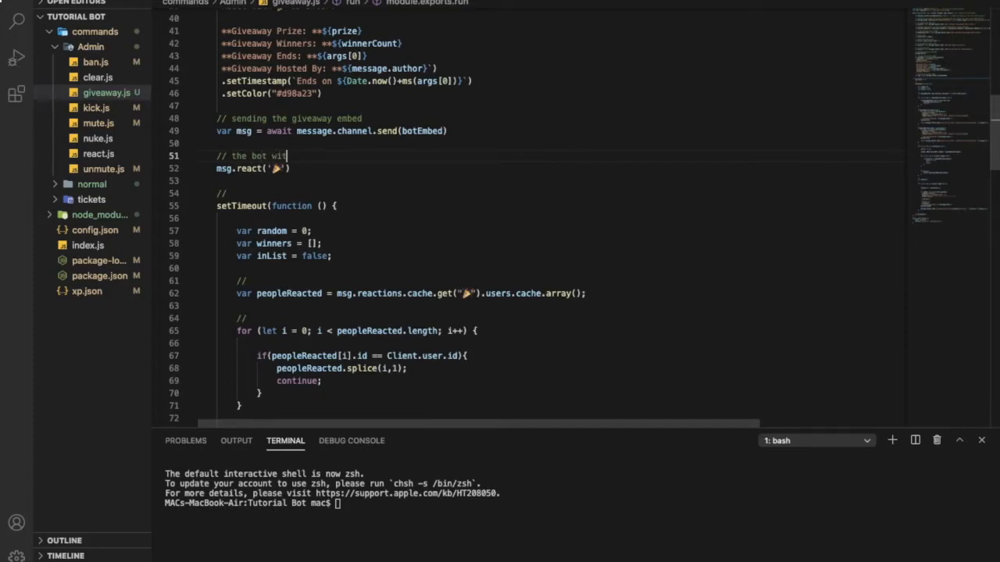
{"action": "type", "text": "h that emoji once it sends the embed"}
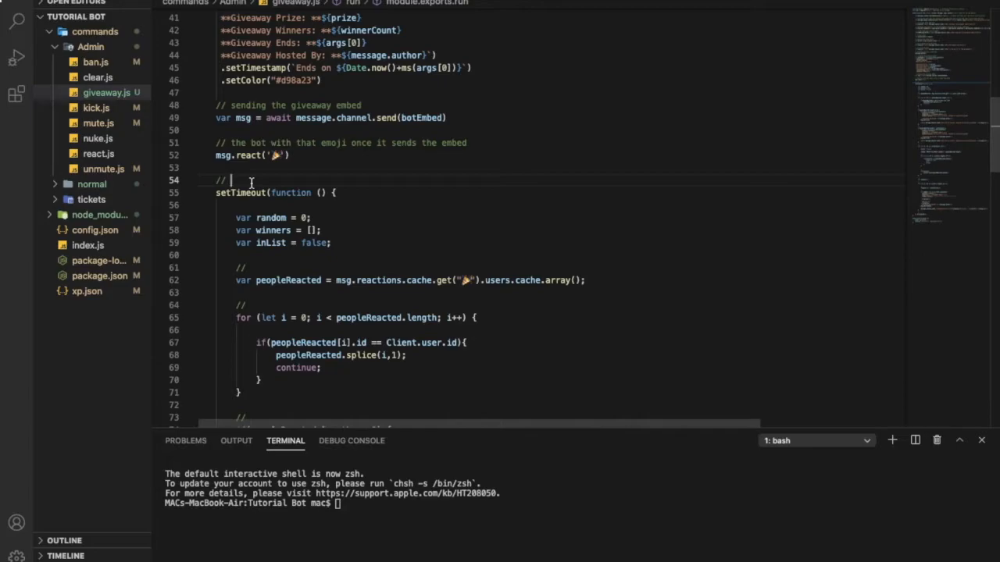
Comment setting the giveaway timeout, getting all people who reacted, and removing the bot from reactions.
{"action": "type", "text": "settng the timeout of the"}
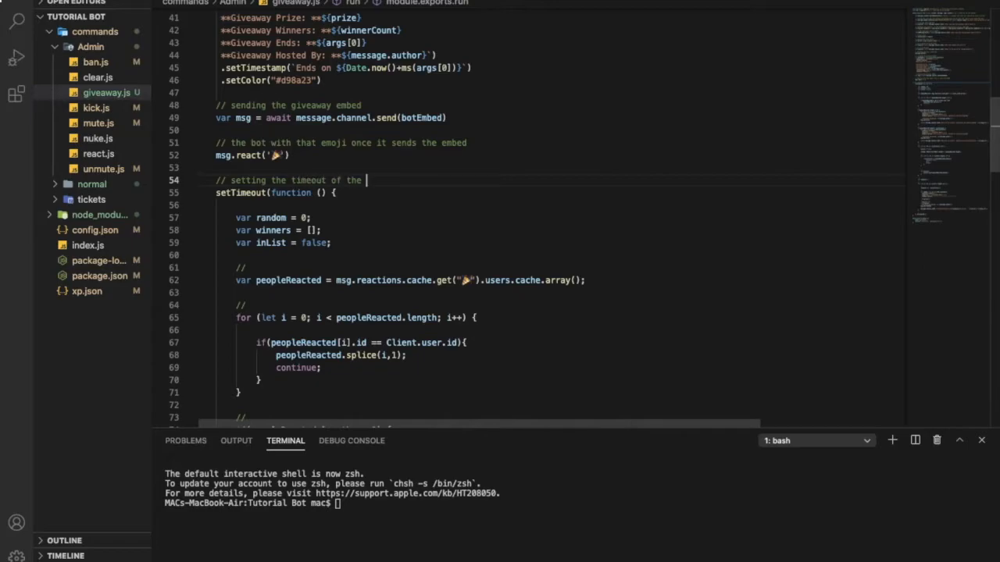
{"action": "type", "text": "giveaway"}
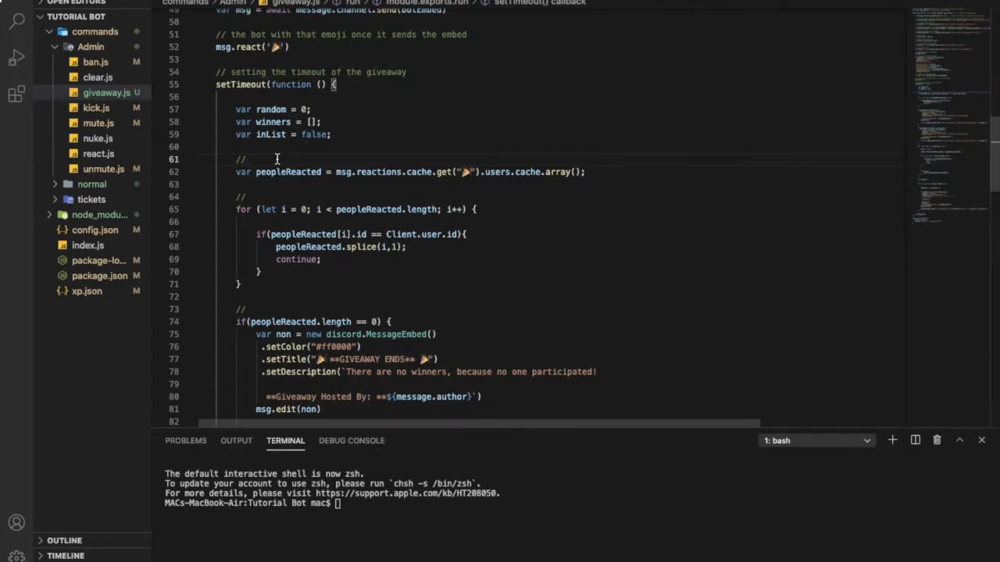
{"action": "type", "text": "getting"}
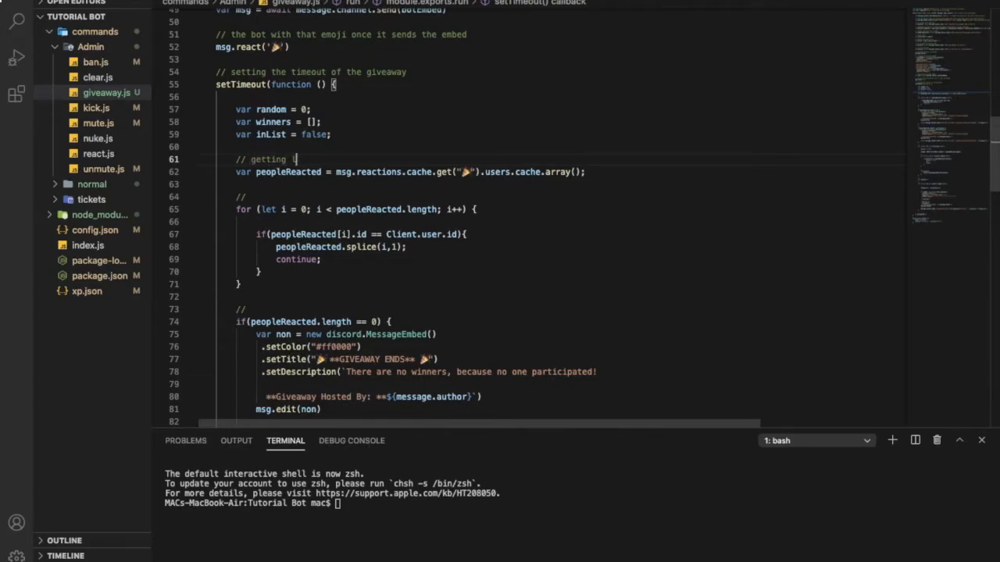
{"action": "type", "text": "all people who reacted"}
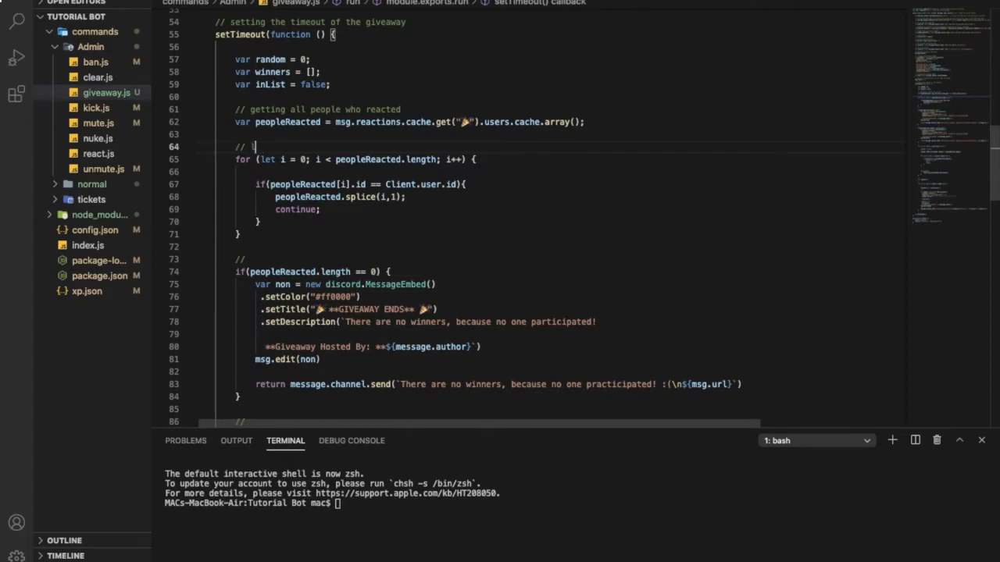
{"action": "type", "text": "removing him"}
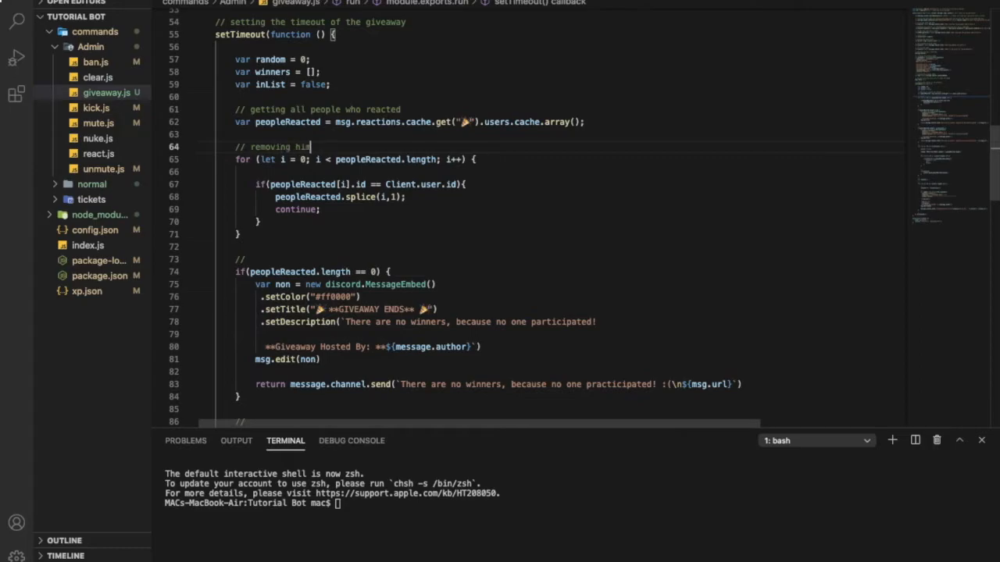
{"action": "key", "text": "Backspace"}
{"action": "type", "text": "the bot from reacting"}
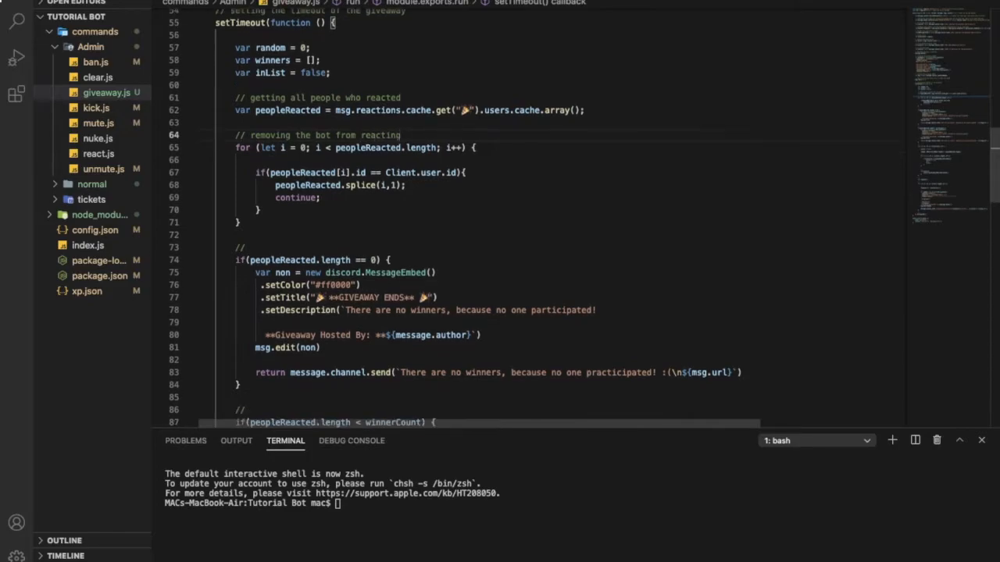
{"action": "scroll", "scroll_direction": "down", "scroll_amount": 3}
{"action": "type", "text": "s"}
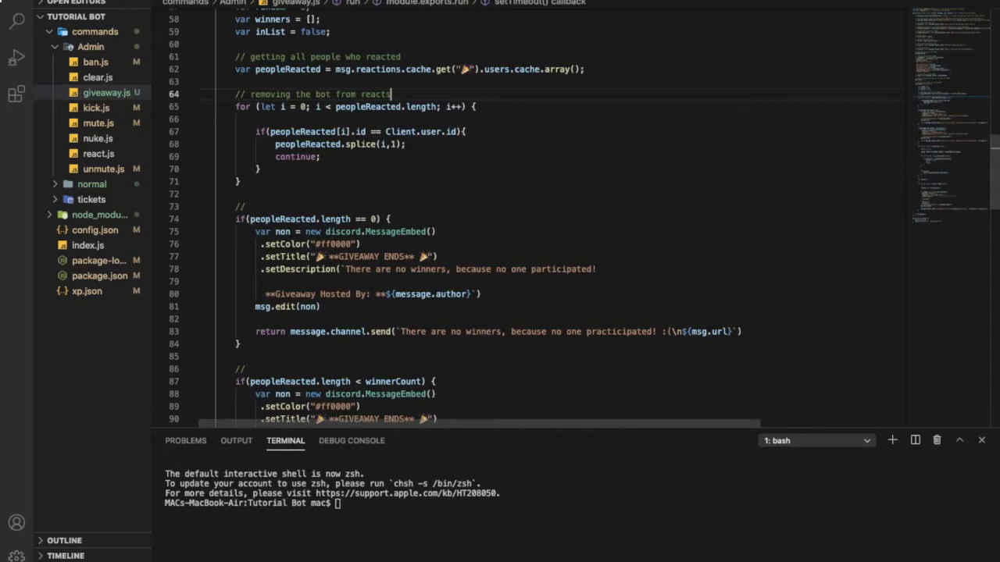
{"action": "key", "text": "Backspace"}
{"action": "type", "text": "ion"}
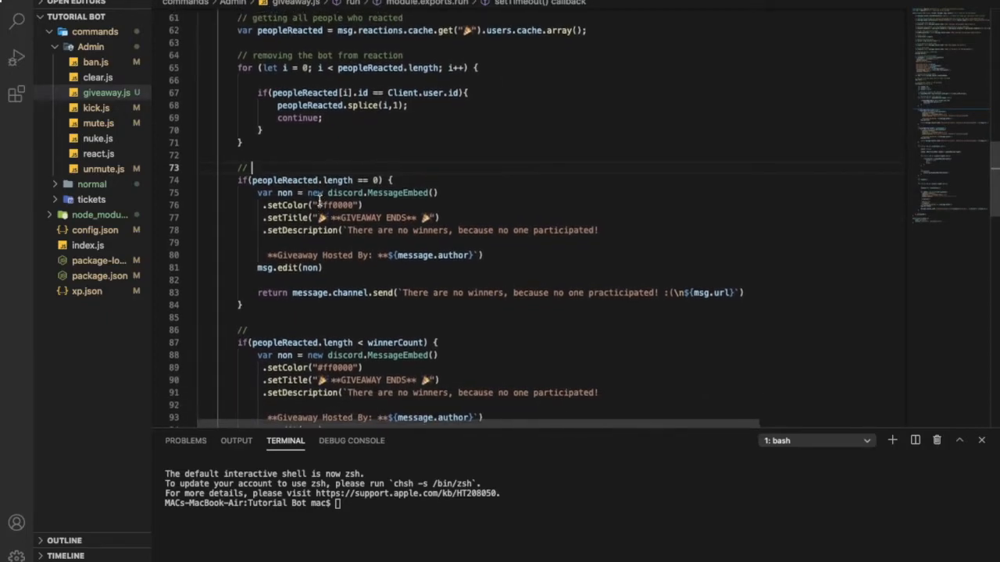
Comment the no-participants check "if no people entered the giveaway send this".
{"action": "scroll", "scroll_direction": "down", "scroll_amount": 3}
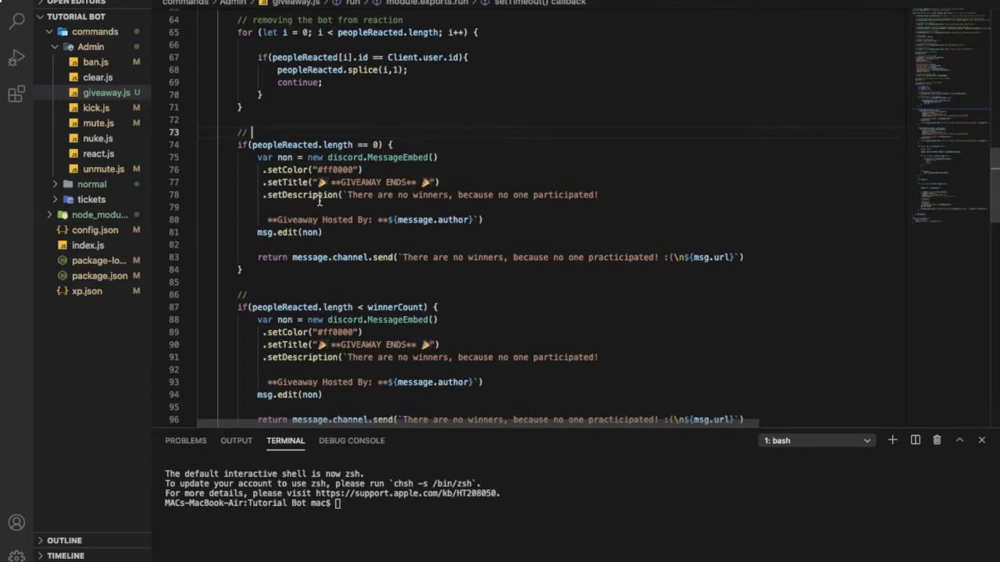
{"action": "type", "text": "if no people s"}
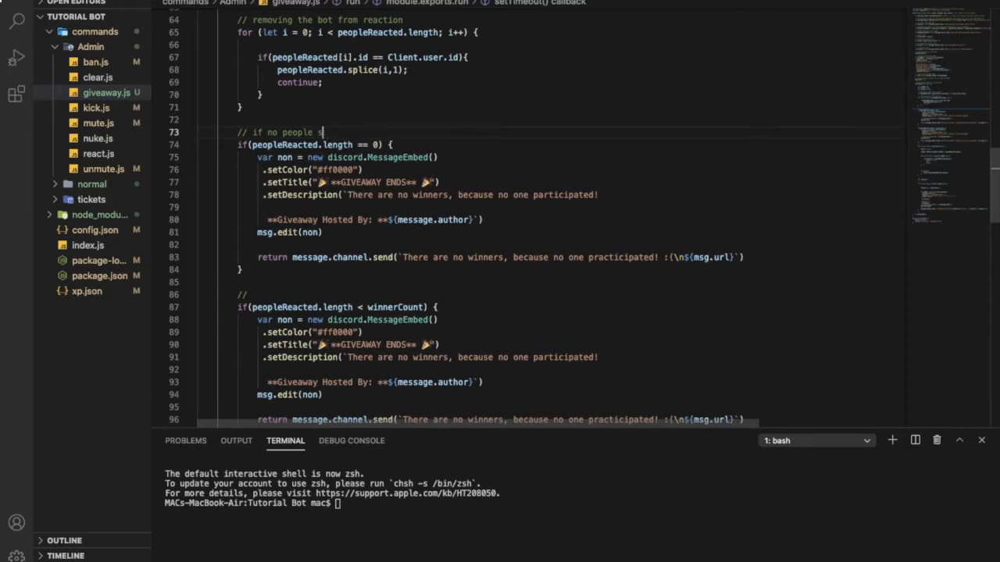
{"action": "type", "text": "enter"}
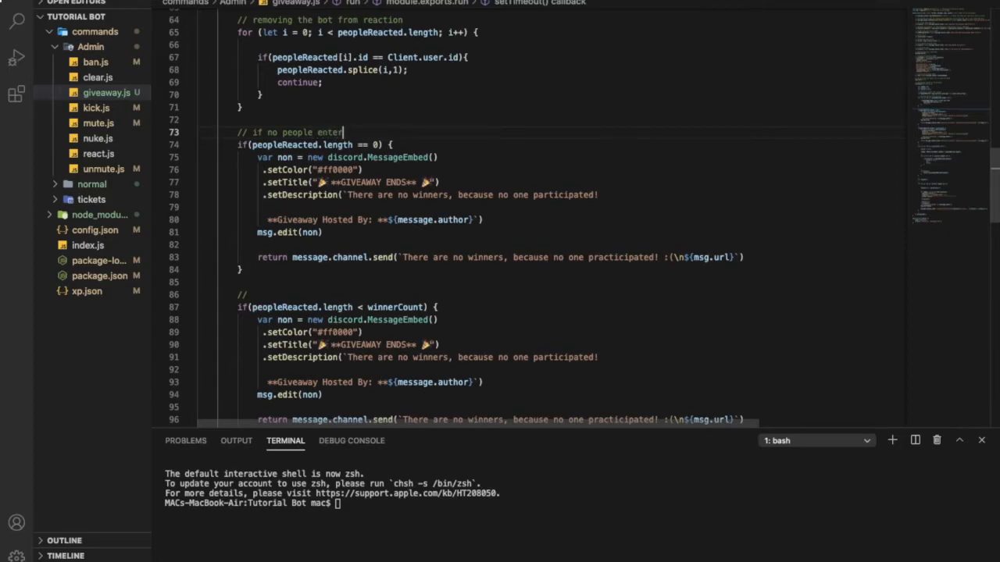
{"action": "type", "text": "ed the"}
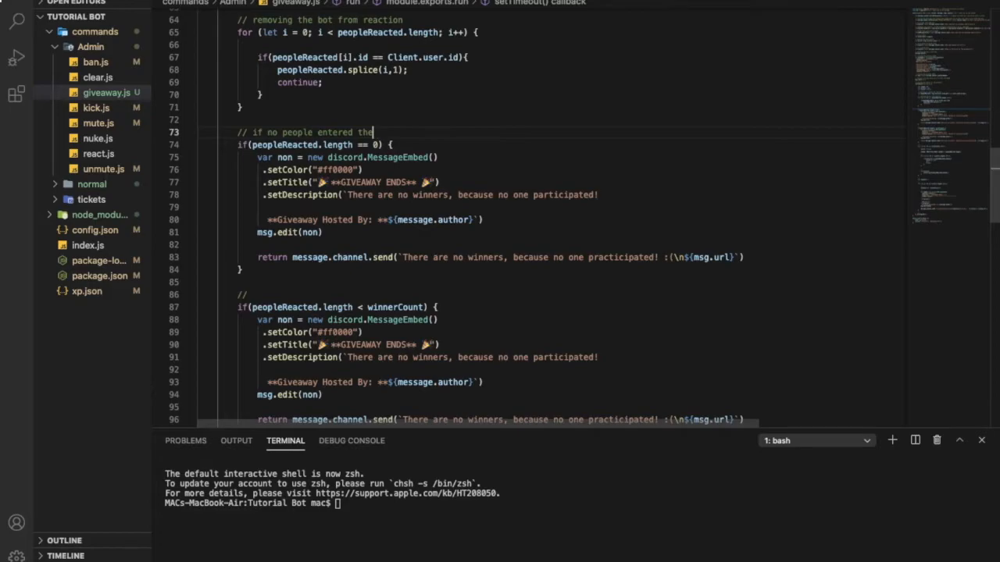
{"action": "type", "text": "giveaway"}
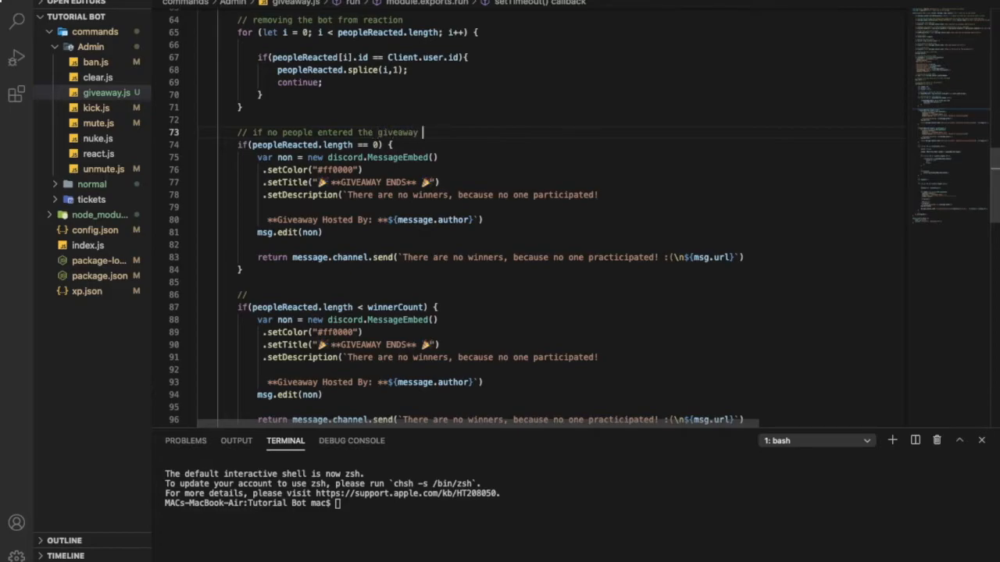
{"action": "type", "text": "send this"}
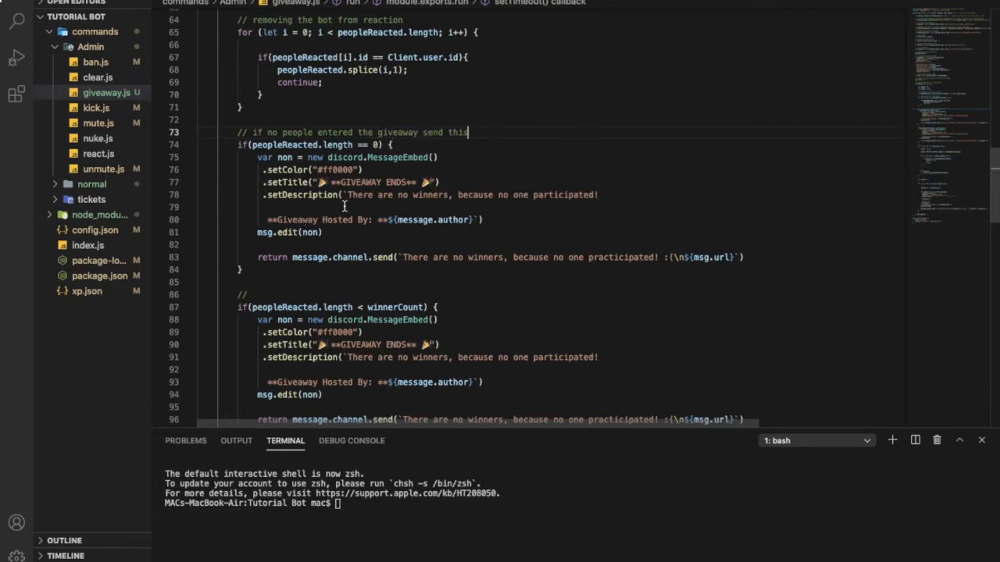
Comment the too-few check as winner count higher then the members who joined the giveaway.
{"action": "scroll", "scroll_direction": "down", "scroll_amount": 3}
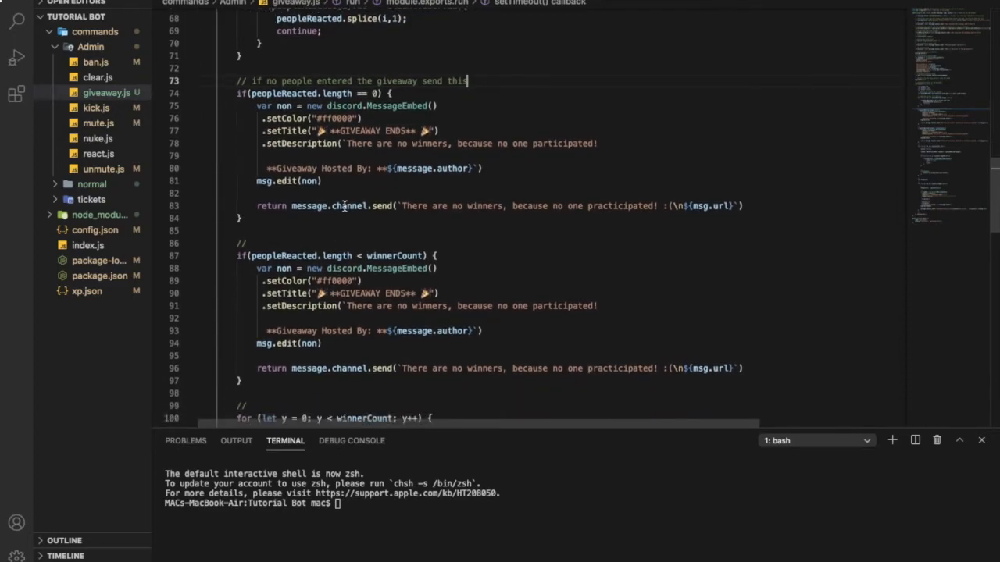
{"action": "scroll", "scroll_direction": "down", "scroll_amount": 3}
{"action": "type", "text": " if the w"}
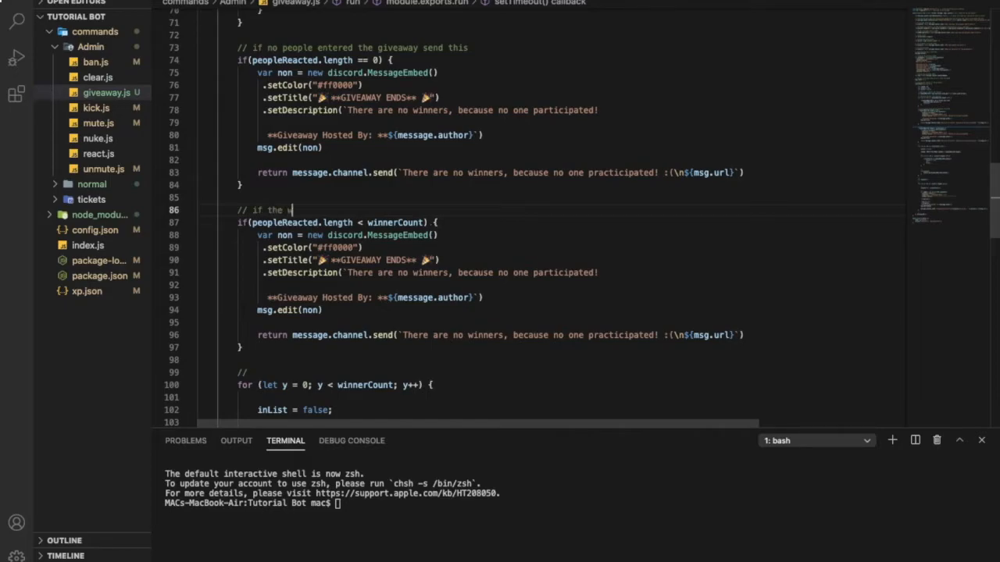
{"action": "type", "text": "inner count is h"}
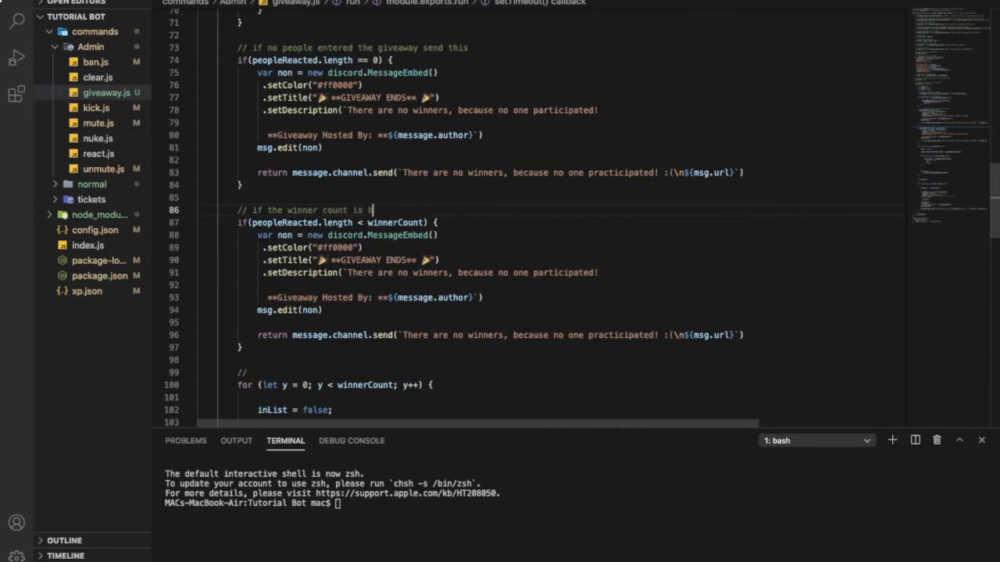
{"action": "type", "text": "igher then the members who"}
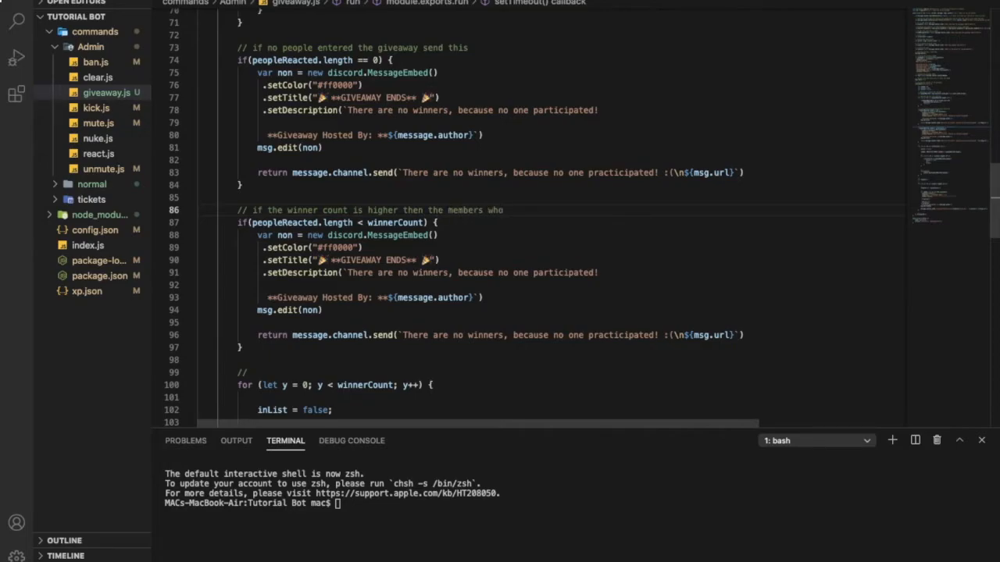
{"action": "type", "text": "joined the giveaway"}
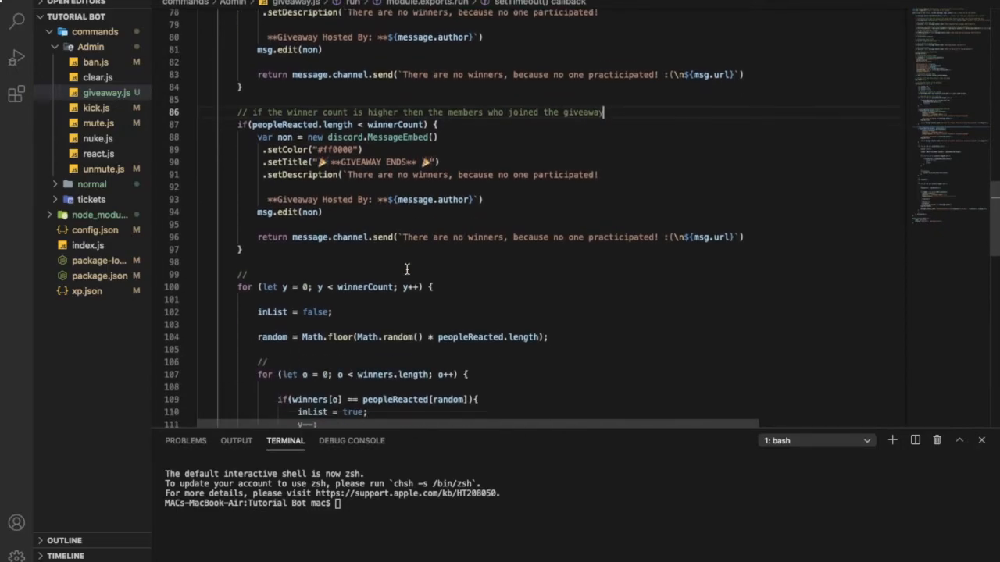
{"action": "scroll", "scroll_direction": "down", "scroll_amount": 3}
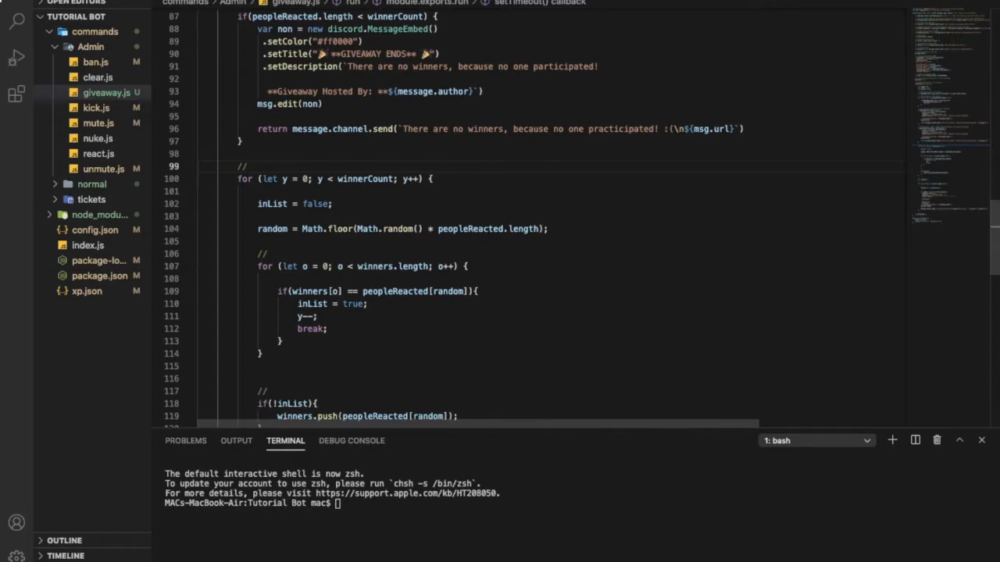
Comment the random-choice loop "choosing someone randomly" and the duplicate check "if this person already return".
{"action": "type", "text": "choosing"}
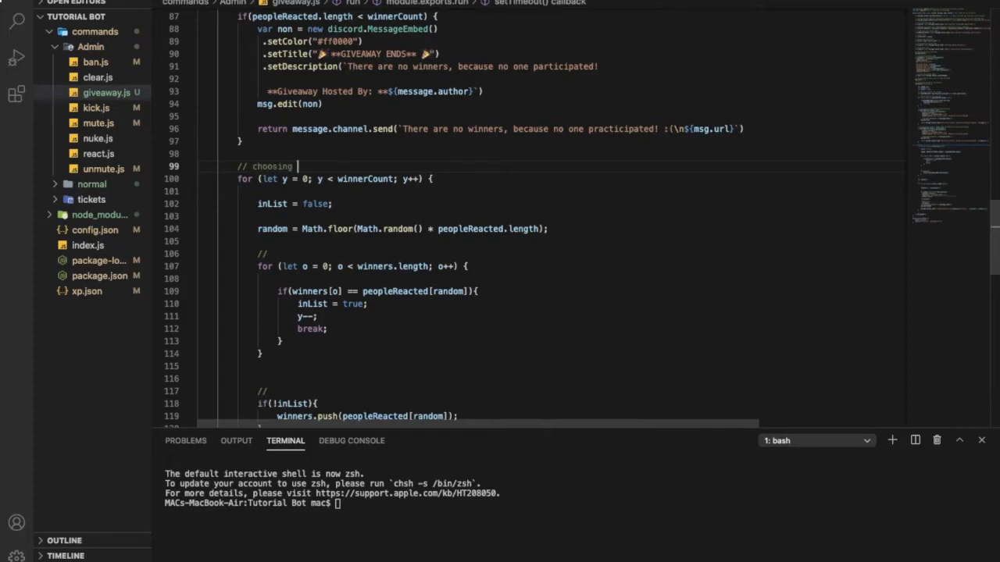
{"action": "type", "text": "someone rand"}
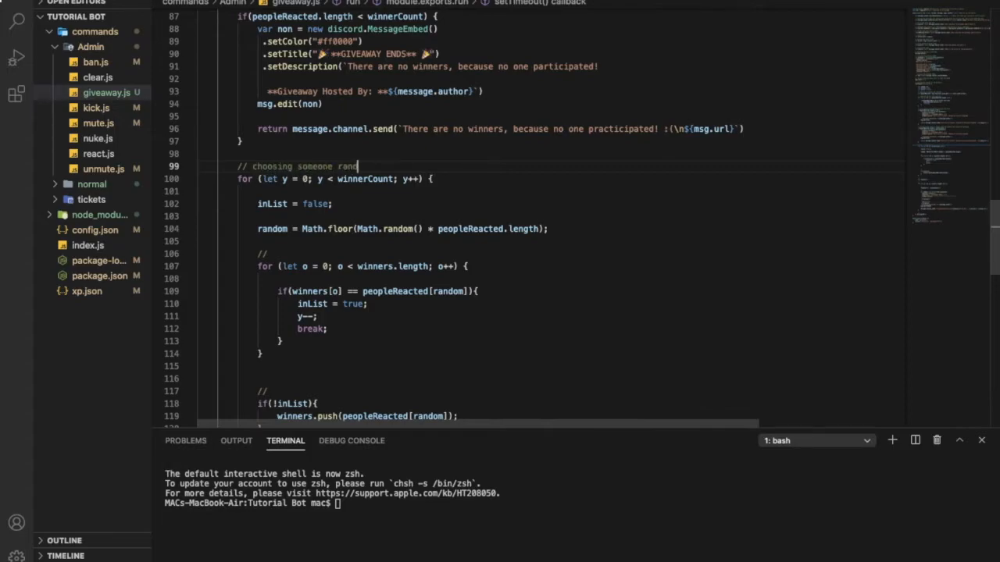
{"action": "type", "text": "omly"}
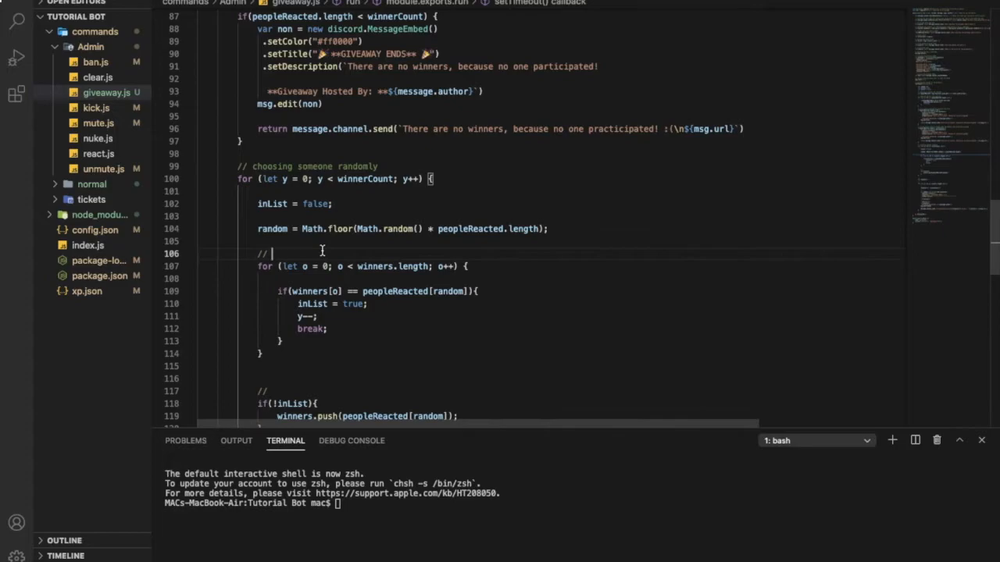
{"action": "type", "text": "if this person alr"}
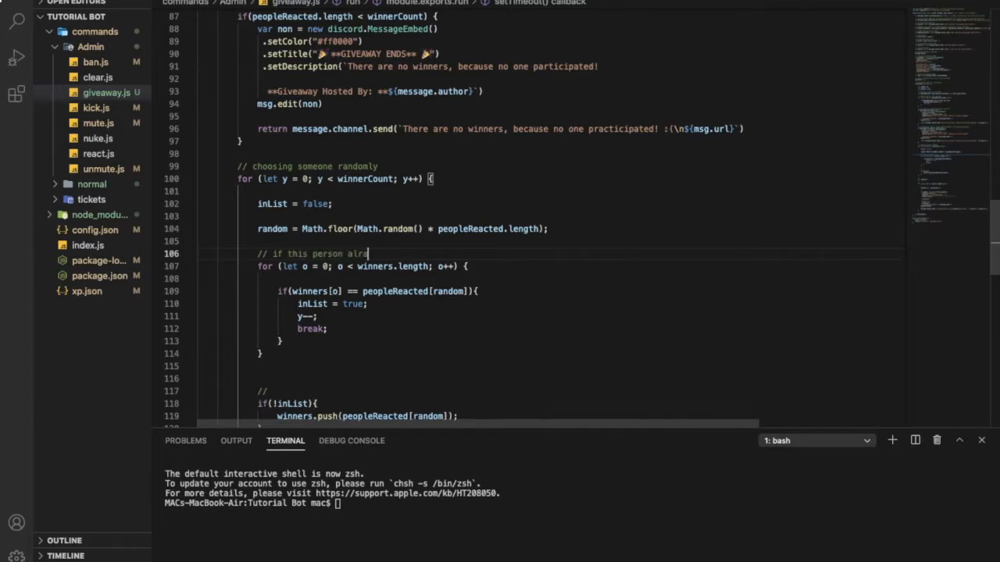
{"action": "type", "text": "ady"}
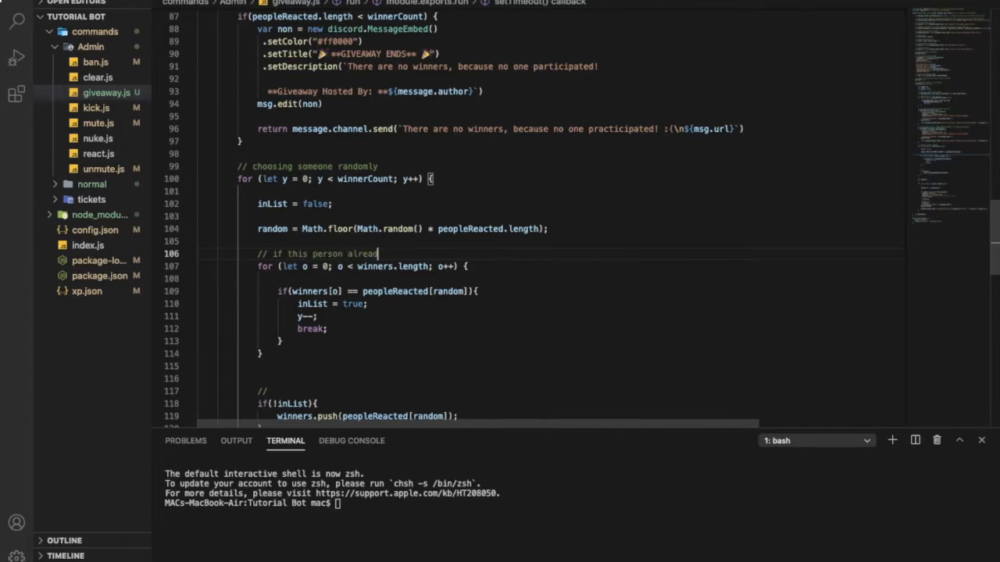
{"action": "type", "text": "return"}
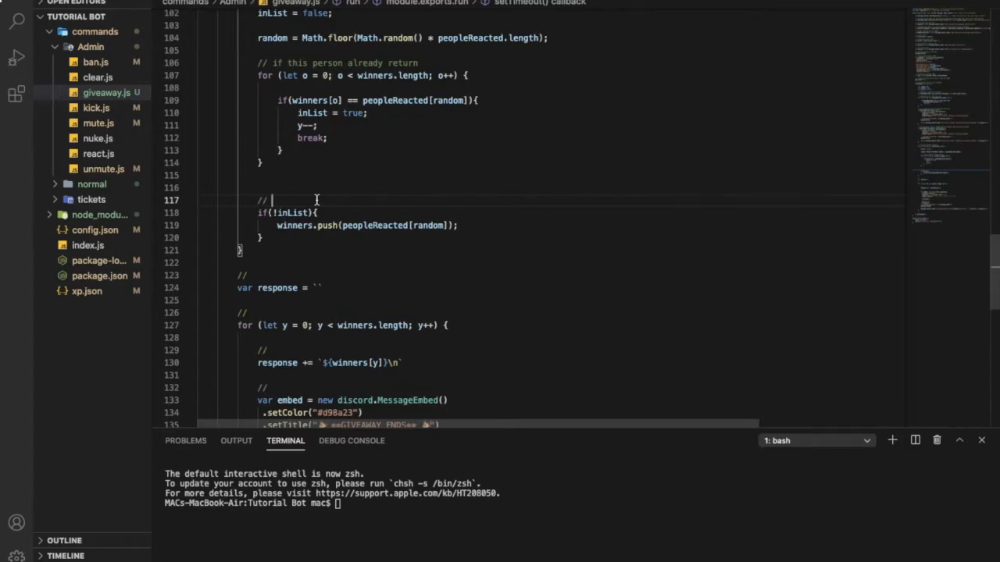
Comment the if(!inList) block "if not, list him in the winners".
{"action": "type", "text": "if not,"}
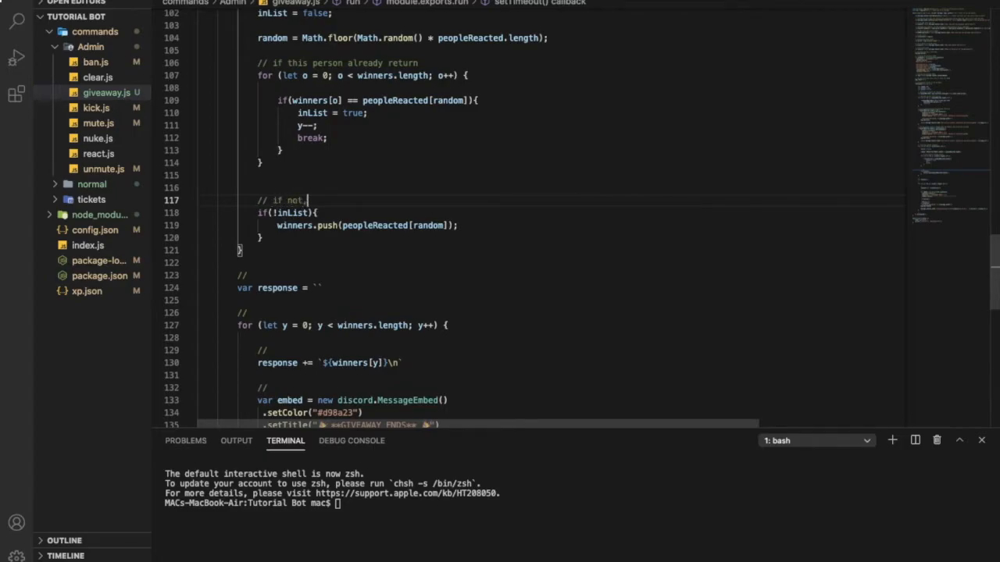
{"action": "type", "text": "list him"}
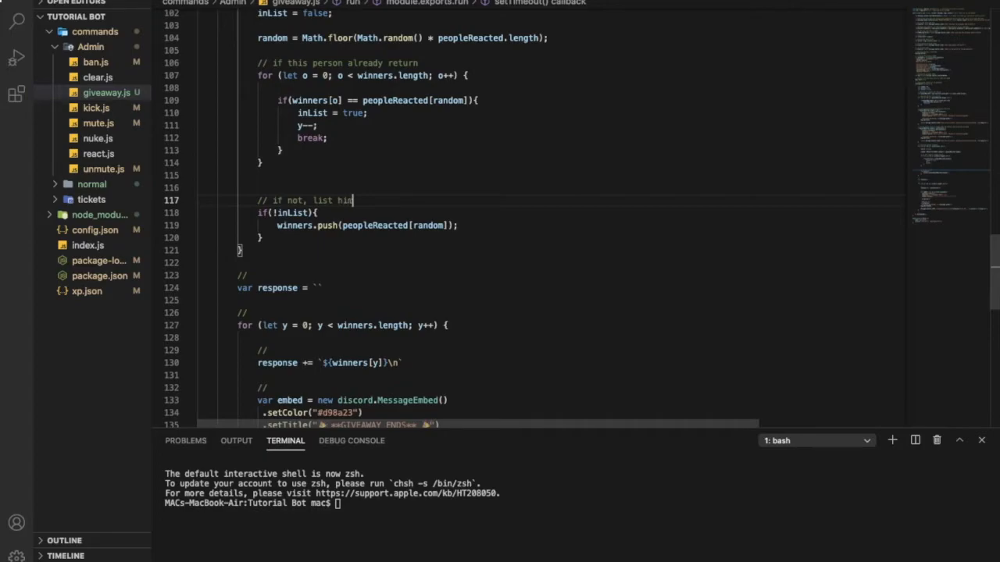
{"action": "type", "text": "in the c"}
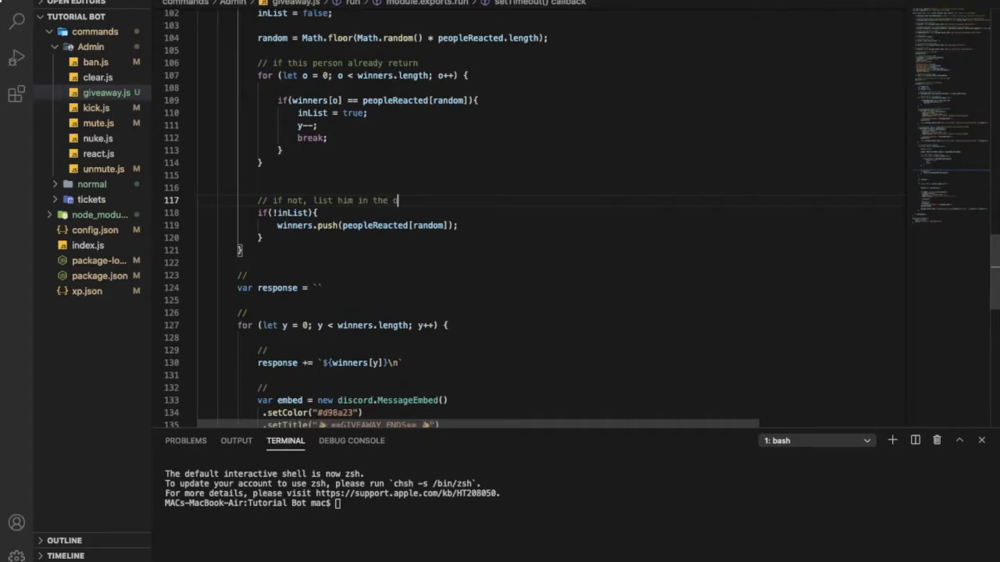
{"action": "type", "text": "winners"}
{"action": "left_click", "coordinate": [570, 275]}
{"action": "type", "text": " getting h"}
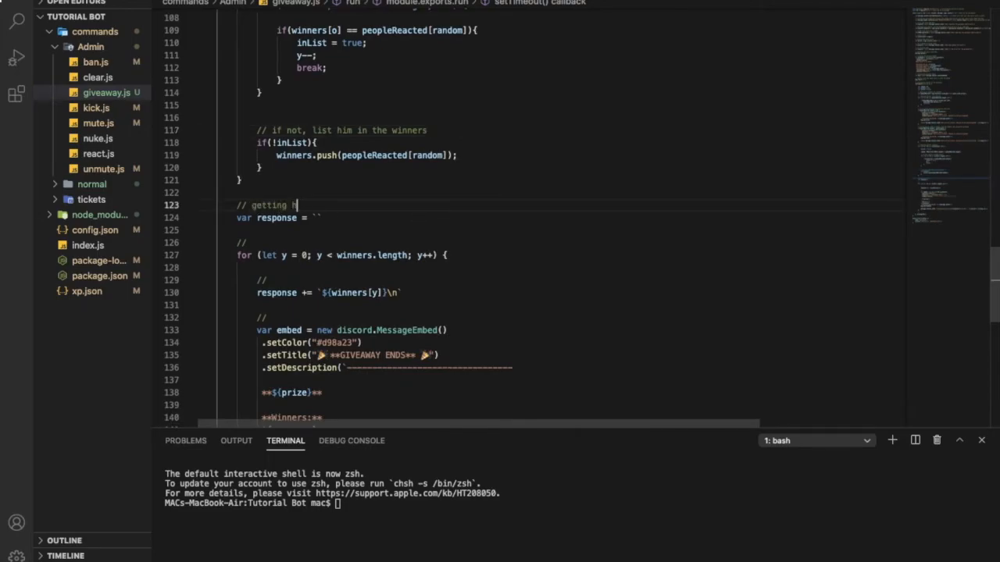
Comment getting the winner response and getting all the winners above the for loop.
{"action": "type", "text": "the winner respond"}
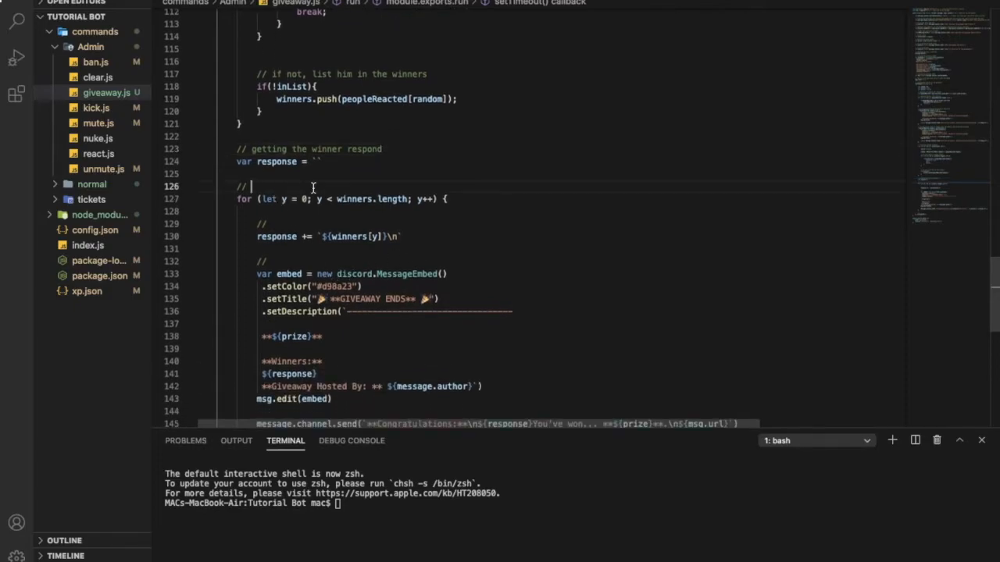
{"action": "type", "text": "getting all the w"}
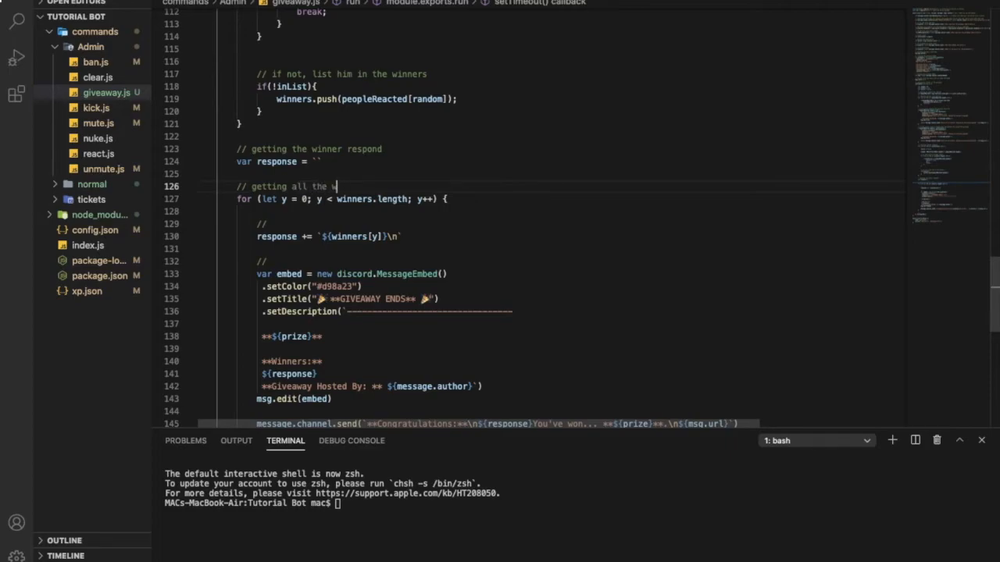
{"action": "scroll", "scroll_direction": "down", "scroll_amount": 3}
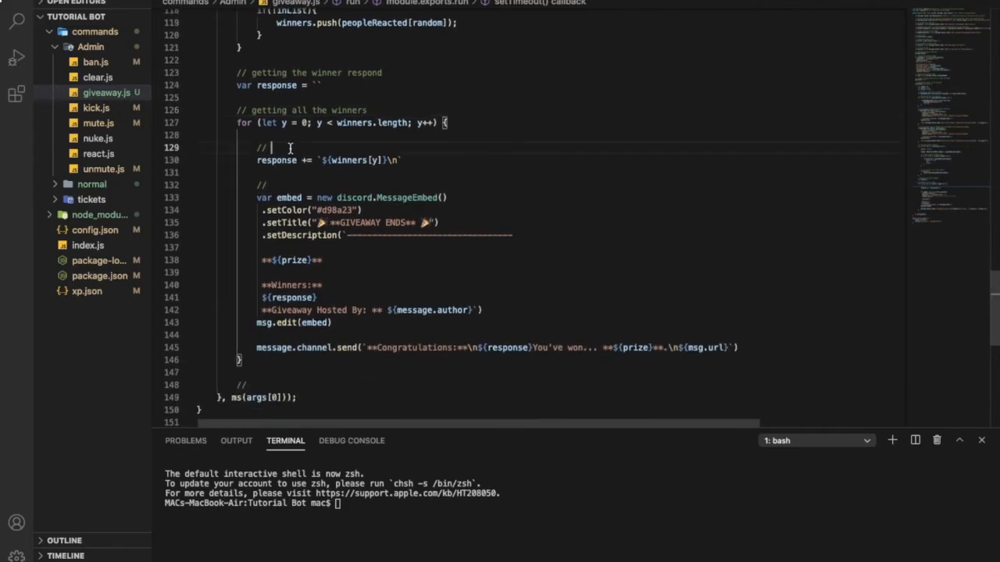
Comment setting the winners in the embed and creating the winner embed.
{"action": "type", "text": "setting the winners in th"}
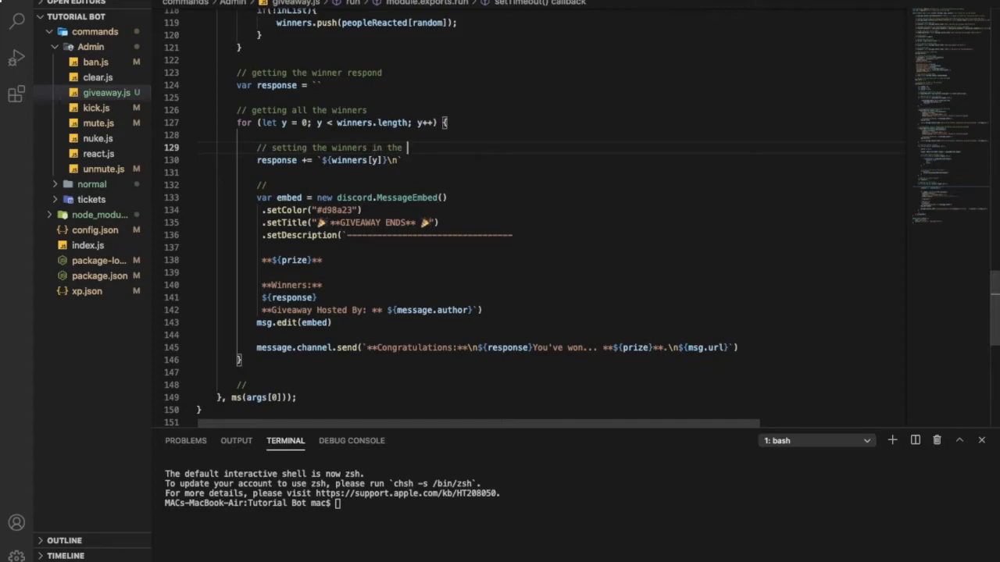
{"action": "type", "text": "embed"}
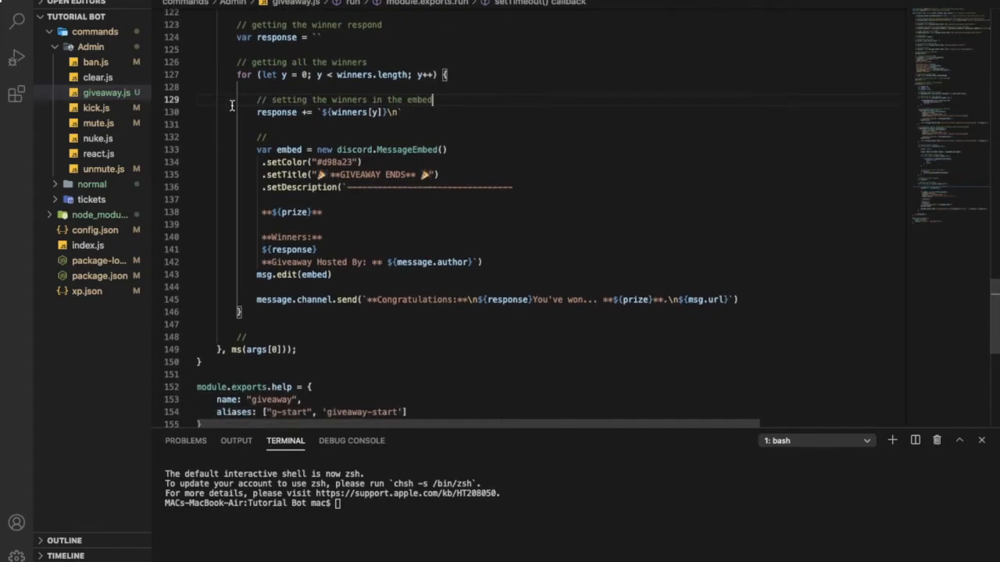
{"action": "scroll", "scroll_direction": "down", "scroll_amount": 3}
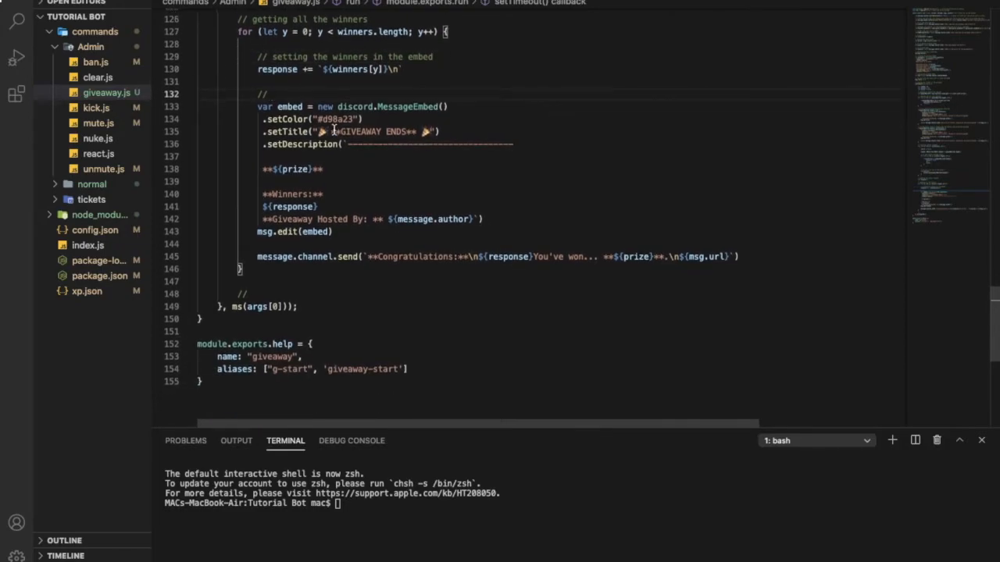
{"action": "type", "text": "creating"}
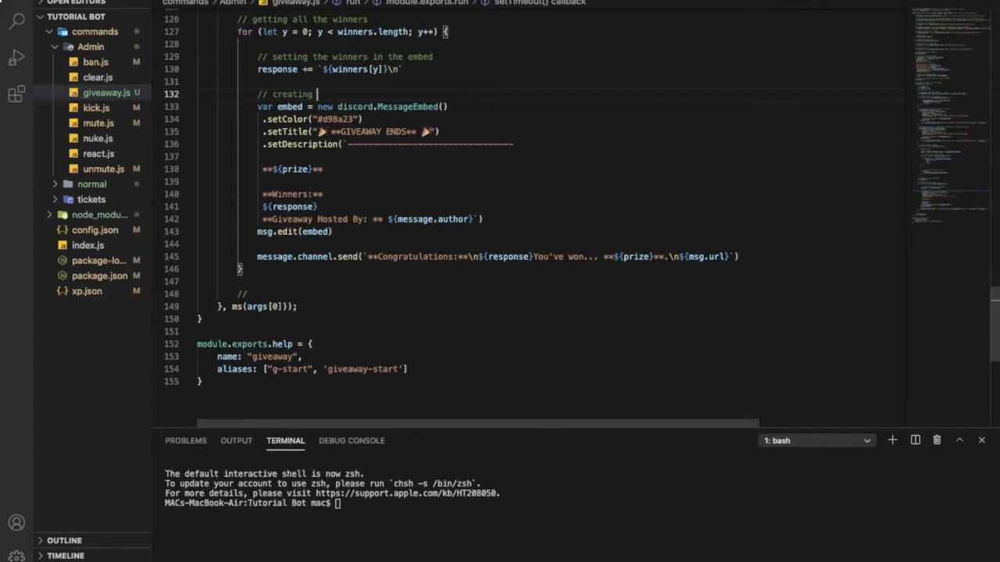
Finish the winner-embed comment and note that it will edit the embed.
{"action": "type", "text": "the winner embed"}
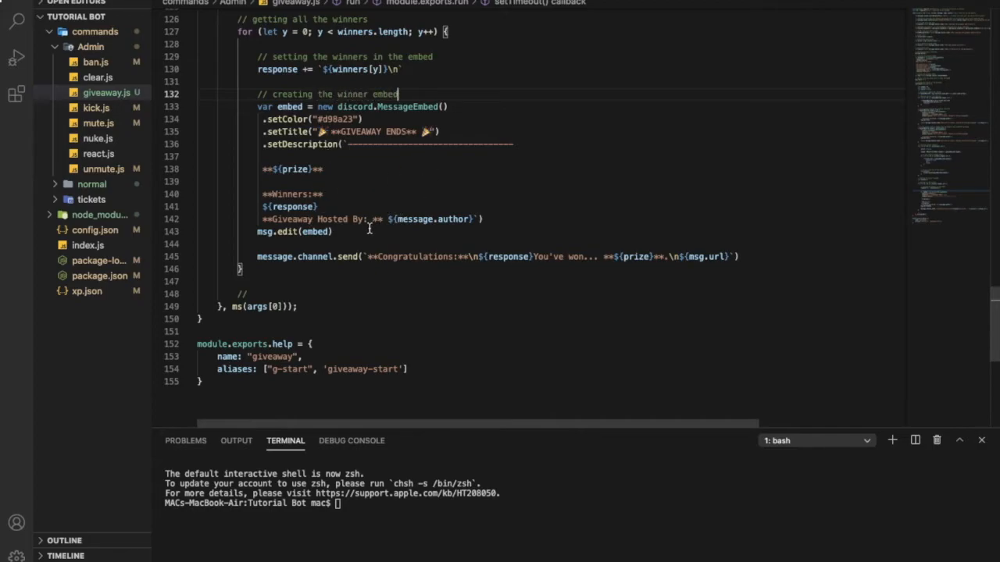
{"action": "type", "text": "//"}
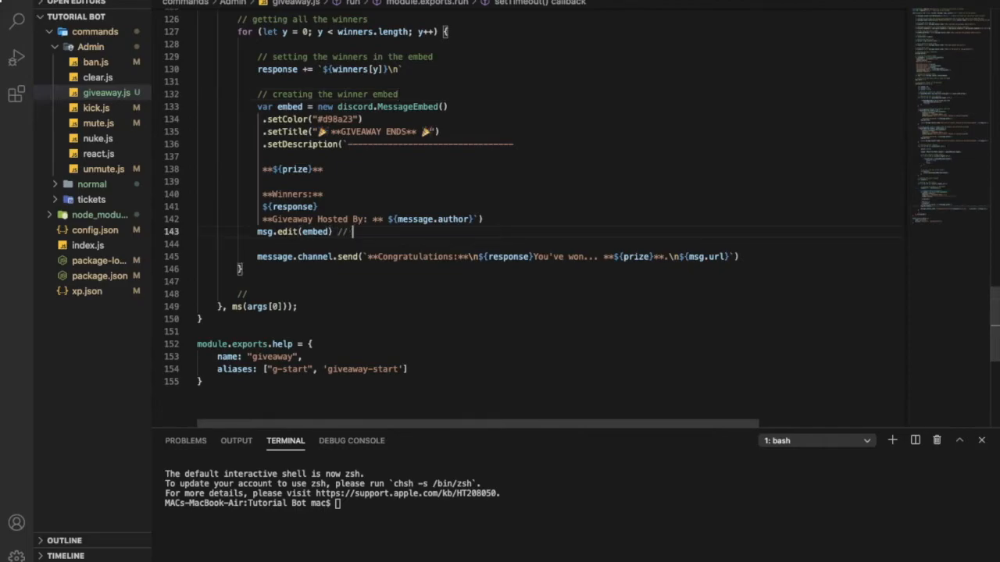
{"action": "type", "text": "it will edit"}
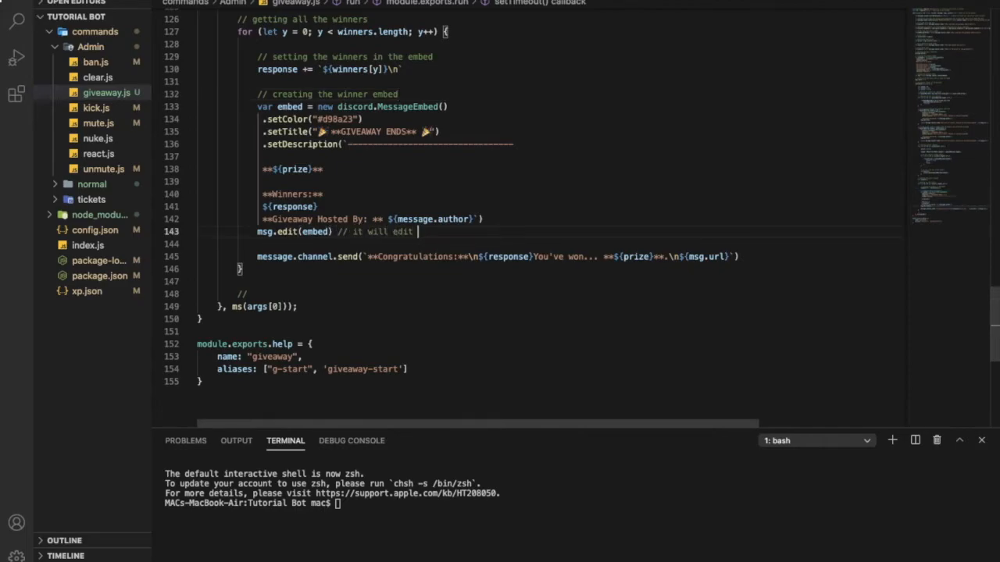
{"action": "type", "text": "the m"}
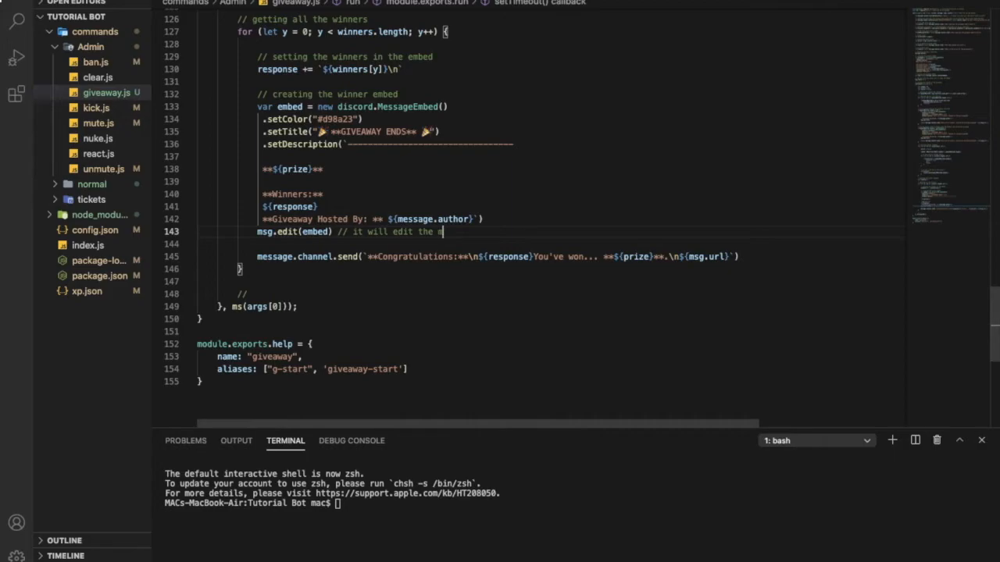
{"action": "type", "text": "mbed"}
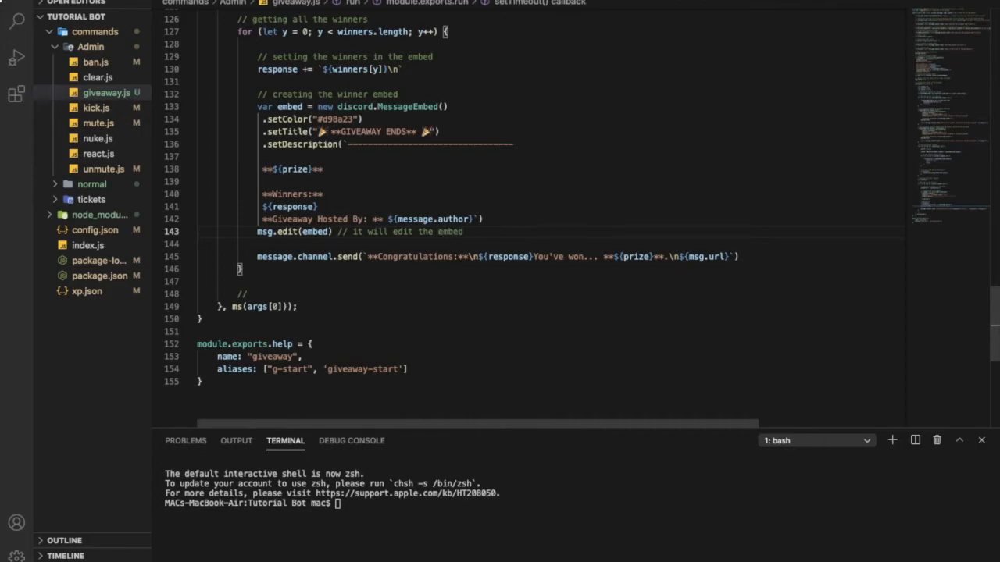
{"action": "mouse_move", "coordinate": [470, 303]}
{"action": "type", "text": " // send"}
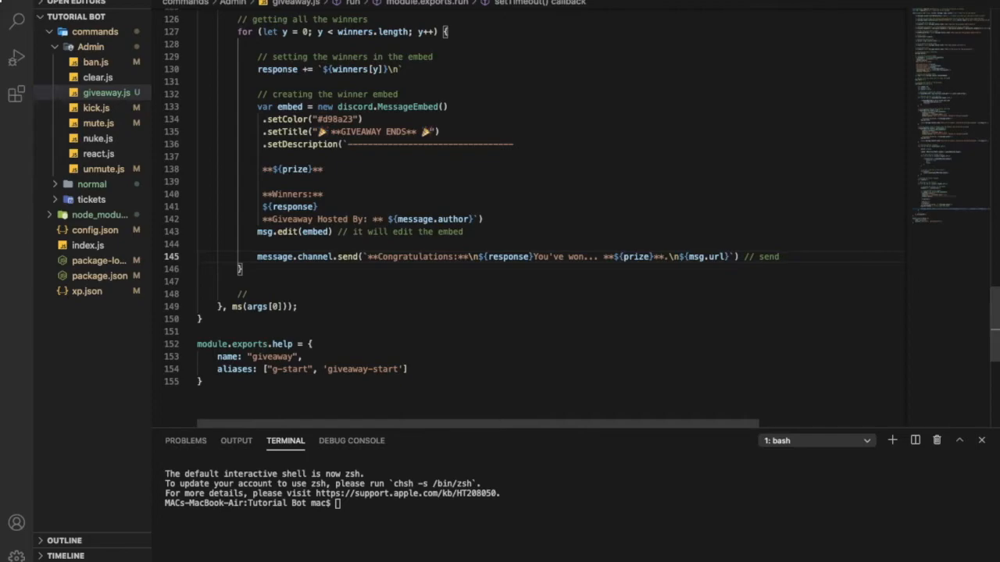
Comment sending a msg with the winners and setting the giveaway time above the ms call.
{"action": "type", "text": "a msg with the winner pe"}
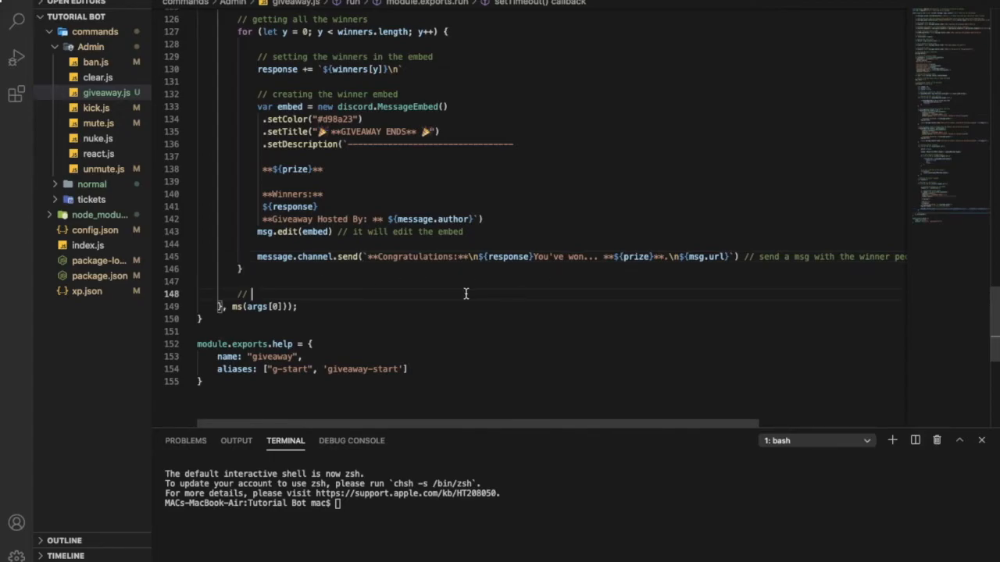
{"action": "type", "text": "s"}
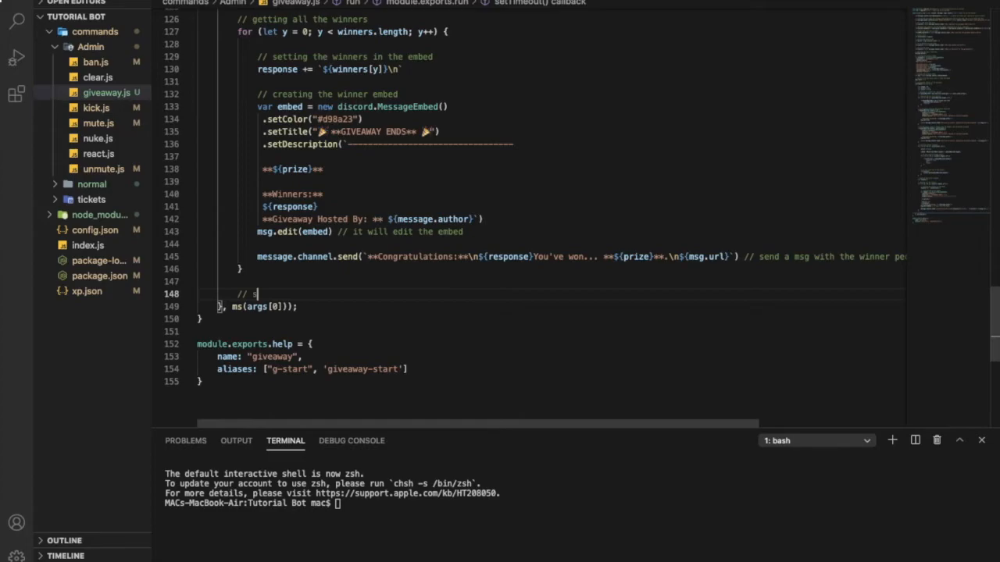
{"action": "type", "text": "setting the giveaway time"}
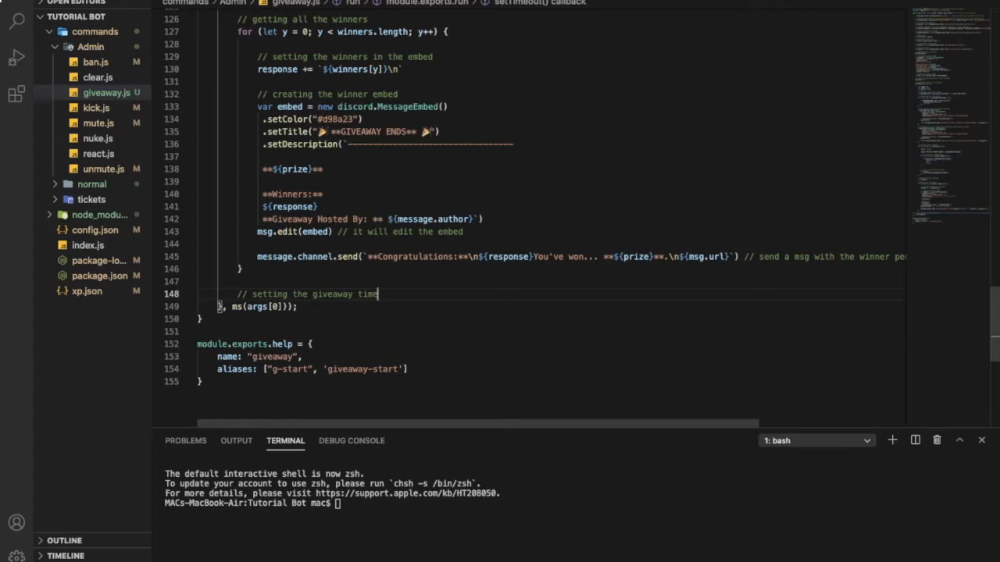
{"action": "scroll", "scroll_direction": "down", "scroll_amount": 3}
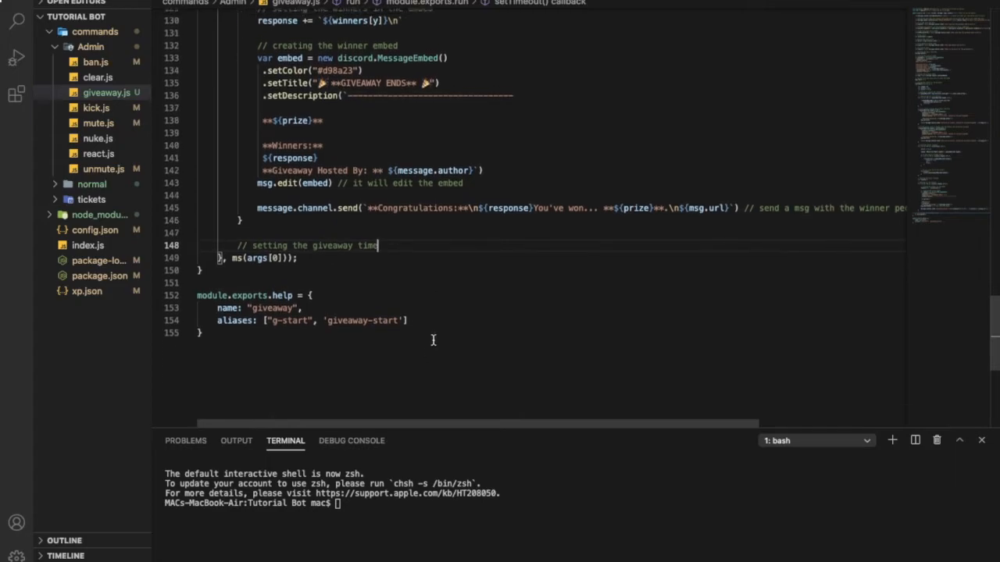
{"action": "mouse_move", "coordinate": [414, 405]}
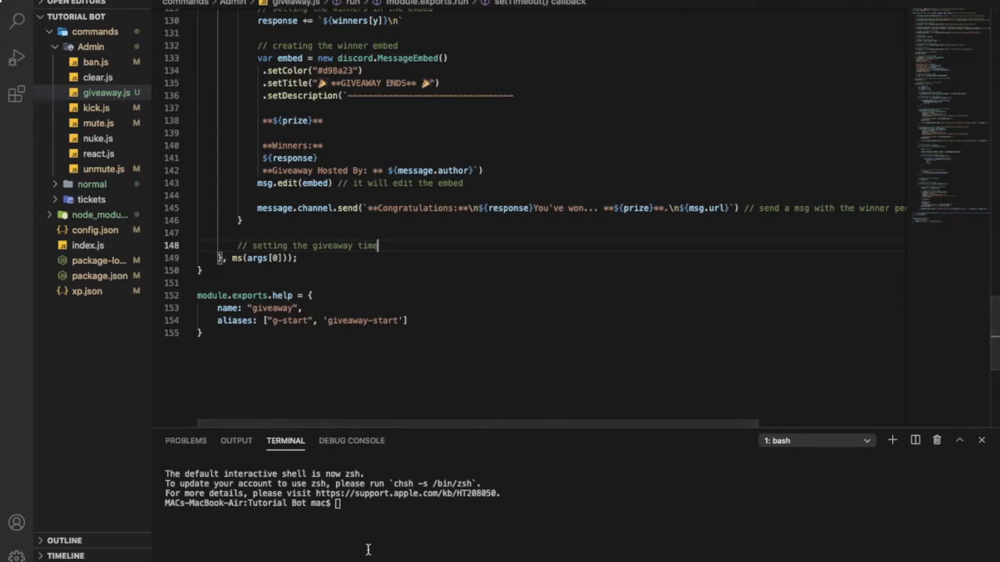
Run the bot from the integrated terminal with node.
{"action": "type", "text": "node ."}
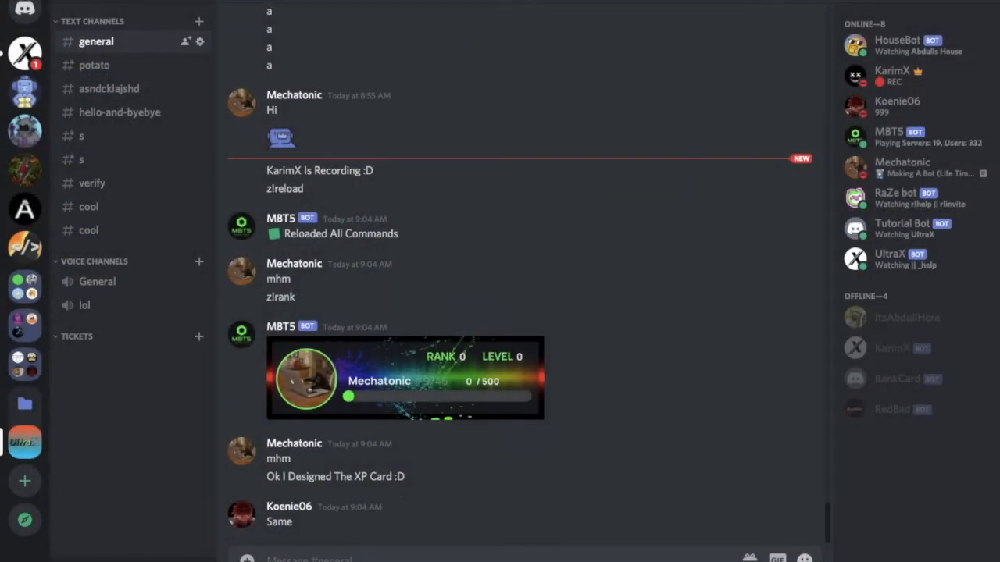
Send =giveaway 10s 1 timer in general and enter it via the party reaction.
{"action": "type", "text": "=giveaway"}
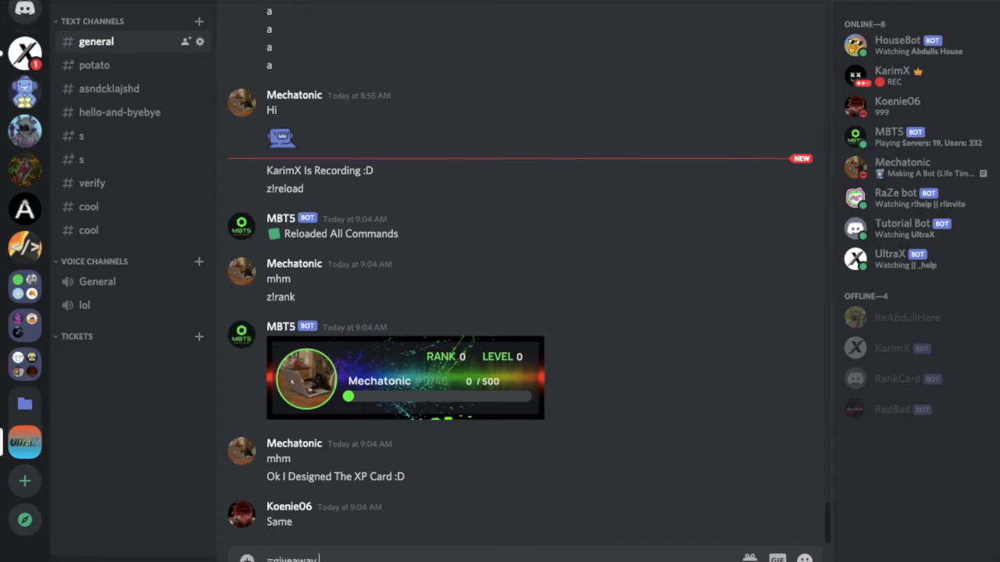
{"action": "type", "text": "10"}
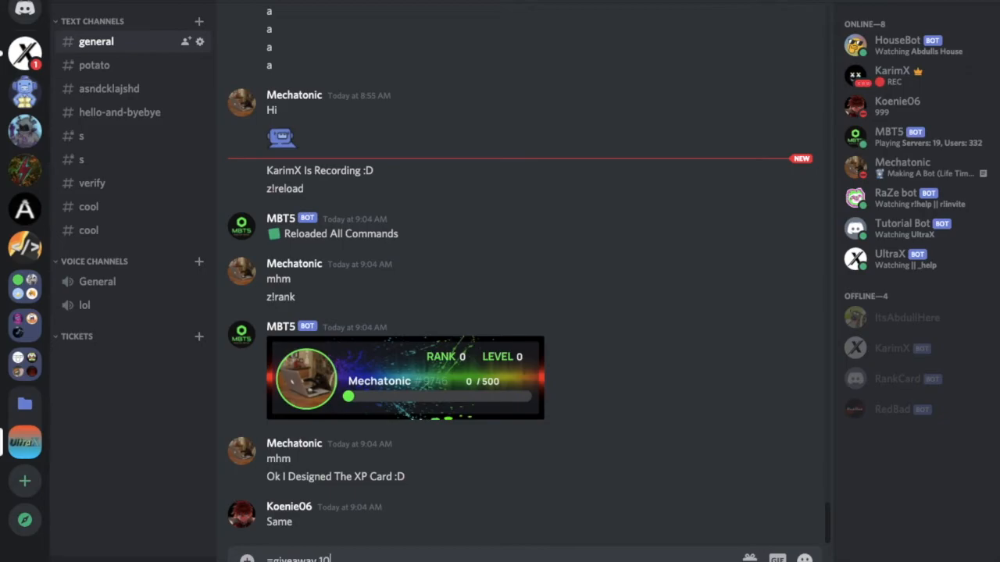
{"action": "type", "text": "s"}
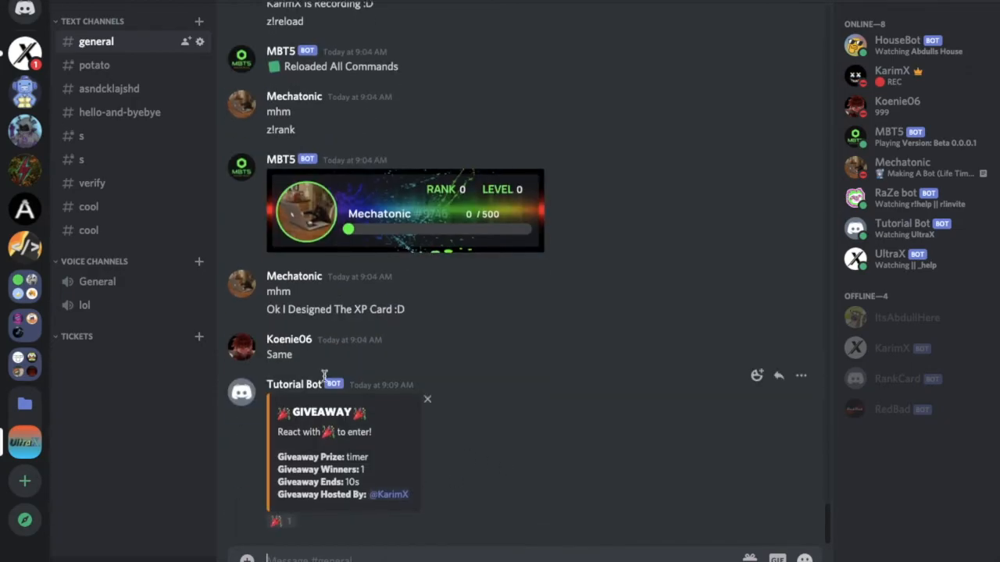
{"action": "mouse_move", "coordinate": [241, 544]}
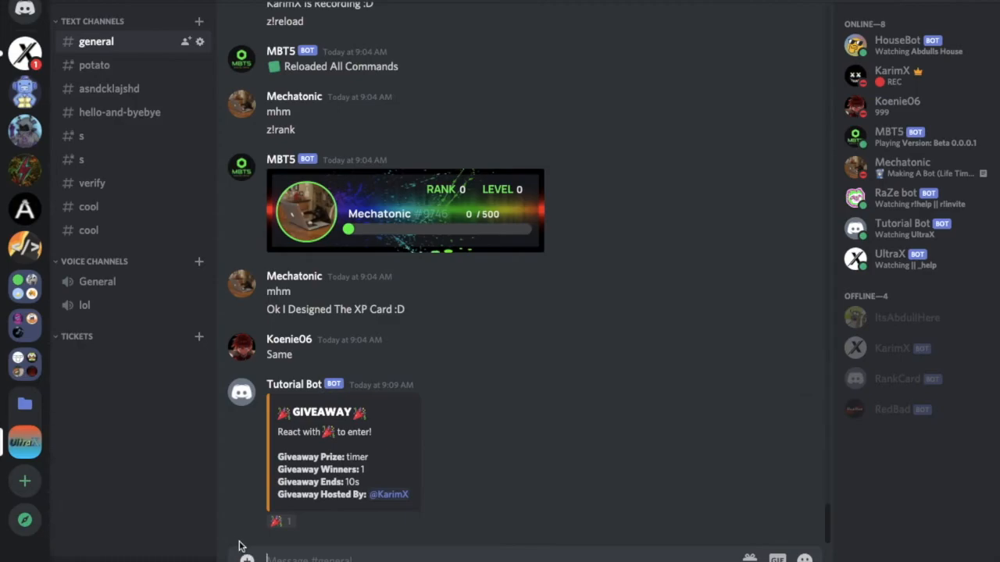
{"action": "left_click", "coordinate": [281, 522]}
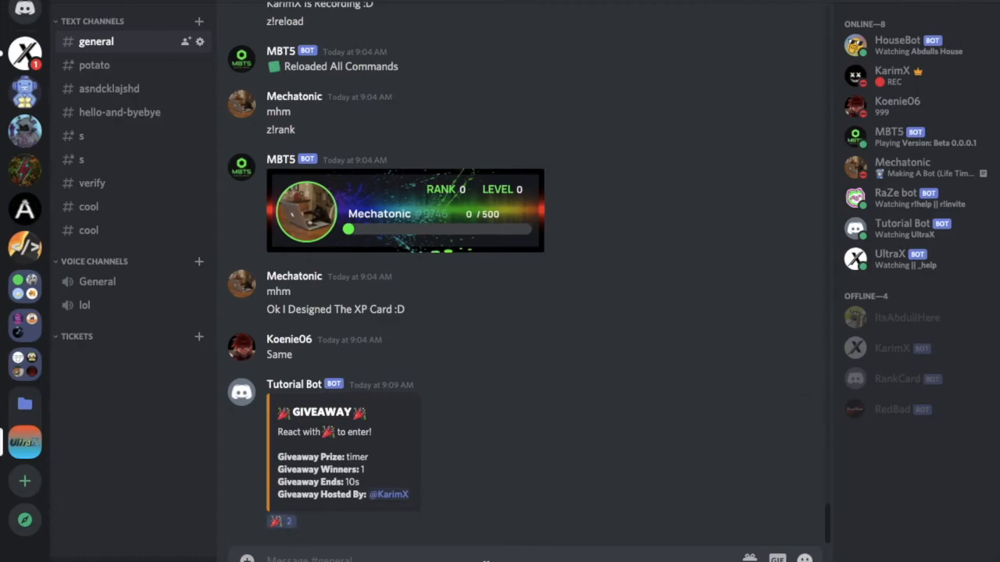
{"action": "mouse_move", "coordinate": [581, 534]}
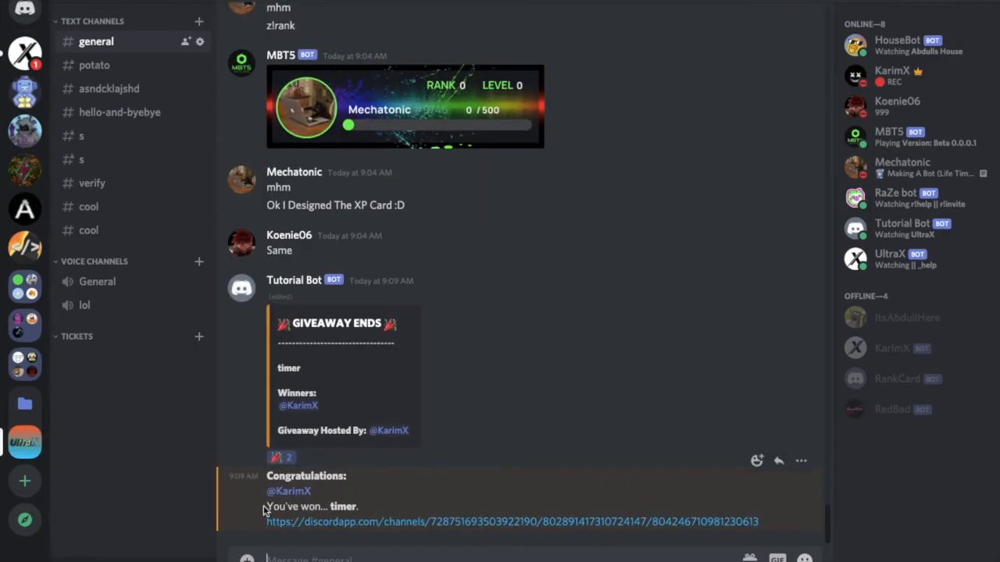
{"action": "mouse_move", "coordinate": [403, 522]}
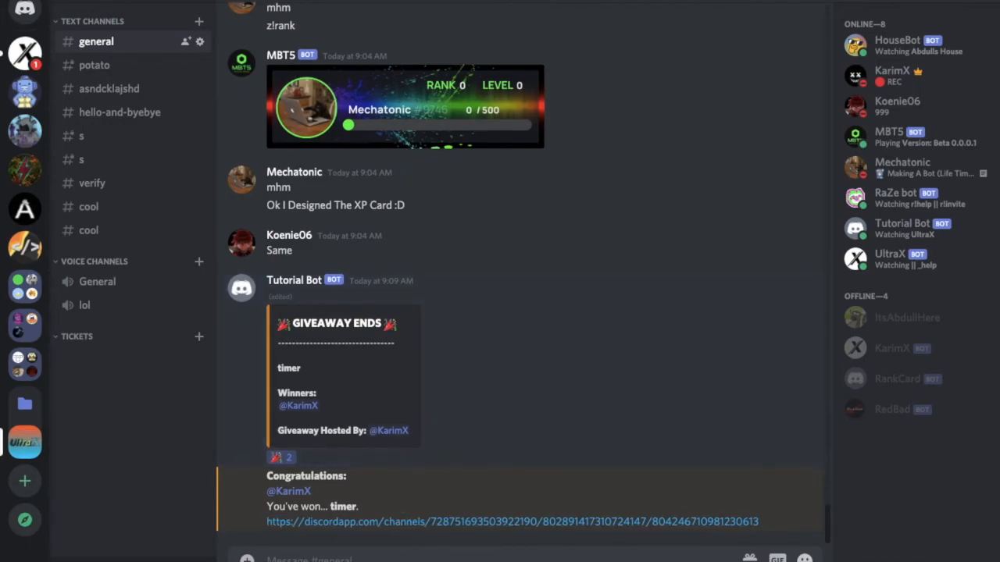
Send incomplete =giveaway commands to see the bot's missing-argument prompts.
{"action": "type", "text": "=giveaway"}
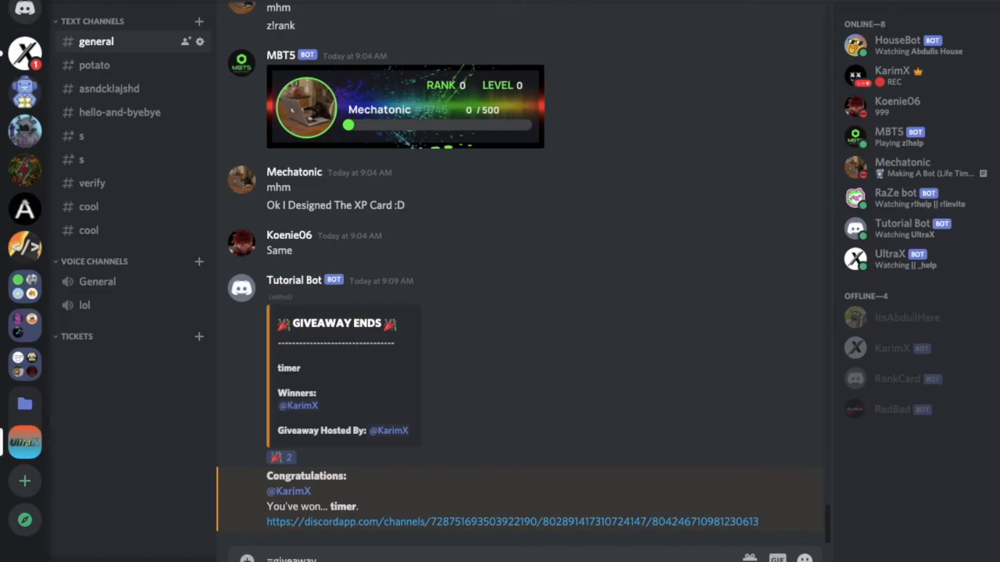
{"action": "scroll", "scroll_direction": "down", "scroll_amount": 3}
{"action": "type", "text": "="}
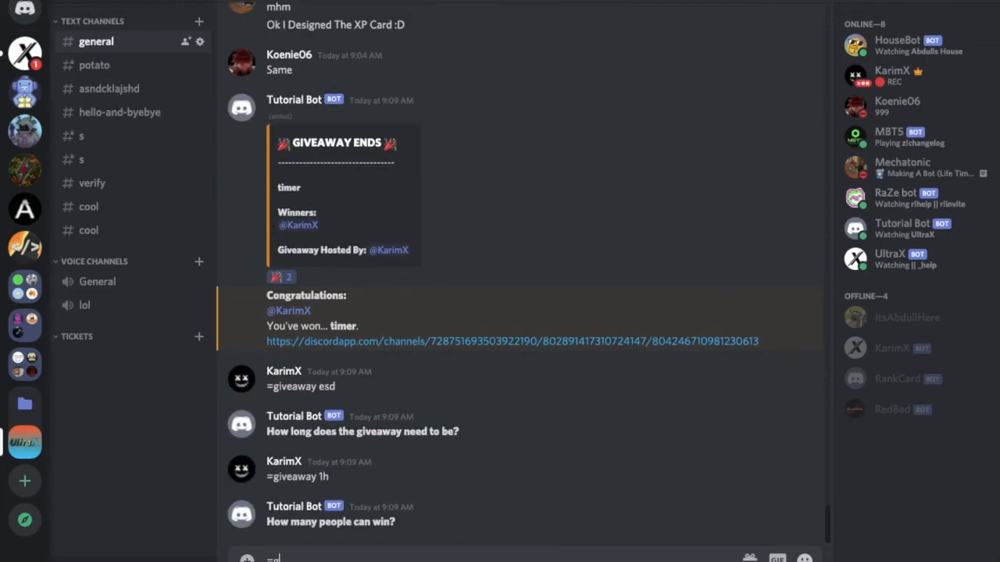
{"action": "type", "text": "giveaway 10"}
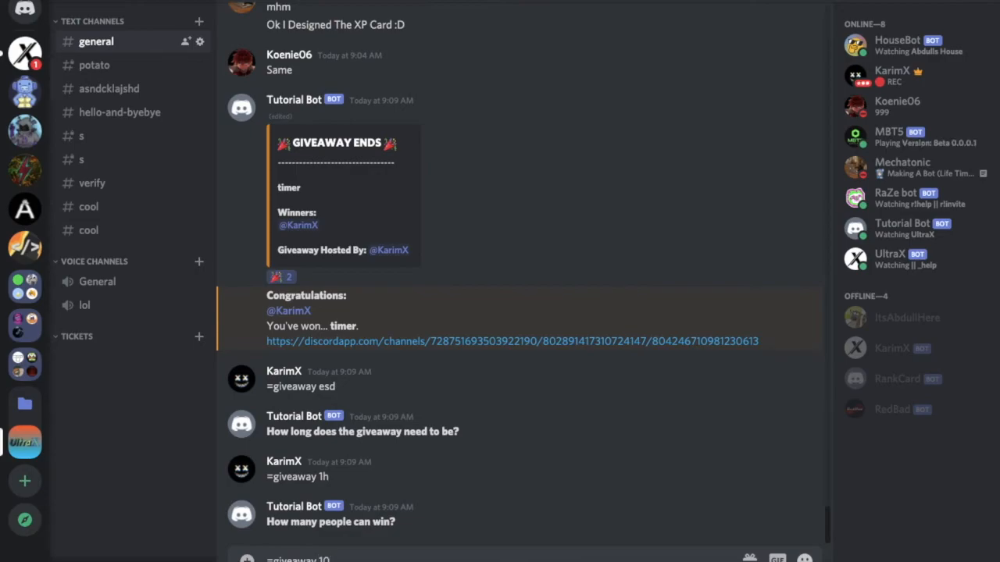
{"action": "scroll", "scroll_direction": "down", "scroll_amount": 3}
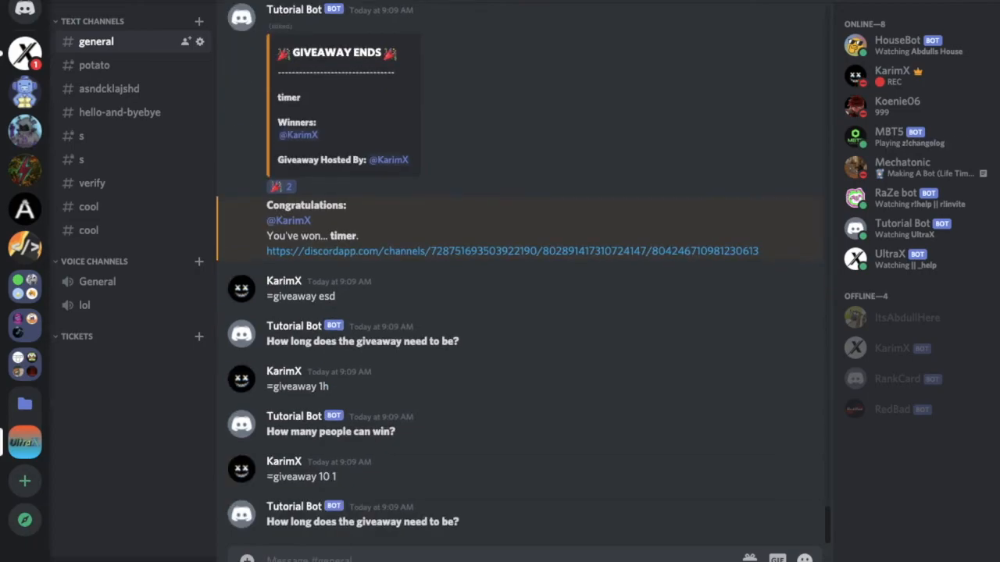
Send =giveaway 10s 1 idk and leave it unreacted to get the no-winners message.
{"action": "type", "text": "=giveaway"}
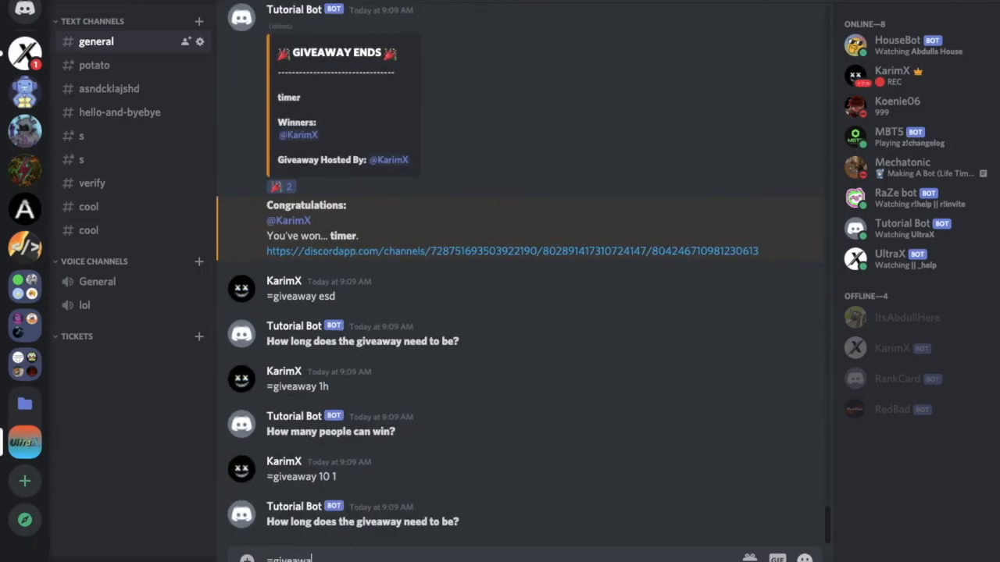
{"action": "type", "text": "10"}
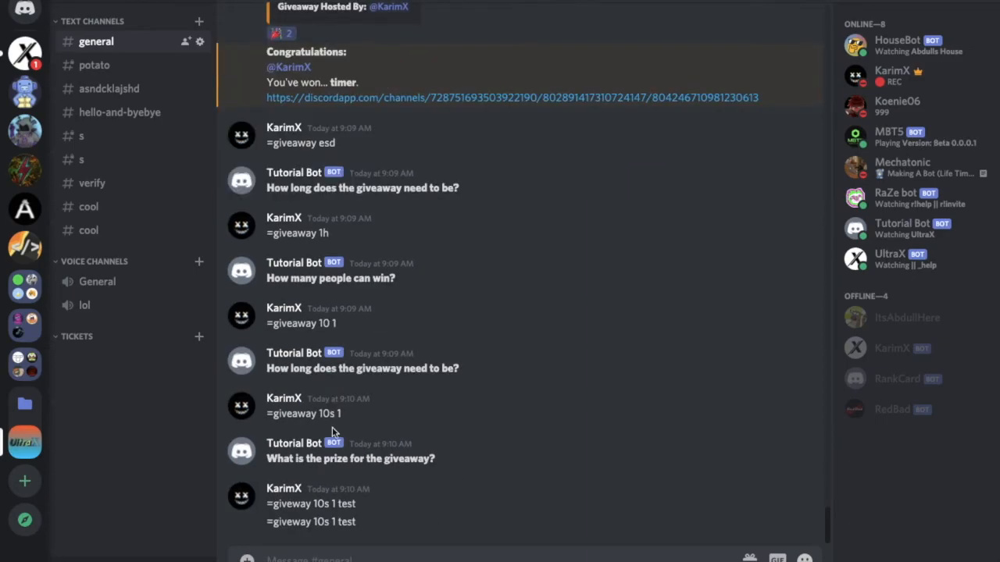
{"action": "type", "text": "=giveaway 10s 1"}
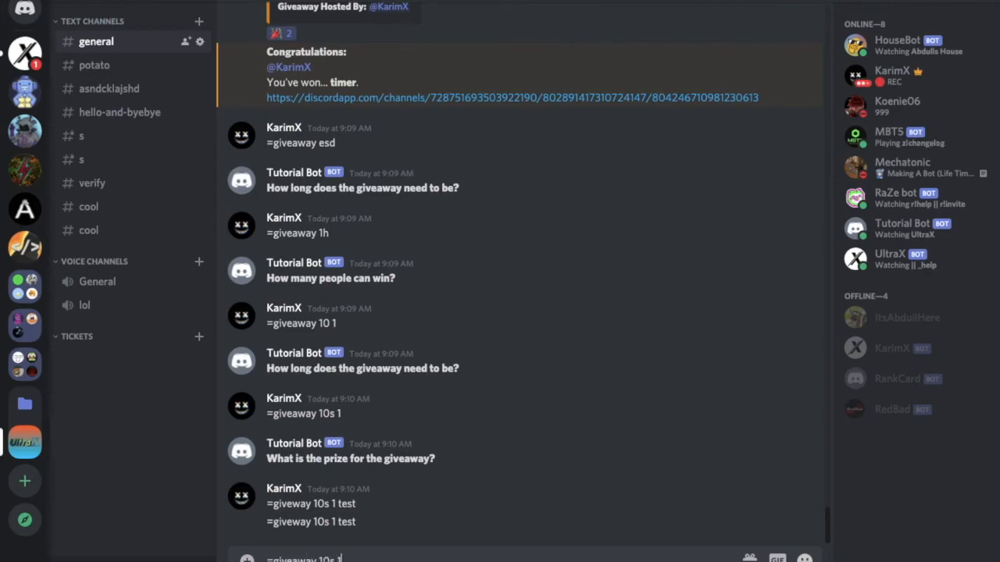
{"action": "type", "text": "idk"}
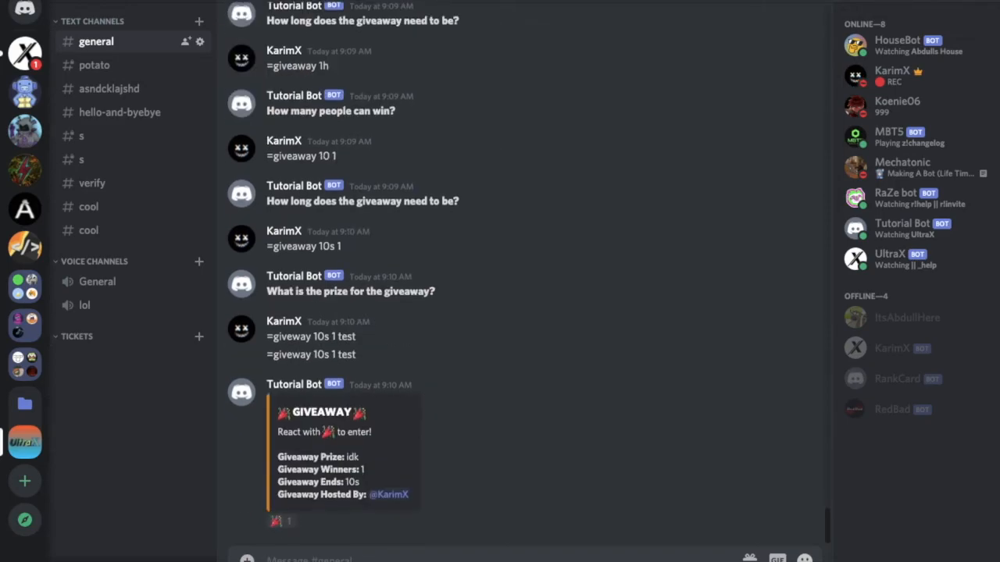
{"action": "mouse_move", "coordinate": [445, 509]}
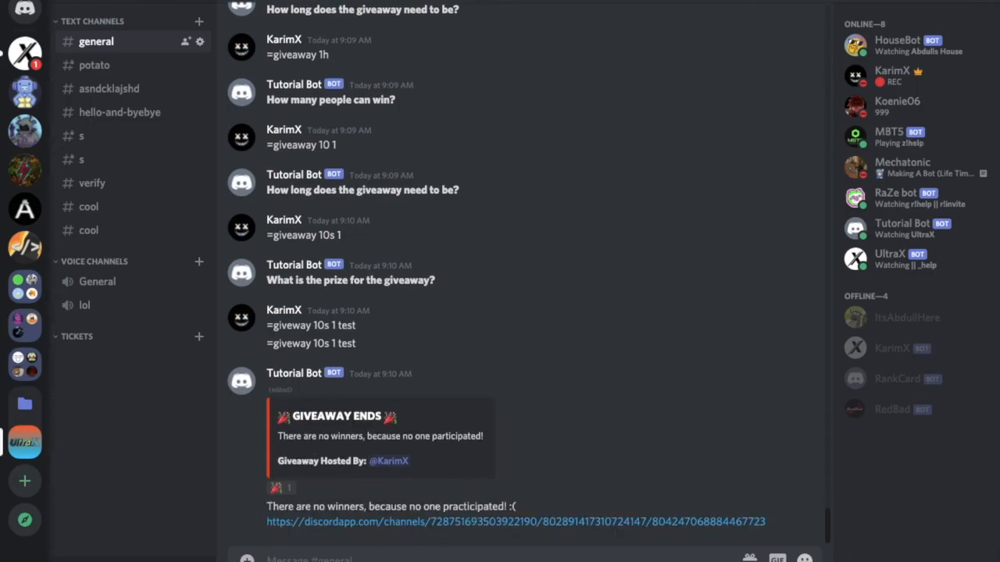
{"action": "mouse_move", "coordinate": [528, 507]}
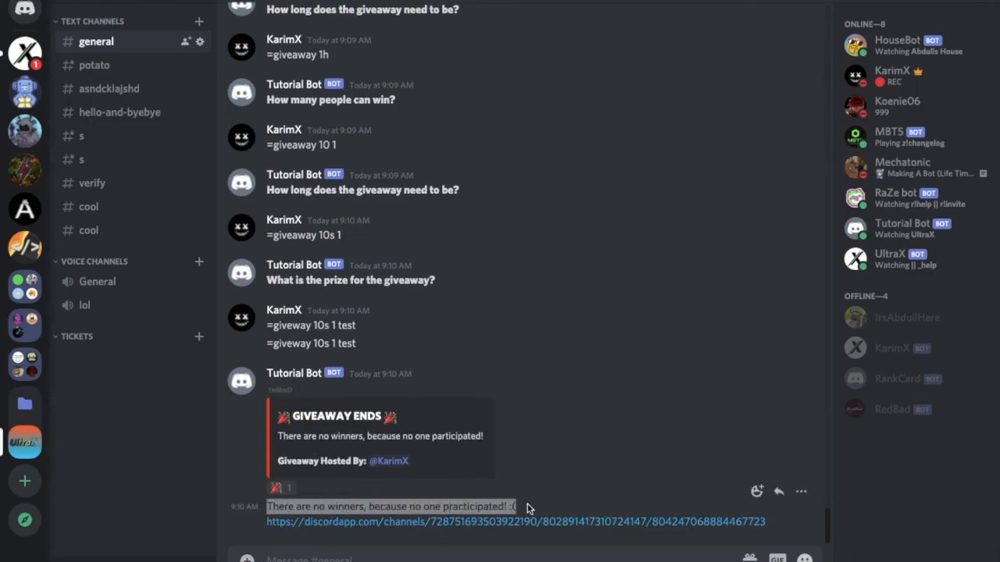